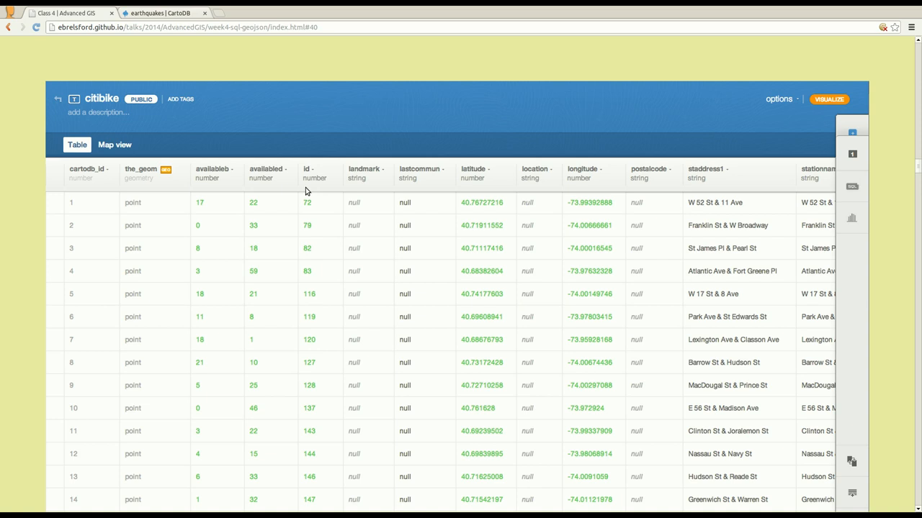
{"action": "mouse_move", "coordinate": [314, 160]}
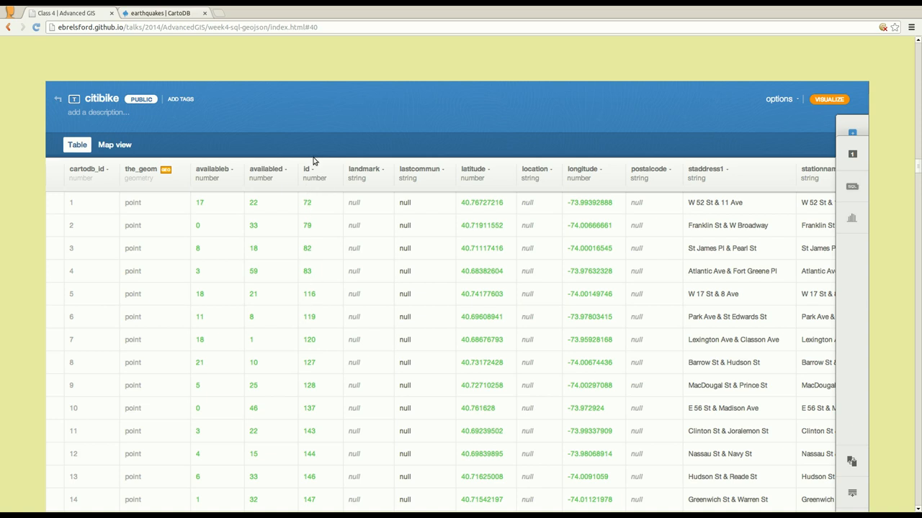
{"action": "mouse_move", "coordinate": [325, 265]}
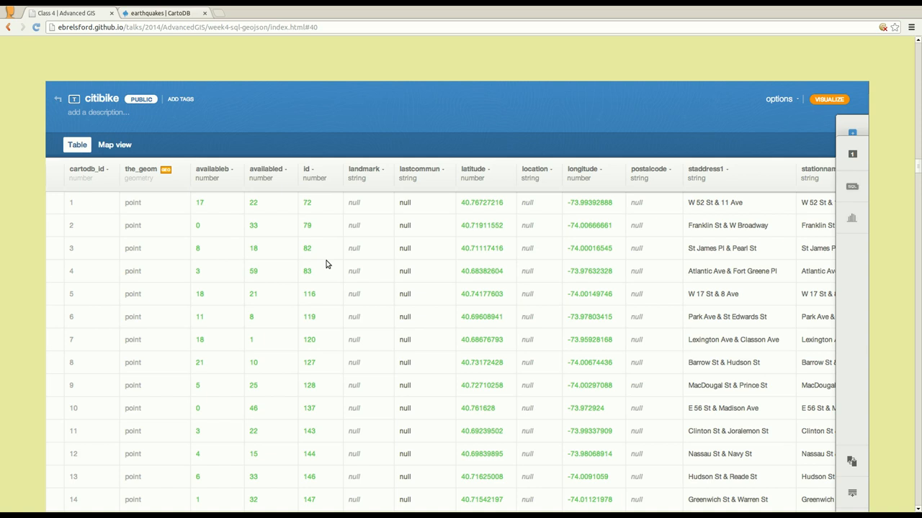
{"action": "mouse_move", "coordinate": [334, 188]}
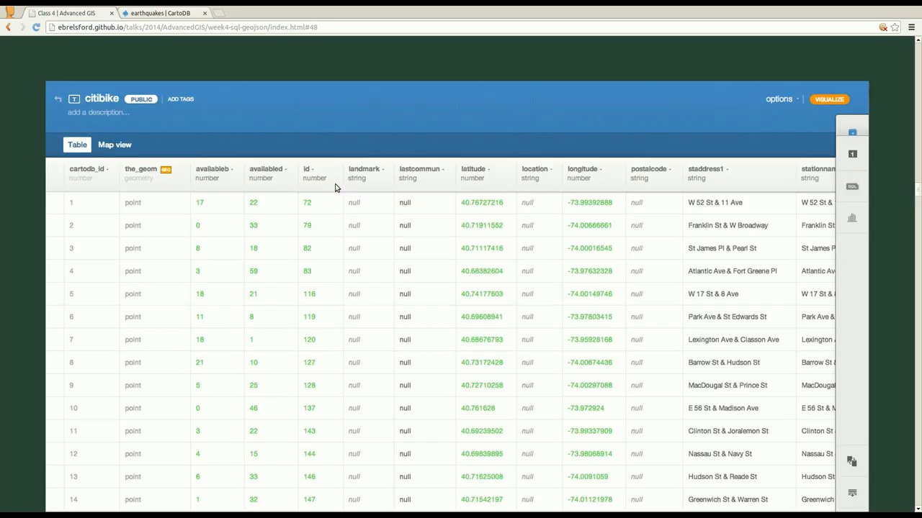
{"action": "mouse_move", "coordinate": [339, 196]}
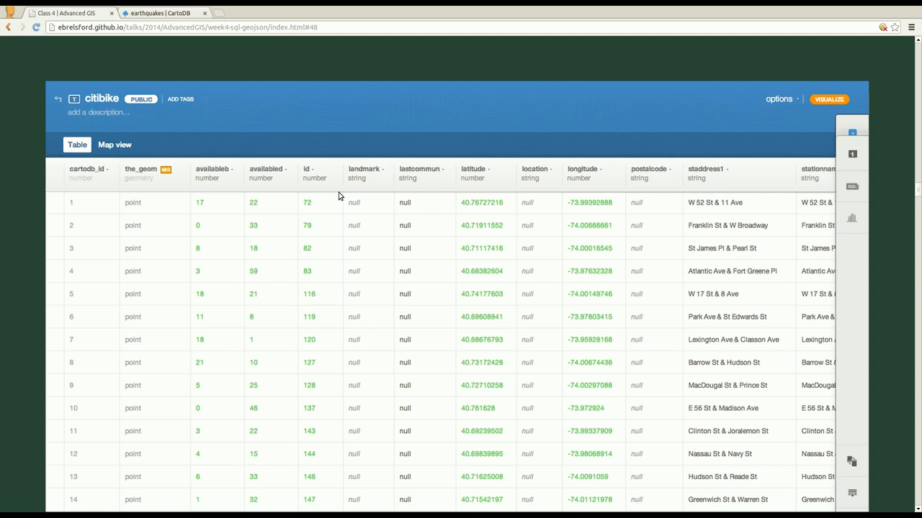
Step: Look over the earthquakes table in CartoDB and return to the slides for the SELECT * FROM citibike example
{"action": "left_click", "coordinate": [158, 13]}
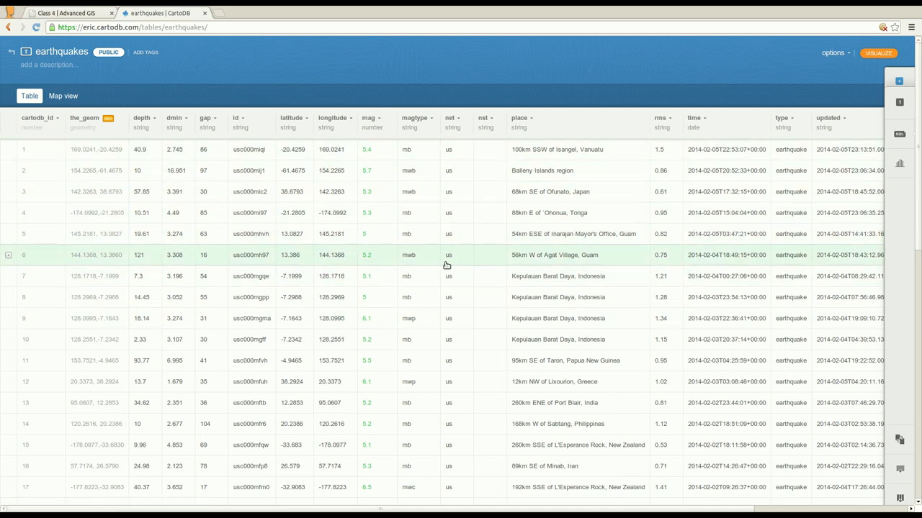
{"action": "left_click", "coordinate": [475, 213]}
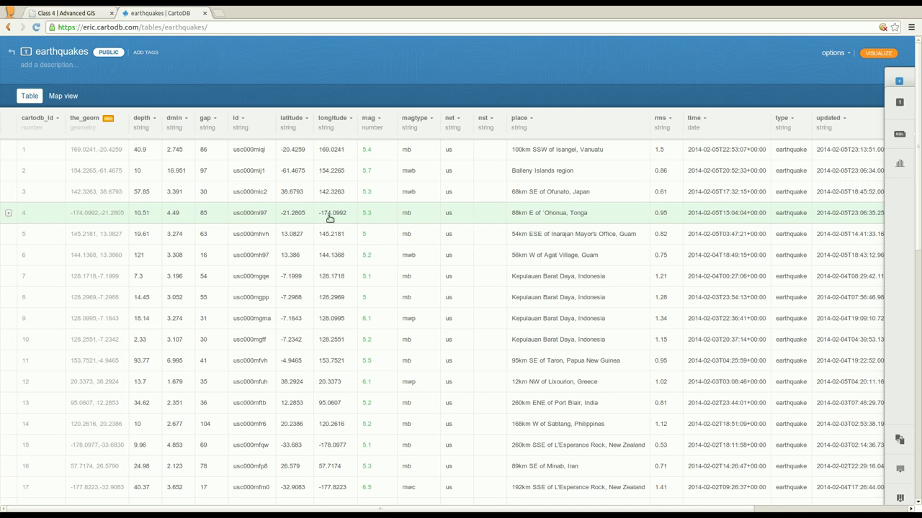
{"action": "mouse_move", "coordinate": [108, 236]}
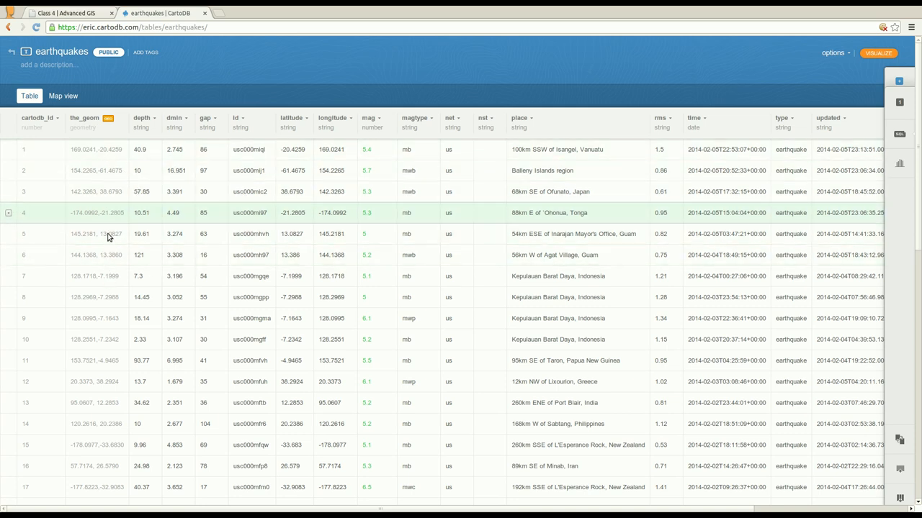
{"action": "left_click", "coordinate": [65, 13]}
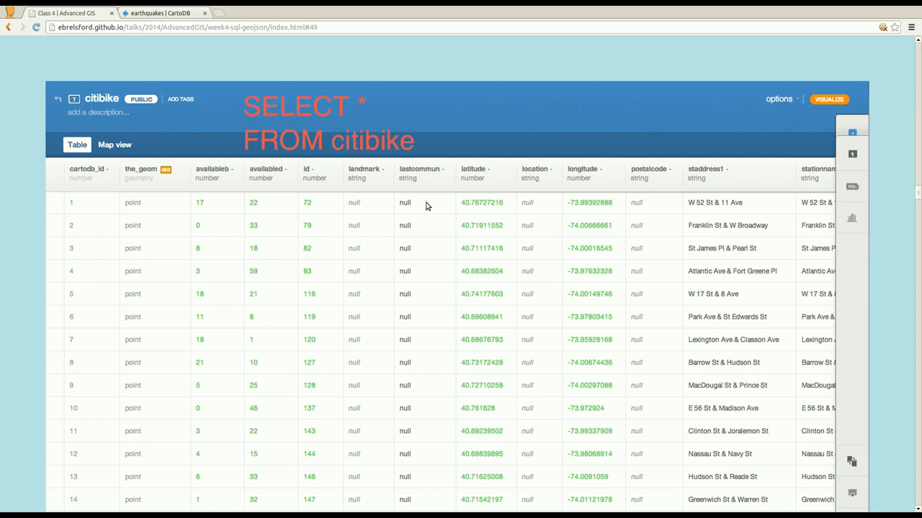
{"action": "mouse_move", "coordinate": [266, 171]}
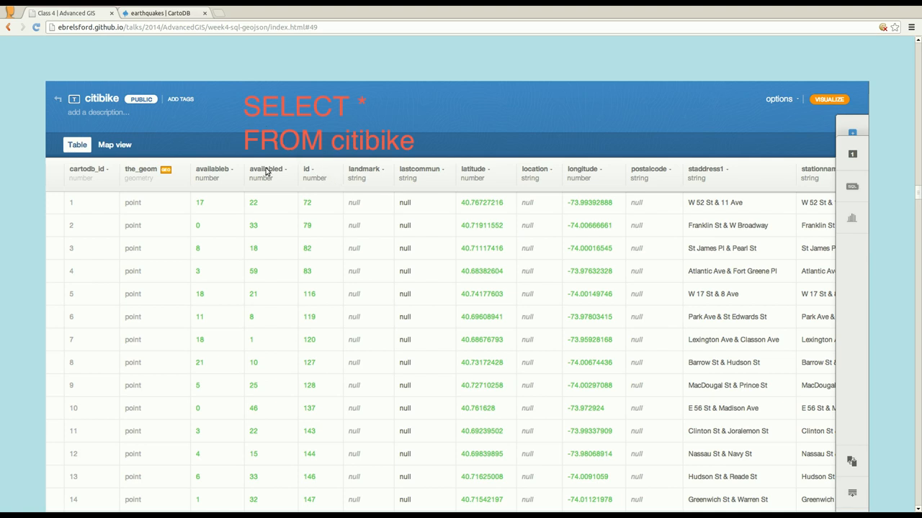
{"action": "mouse_move", "coordinate": [242, 59]}
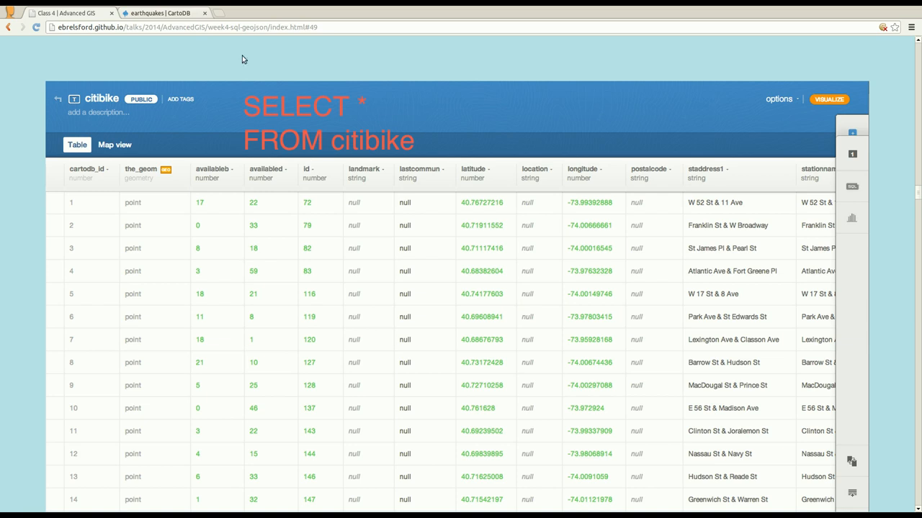
Step: Show the custom SQL query SELECT * FROM earthquakes for the table via the SQL icon
{"action": "left_click", "coordinate": [162, 13]}
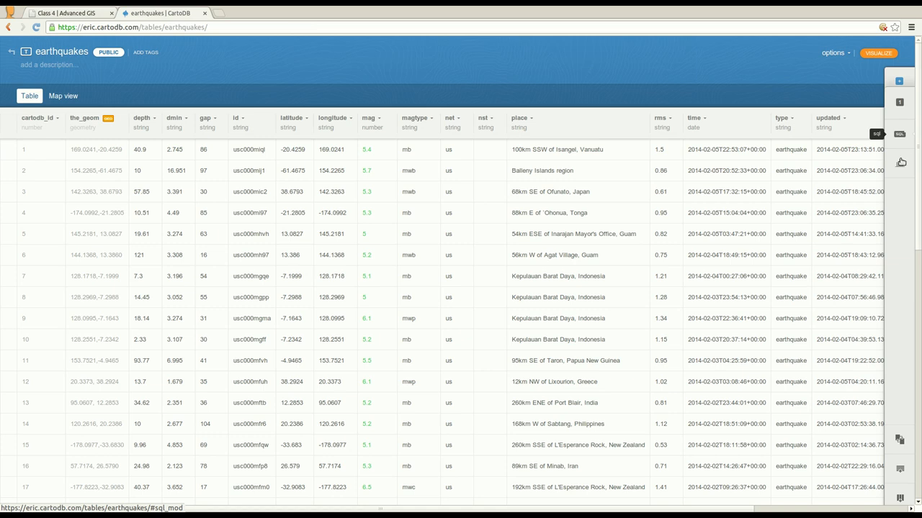
{"action": "left_click", "coordinate": [898, 134]}
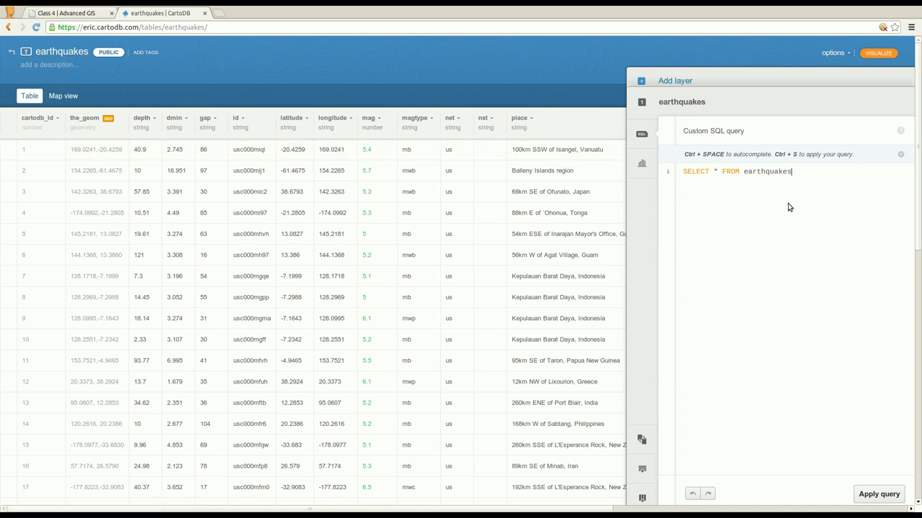
{"action": "mouse_move", "coordinate": [32, 23]}
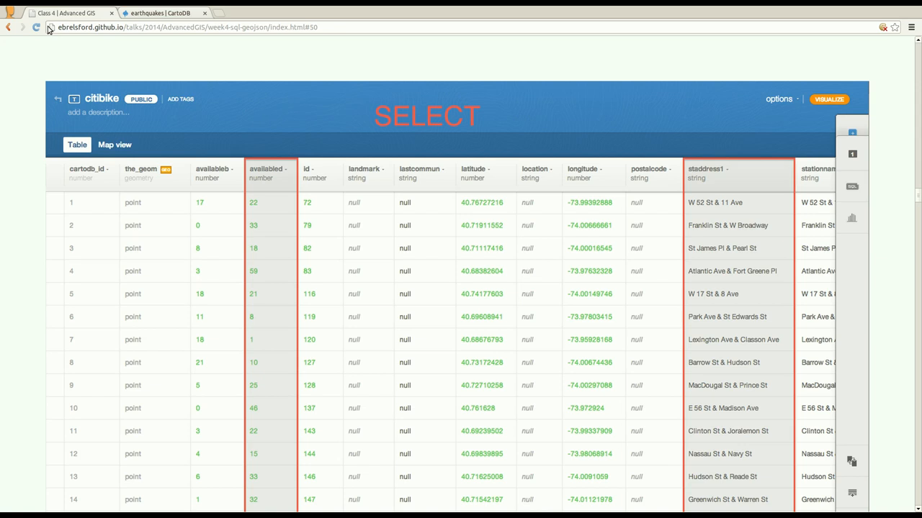
{"action": "mouse_move", "coordinate": [314, 204]}
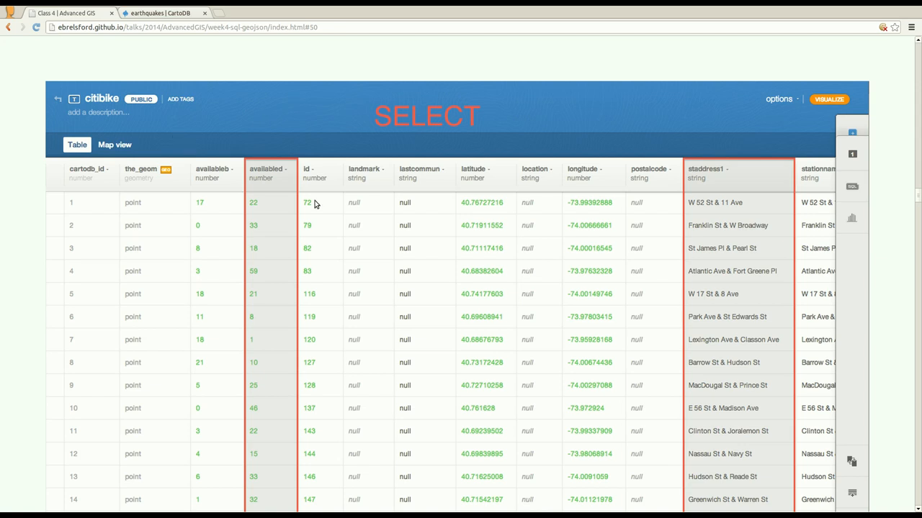
{"action": "mouse_move", "coordinate": [318, 201]}
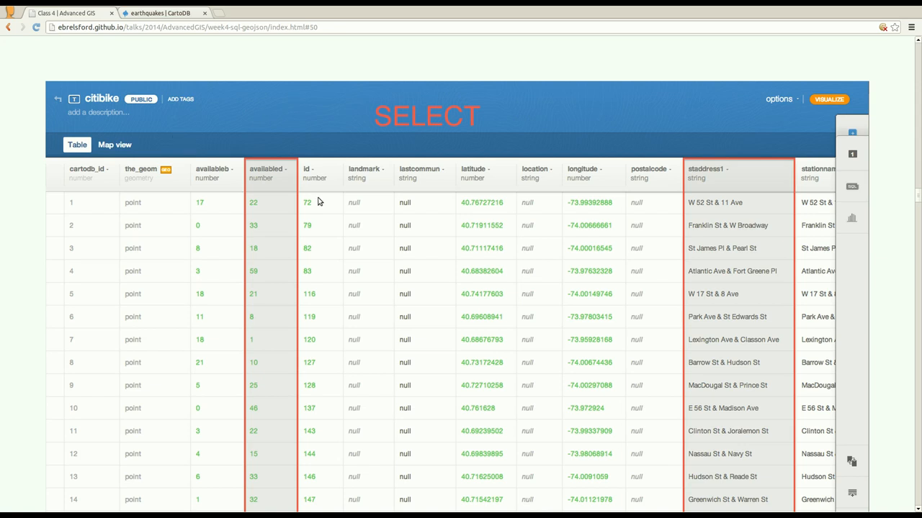
{"action": "mouse_move", "coordinate": [287, 275]}
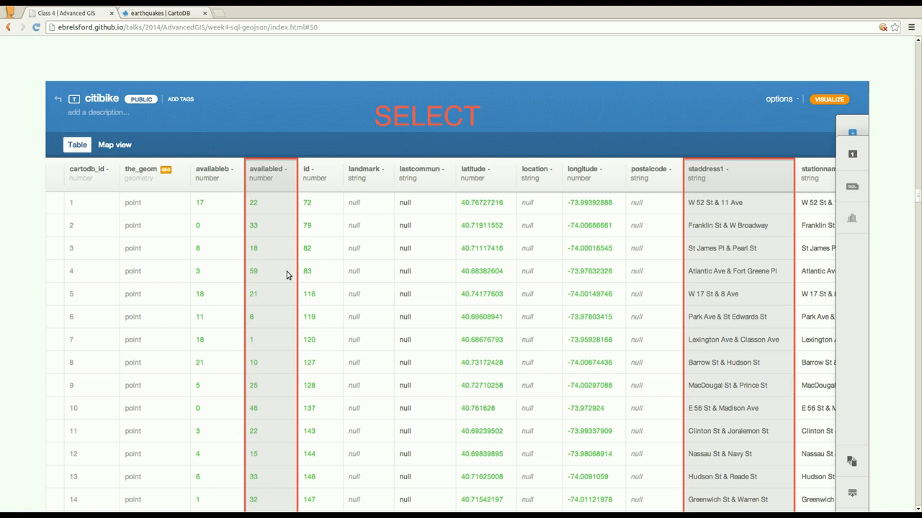
{"action": "mouse_move", "coordinate": [294, 248]}
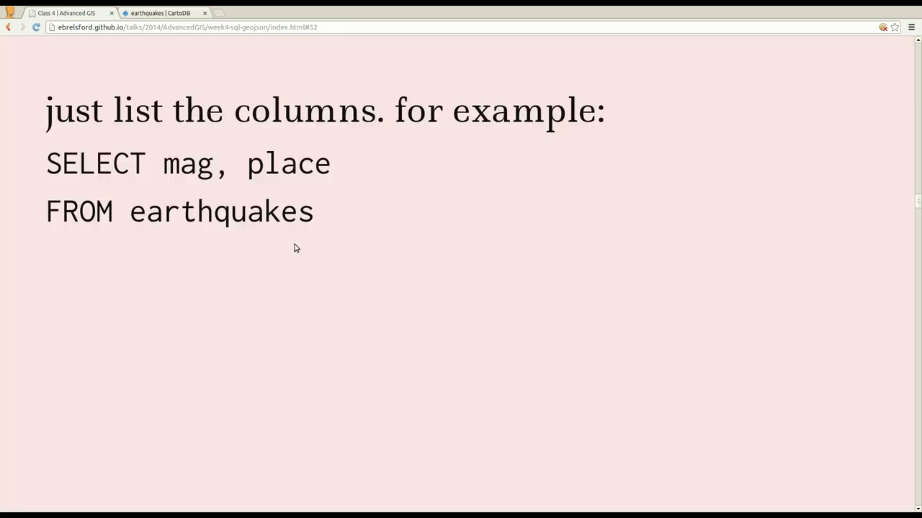
{"action": "mouse_move", "coordinate": [247, 187]}
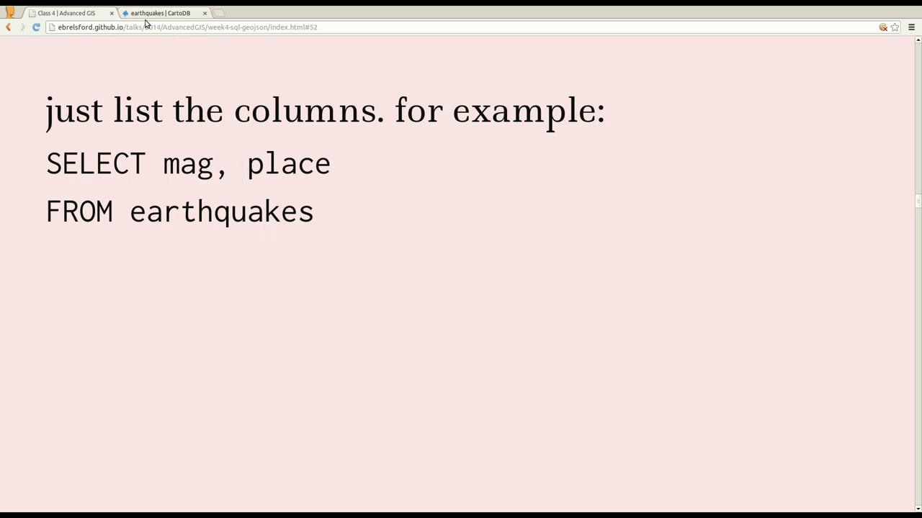
Step: Apply the query SELECT mag, place FROM earthquakes so only magnitude and place are listed
{"action": "left_click", "coordinate": [161, 13]}
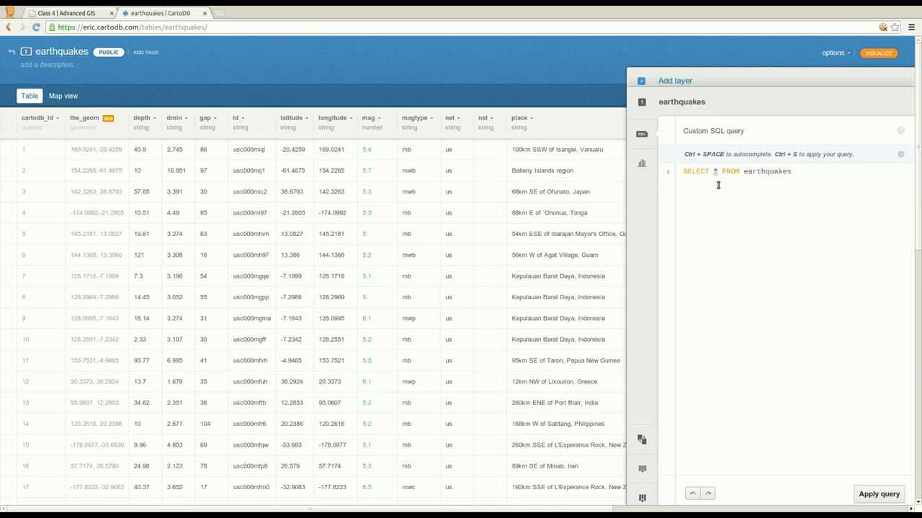
{"action": "type", "text": "mag, place"}
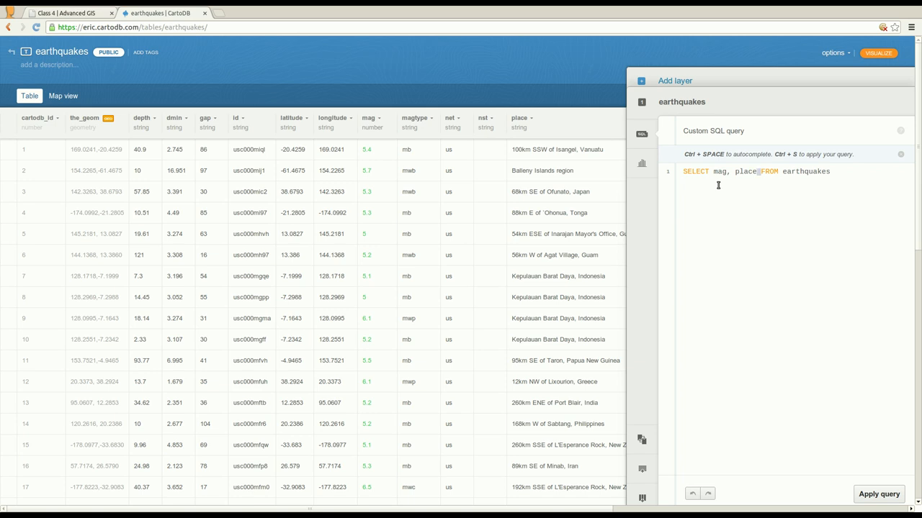
{"action": "key", "text": "Enter"}
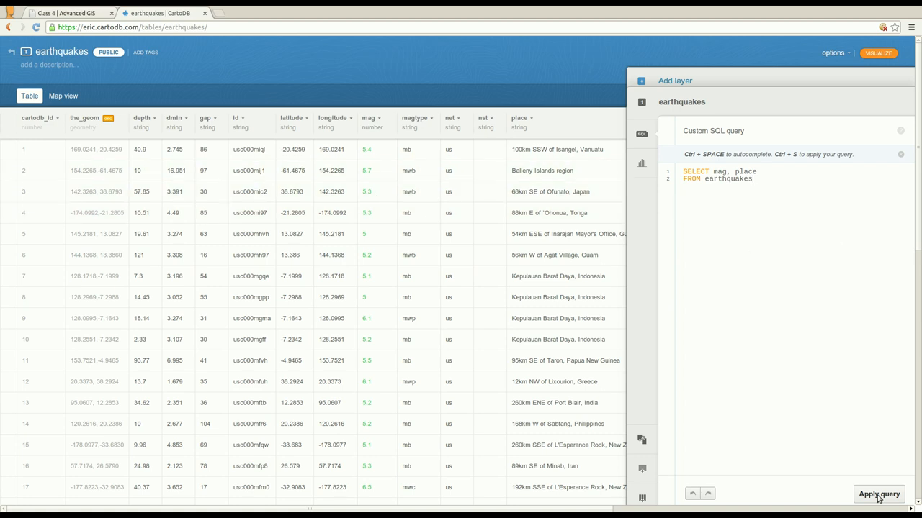
{"action": "left_click", "coordinate": [878, 494]}
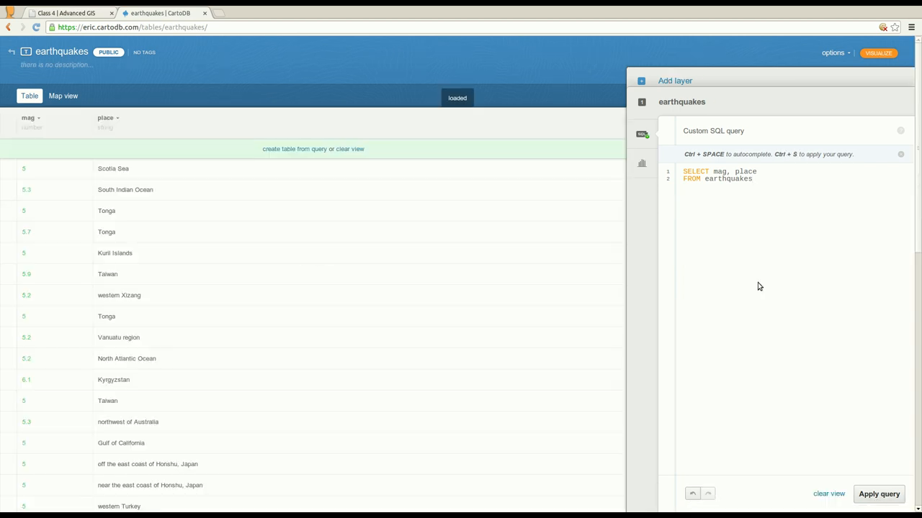
{"action": "mouse_move", "coordinate": [73, 190]}
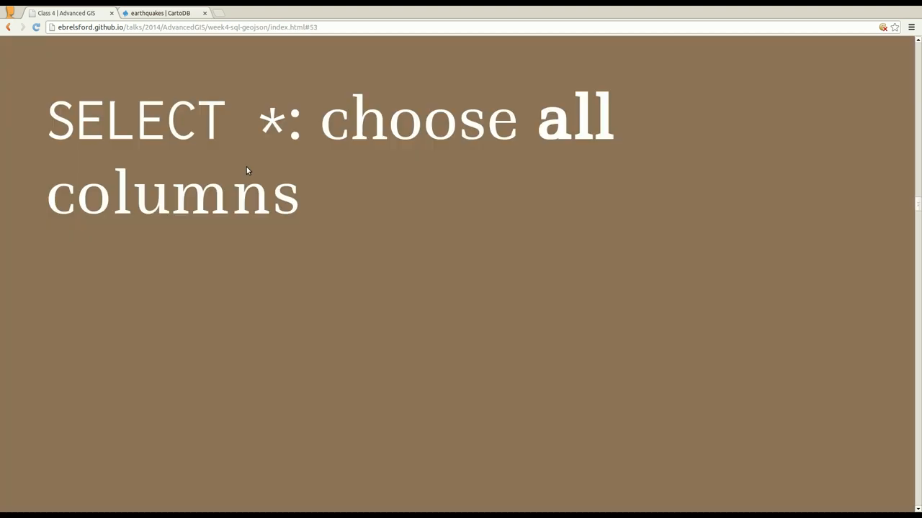
{"action": "mouse_move", "coordinate": [294, 163]}
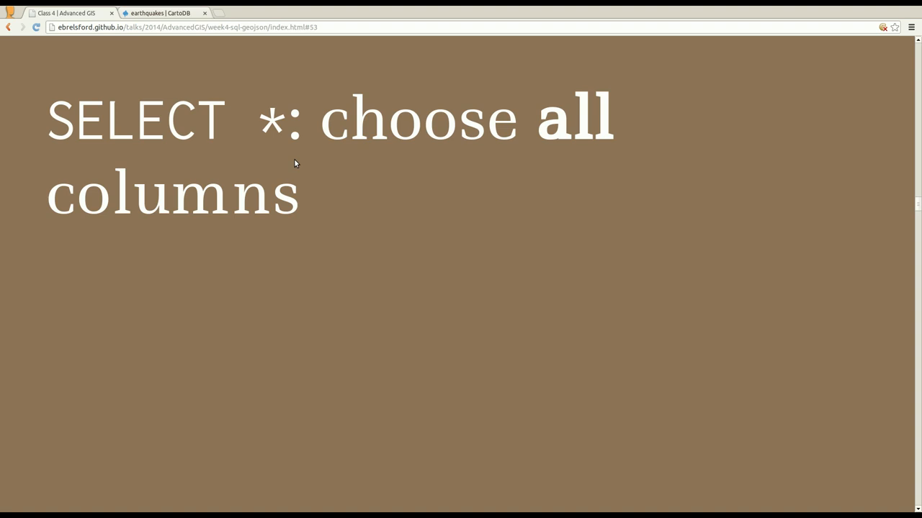
{"action": "mouse_move", "coordinate": [261, 152]}
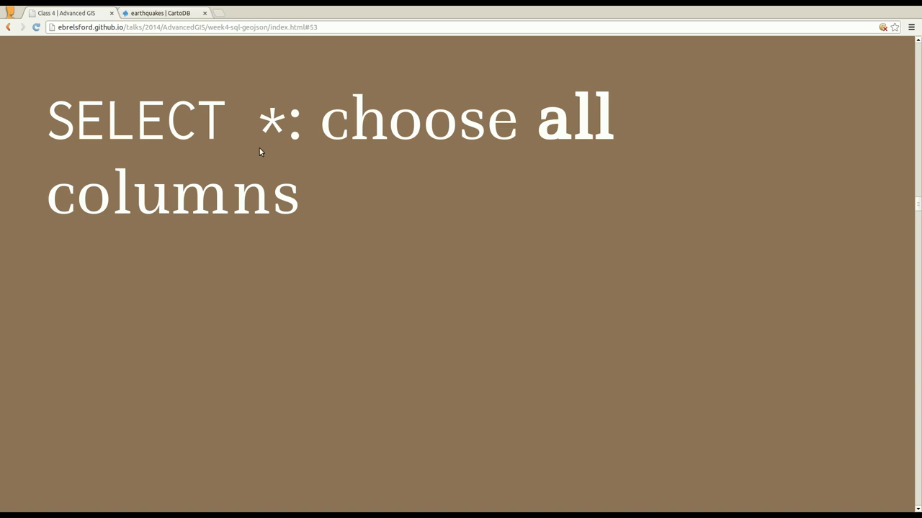
{"action": "mouse_move", "coordinate": [353, 177]}
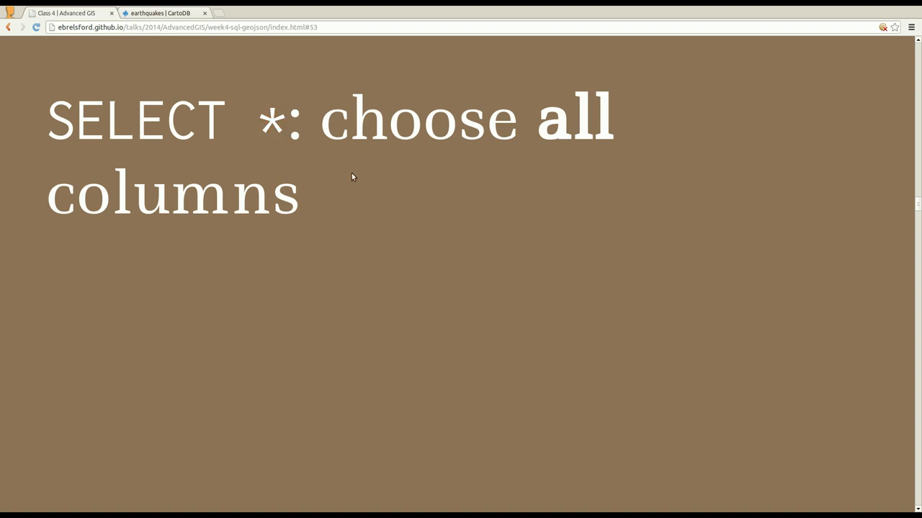
{"action": "mouse_move", "coordinate": [222, 142]}
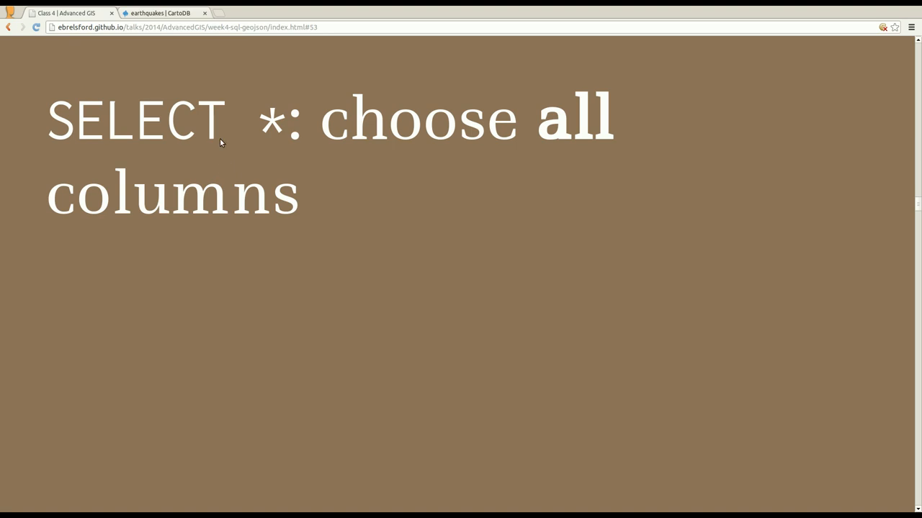
Step: Run SELECT mag, place FROM earthquakes, clear the view back to all columns, and return to the WHERE slide
{"action": "left_click", "coordinate": [164, 13]}
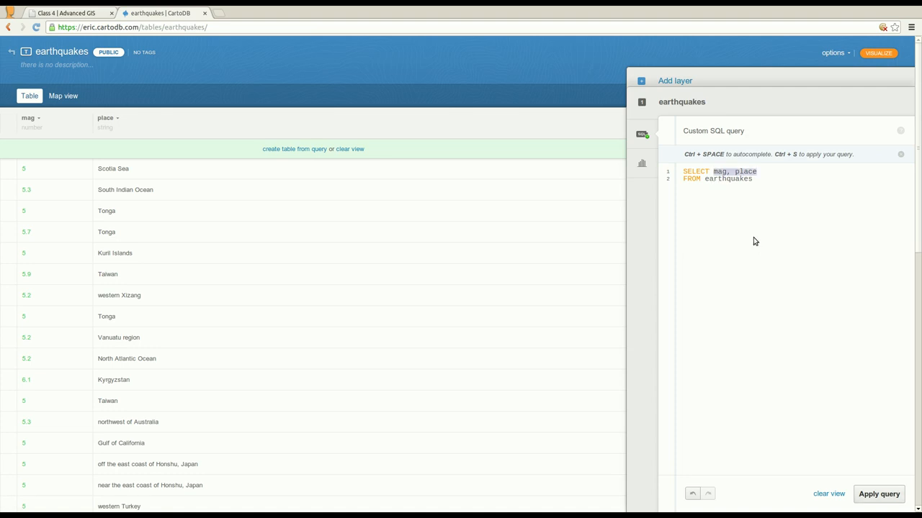
{"action": "left_click", "coordinate": [878, 494]}
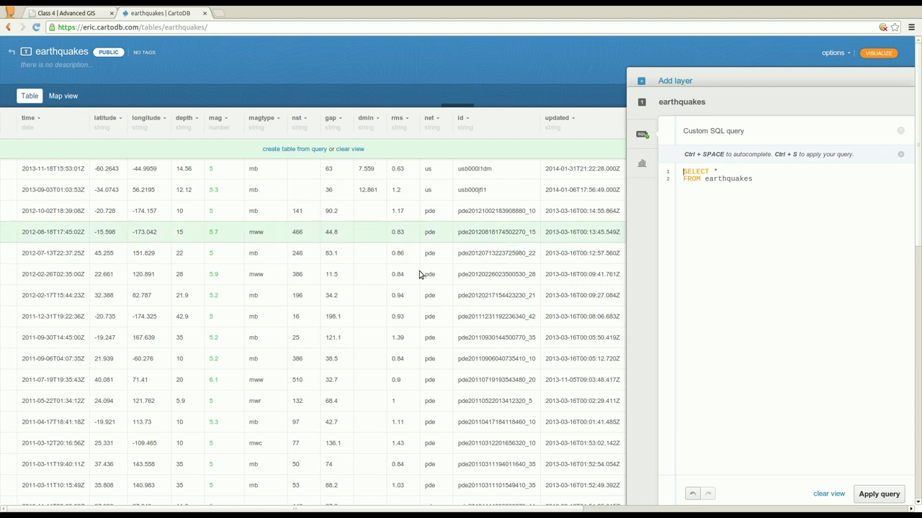
{"action": "type", "text": "mag, place"}
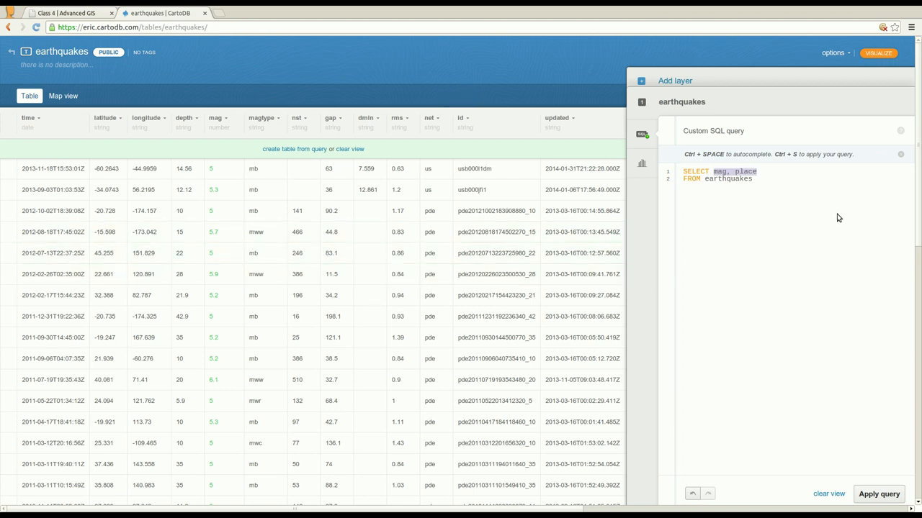
{"action": "left_click", "coordinate": [879, 493]}
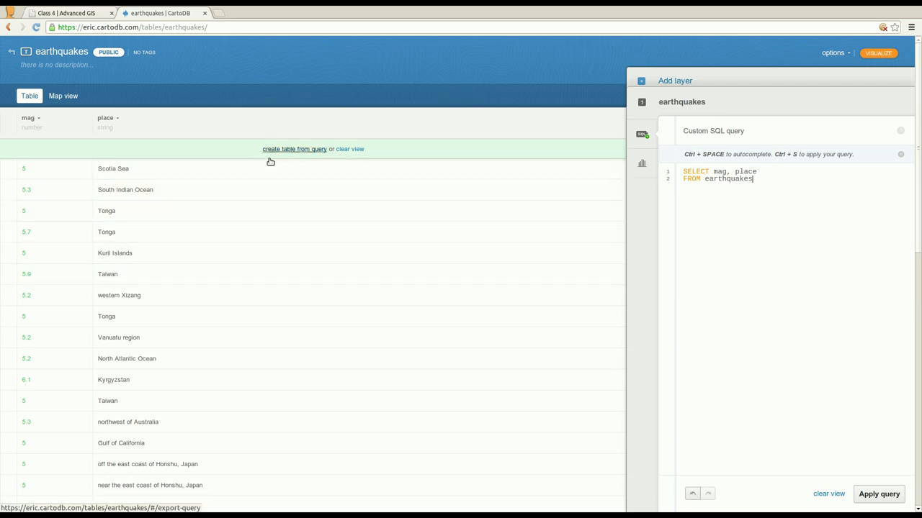
{"action": "mouse_move", "coordinate": [348, 148]}
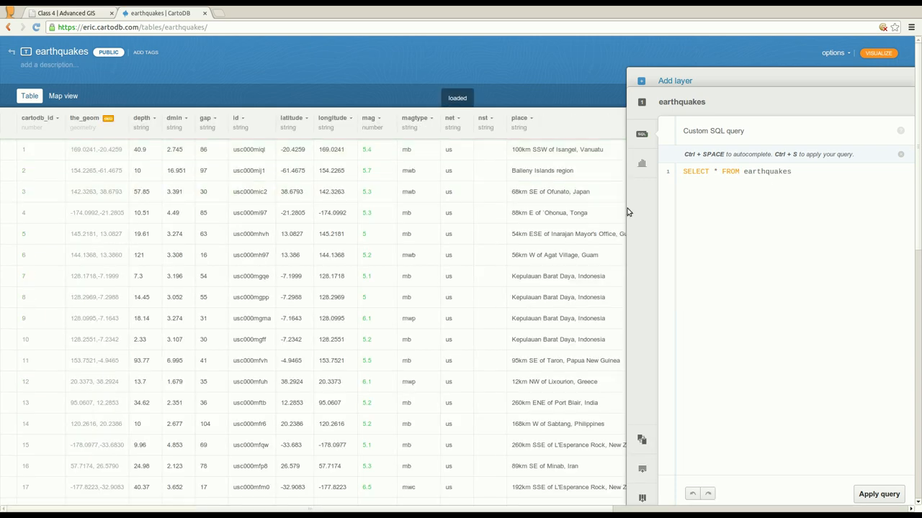
{"action": "left_click", "coordinate": [64, 13]}
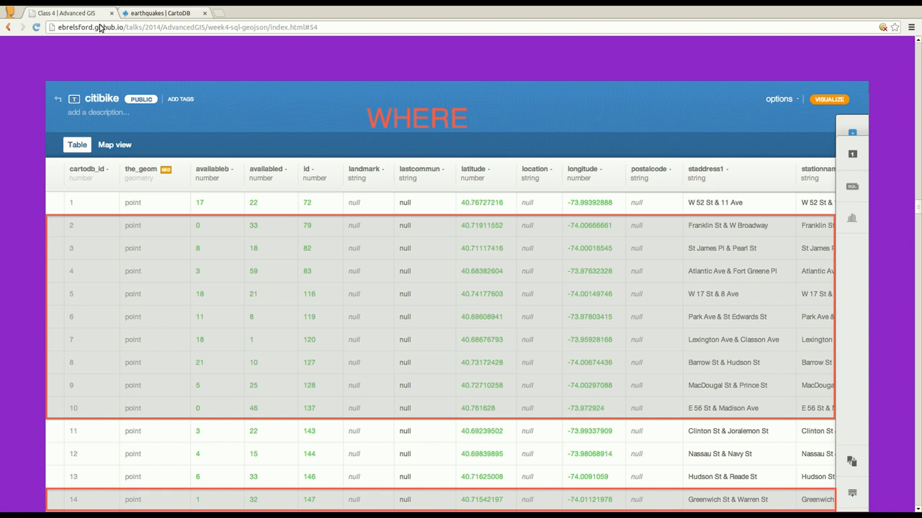
{"action": "mouse_move", "coordinate": [154, 28]}
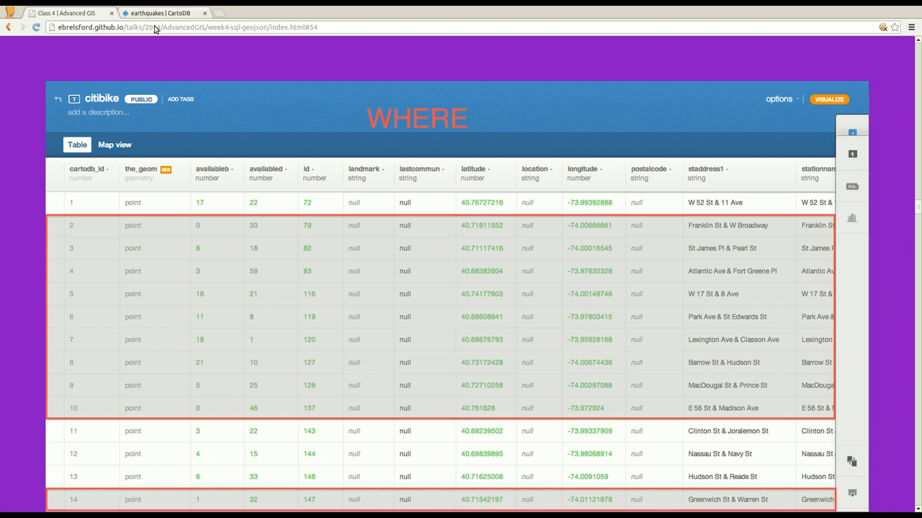
Step: Advance to the example slide SELECT * FROM earthquakes WHERE mag > 6 AND mag < 7
{"action": "left_click", "coordinate": [164, 13]}
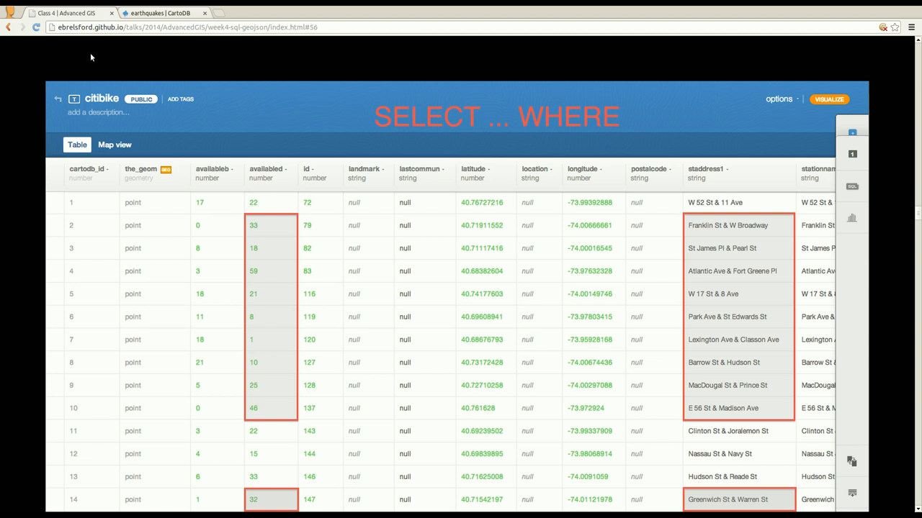
{"action": "key", "text": "right"}
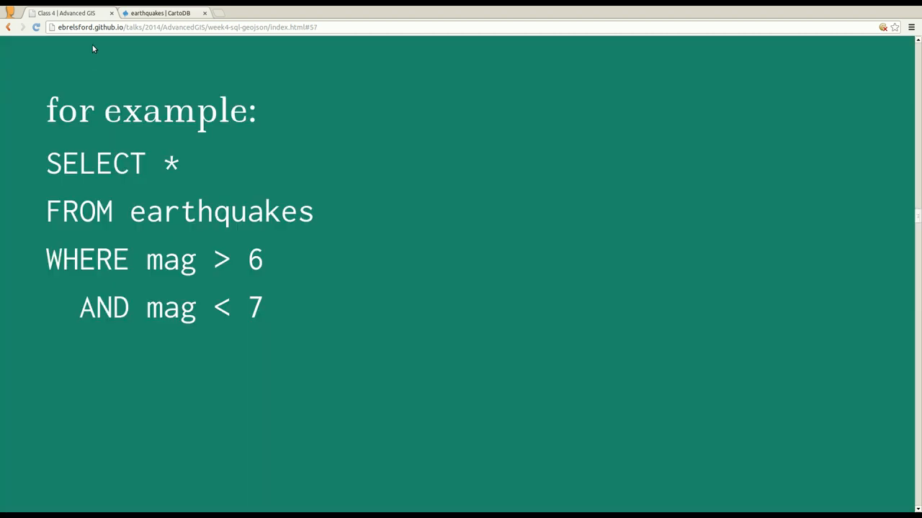
{"action": "mouse_move", "coordinate": [334, 259]}
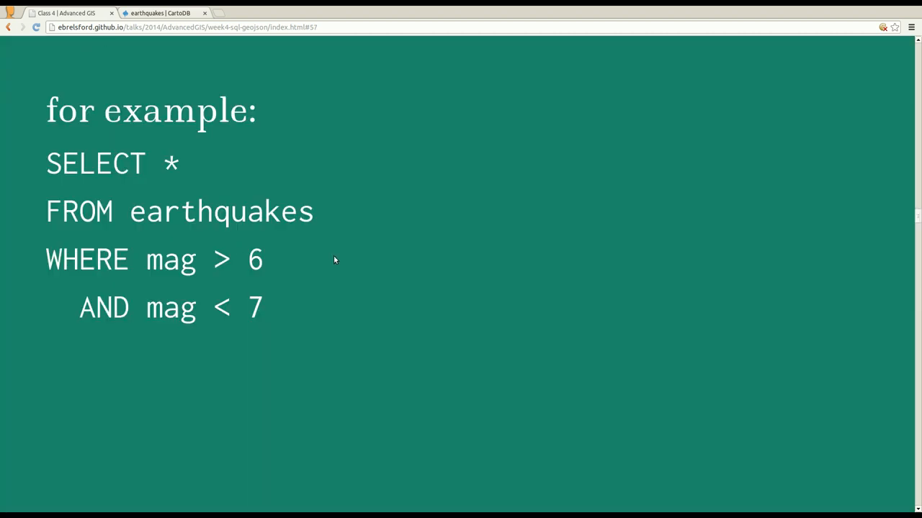
{"action": "mouse_move", "coordinate": [160, 179]}
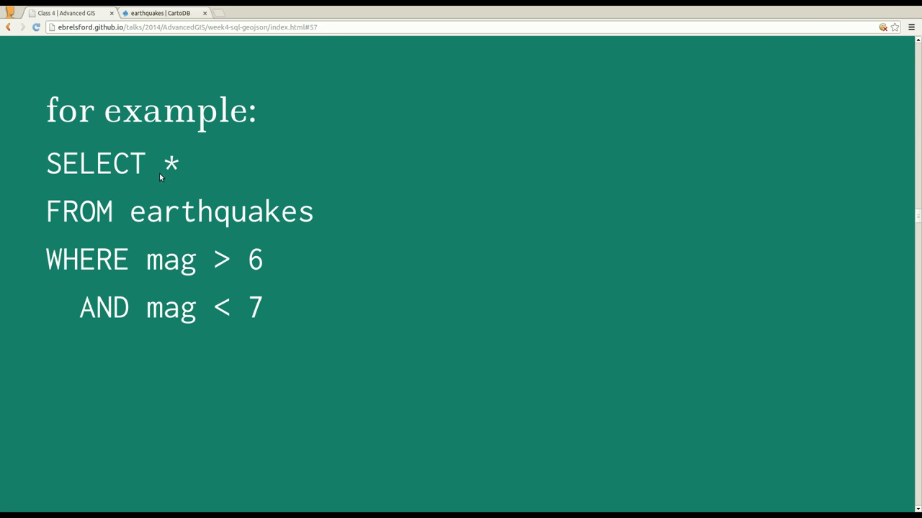
{"action": "mouse_move", "coordinate": [170, 297]}
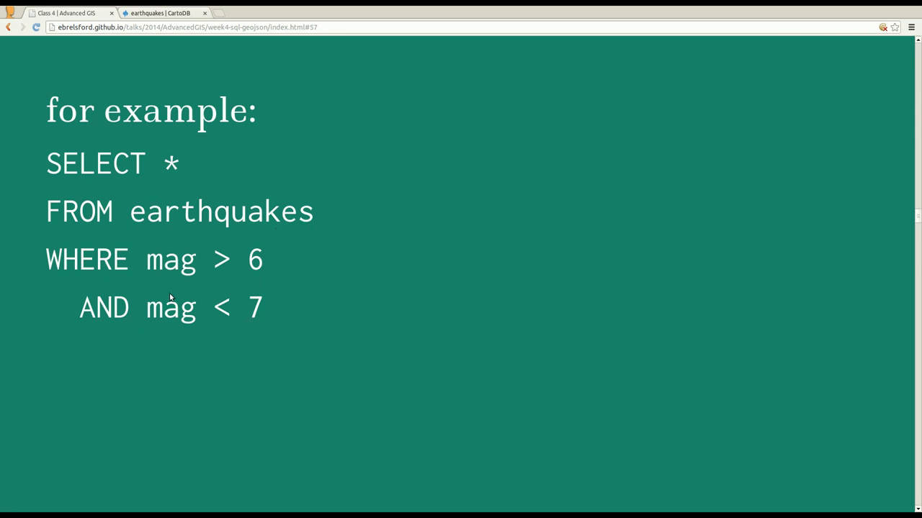
{"action": "mouse_move", "coordinate": [201, 324]}
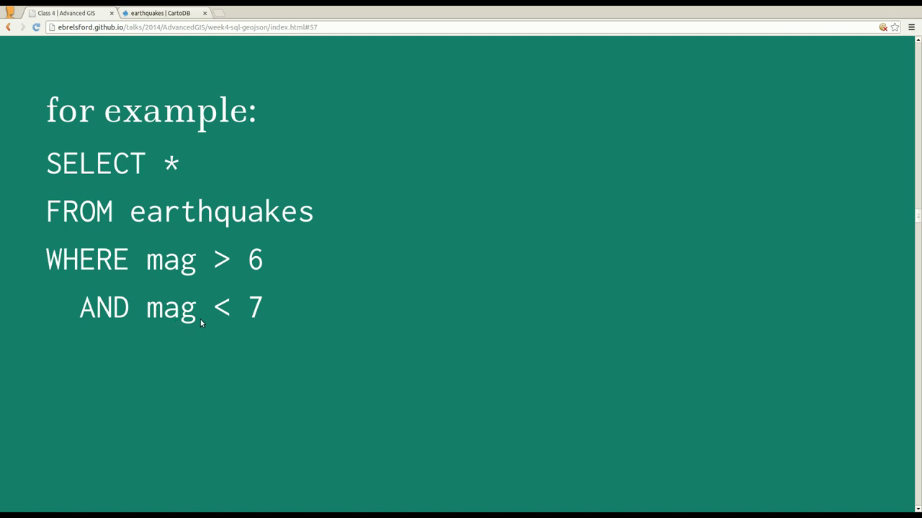
{"action": "mouse_move", "coordinate": [279, 329]}
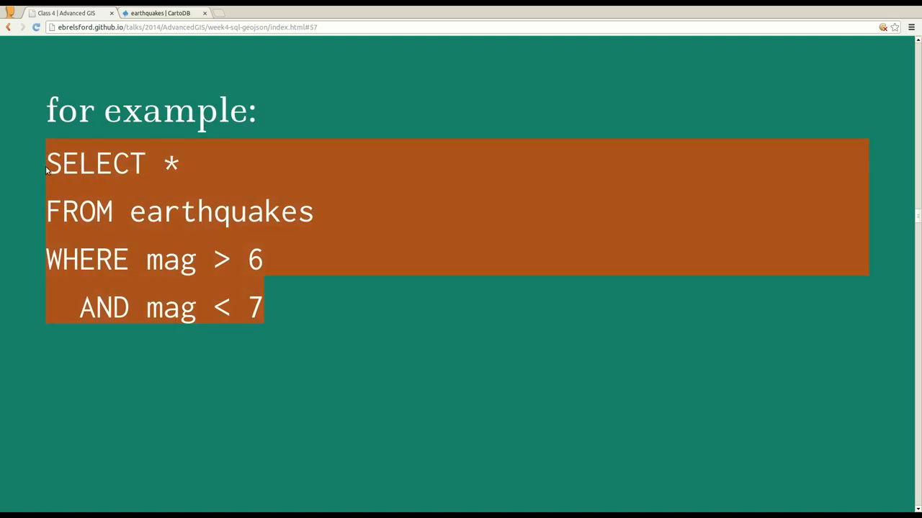
Step: Apply WHERE mag > 6 AND mag < 7 and scroll through the rows with magnitudes 6.1–6.8
{"action": "left_click", "coordinate": [164, 13]}
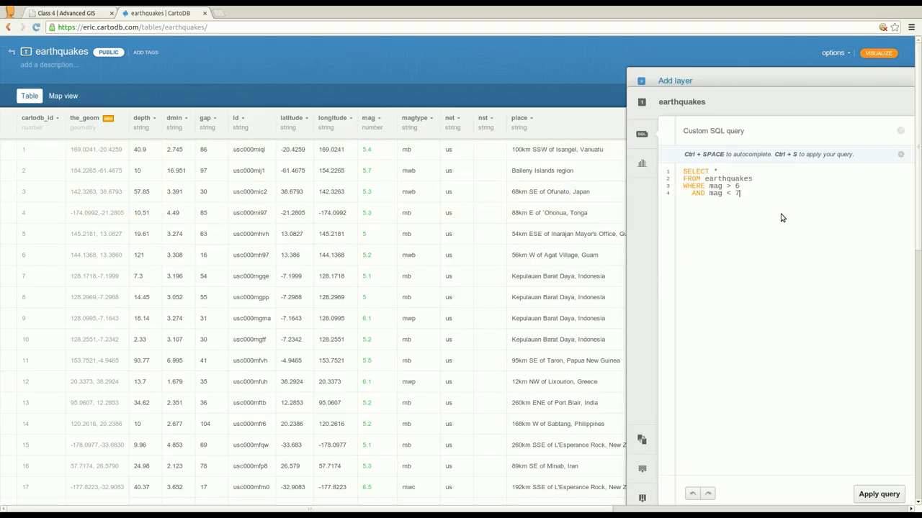
{"action": "left_click", "coordinate": [879, 494]}
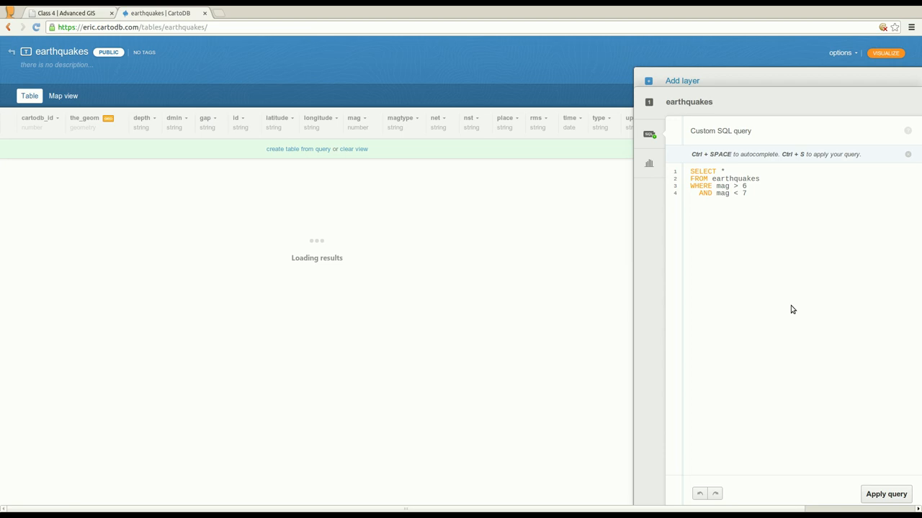
{"action": "left_click", "coordinate": [884, 494]}
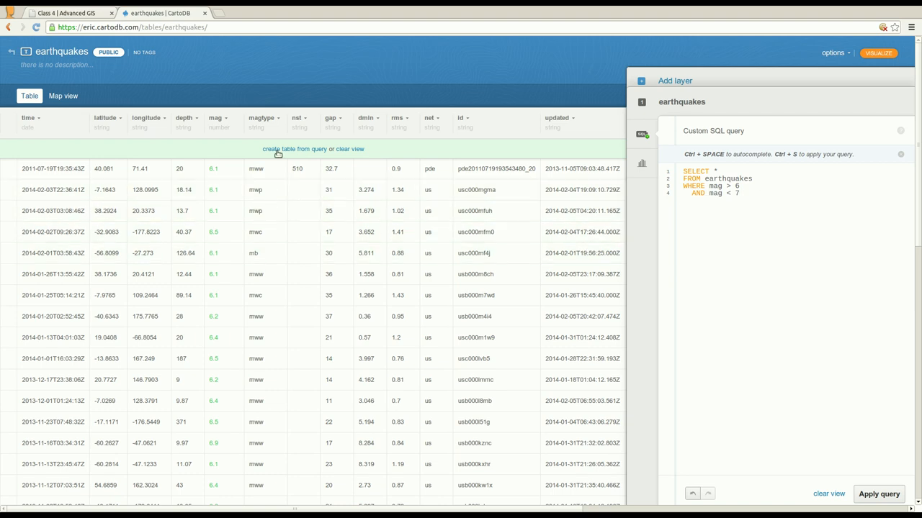
{"action": "scroll", "scroll_direction": "down", "scroll_amount": 3}
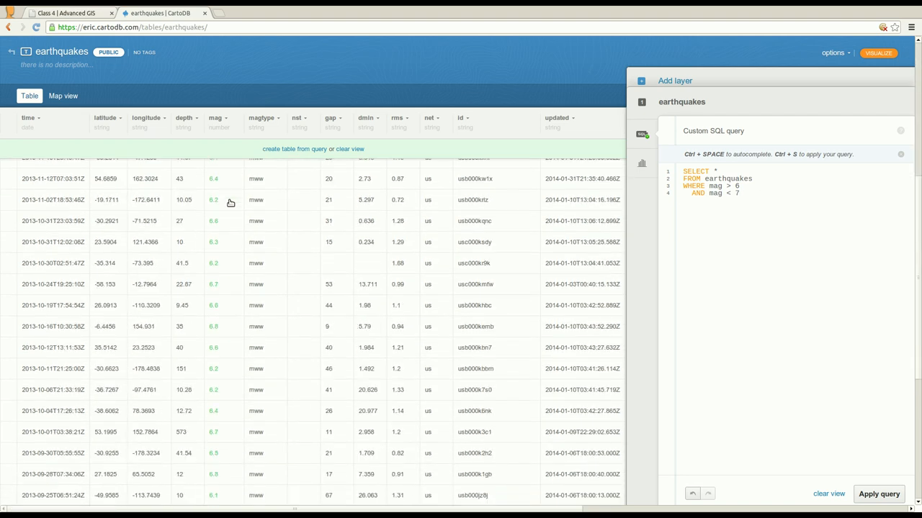
{"action": "scroll", "scroll_direction": "down", "scroll_amount": 3}
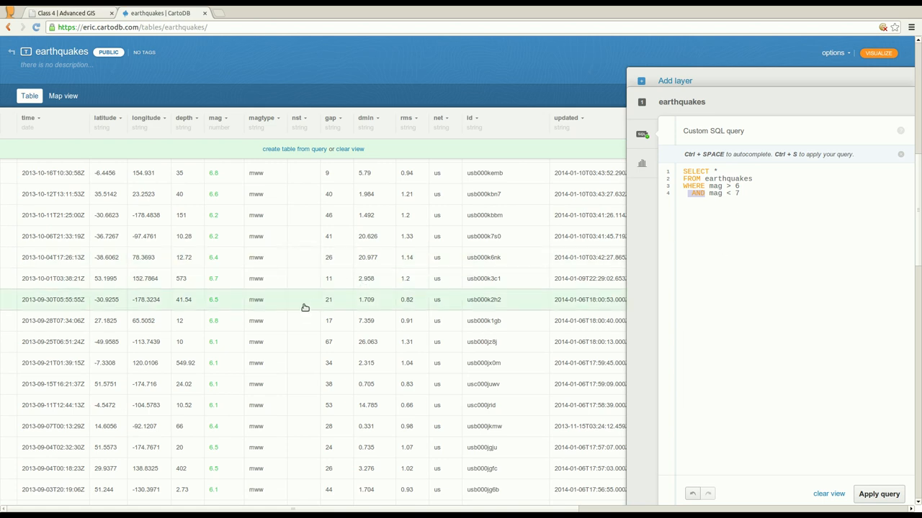
{"action": "scroll", "scroll_direction": "down", "scroll_amount": 3}
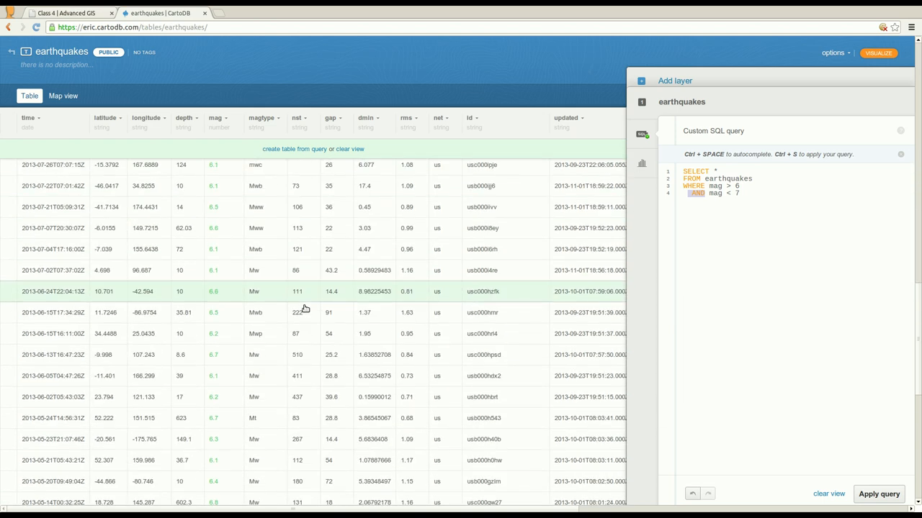
{"action": "scroll", "scroll_direction": "down", "scroll_amount": 3}
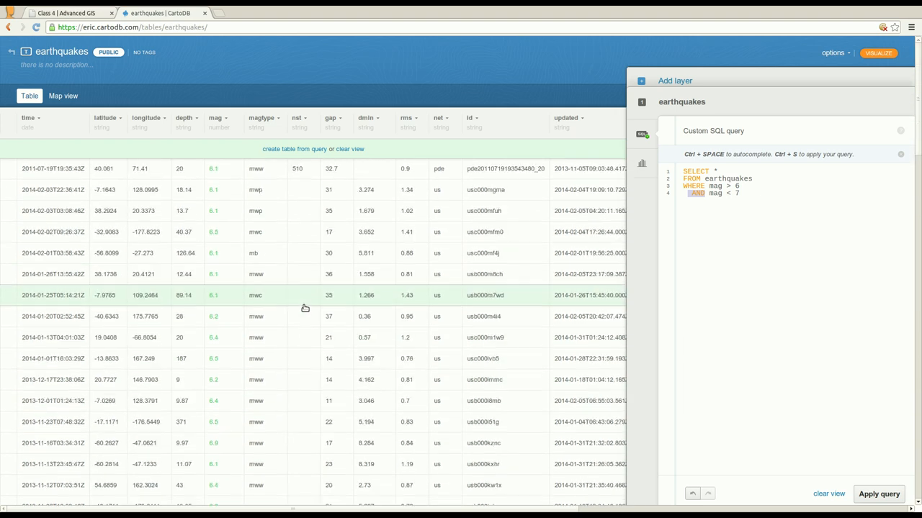
Step: Advance to the try-it-yourself slide asking for mag between 7 and 7.5, then return to the table
{"action": "left_click", "coordinate": [64, 13]}
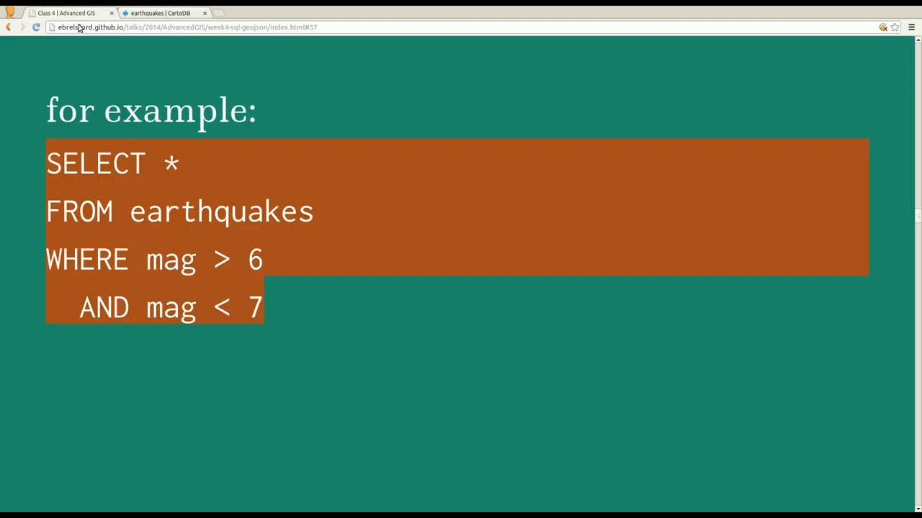
{"action": "key", "text": "right"}
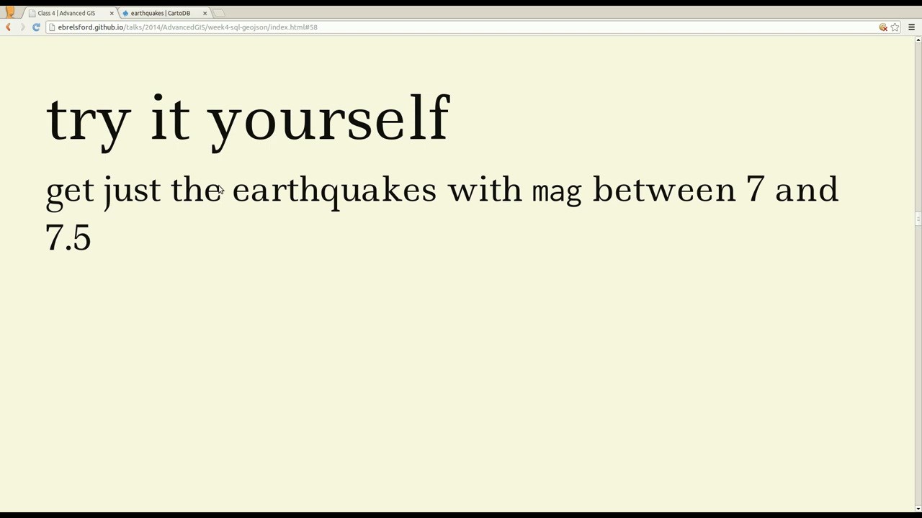
{"action": "mouse_move", "coordinate": [248, 193]}
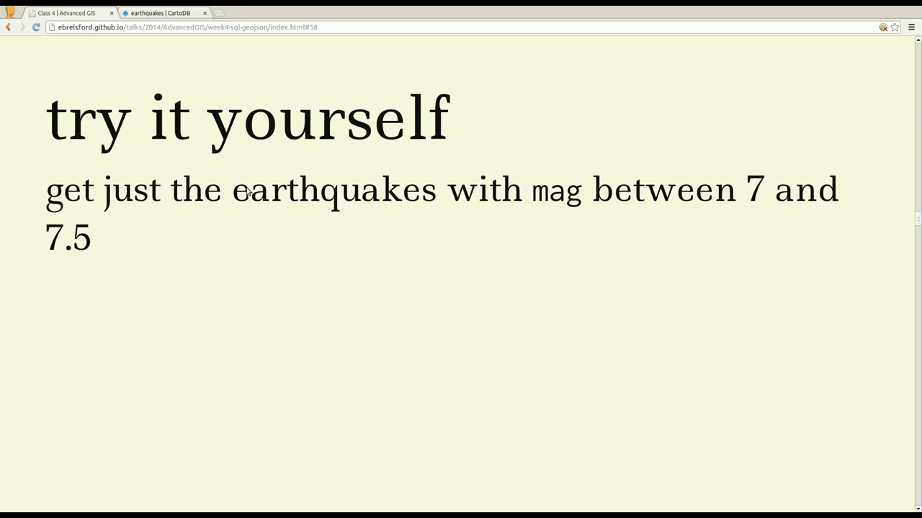
{"action": "mouse_move", "coordinate": [152, 227]}
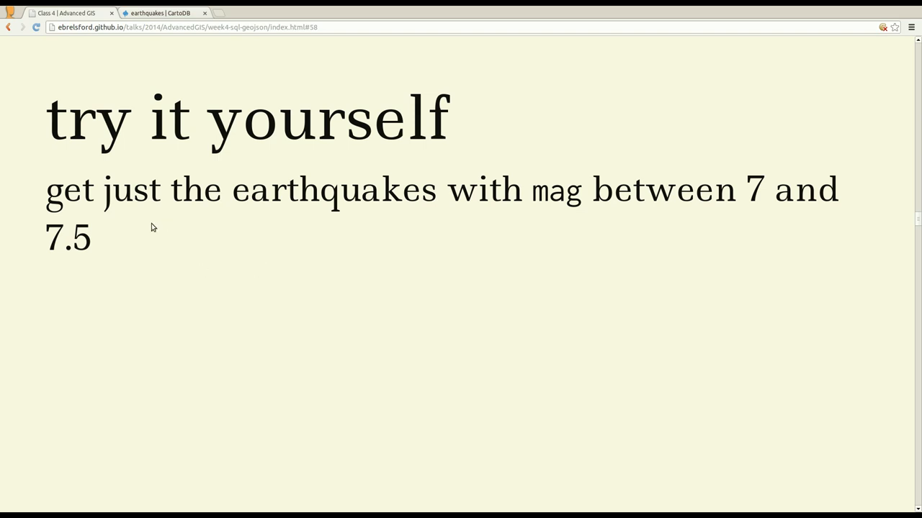
{"action": "mouse_move", "coordinate": [79, 248]}
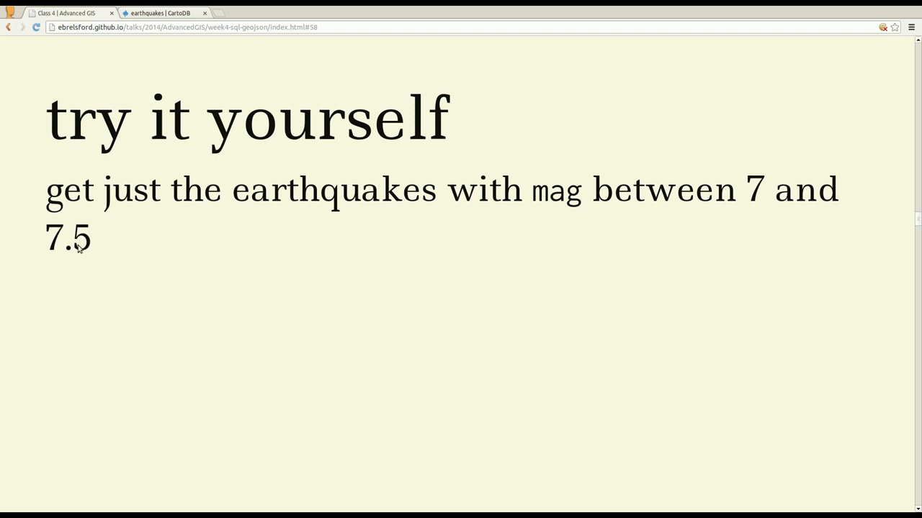
{"action": "mouse_move", "coordinate": [242, 213]}
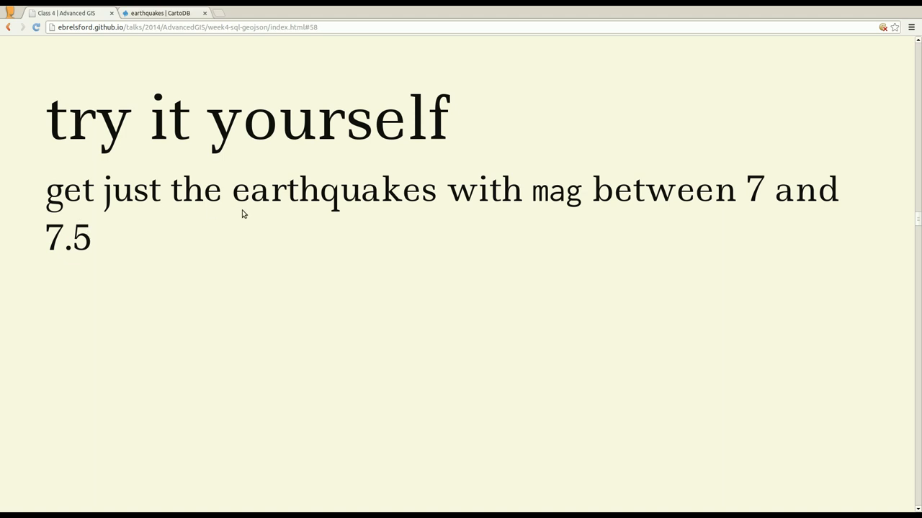
{"action": "mouse_move", "coordinate": [342, 232]}
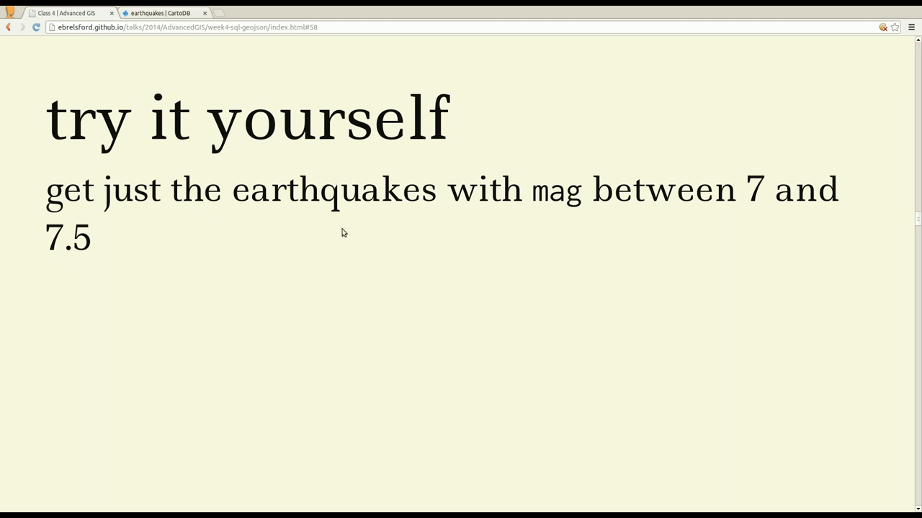
{"action": "mouse_move", "coordinate": [583, 271]}
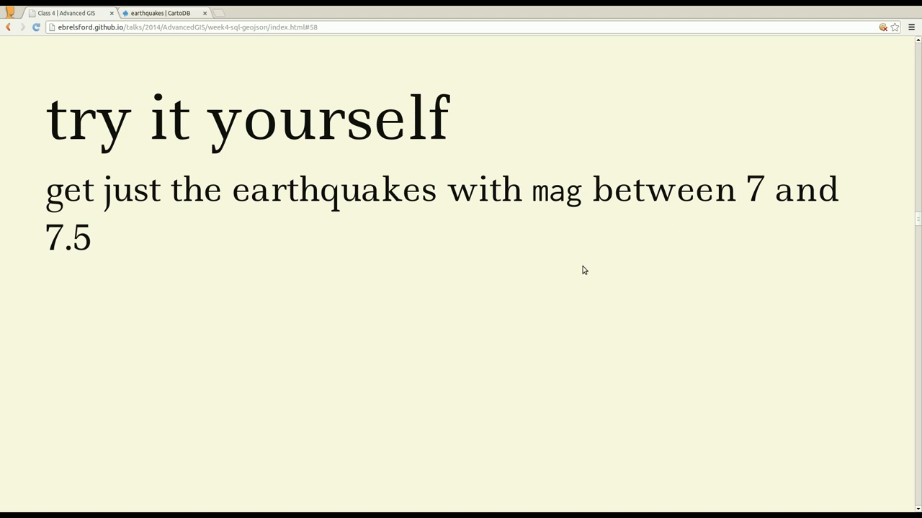
{"action": "left_click", "coordinate": [158, 13]}
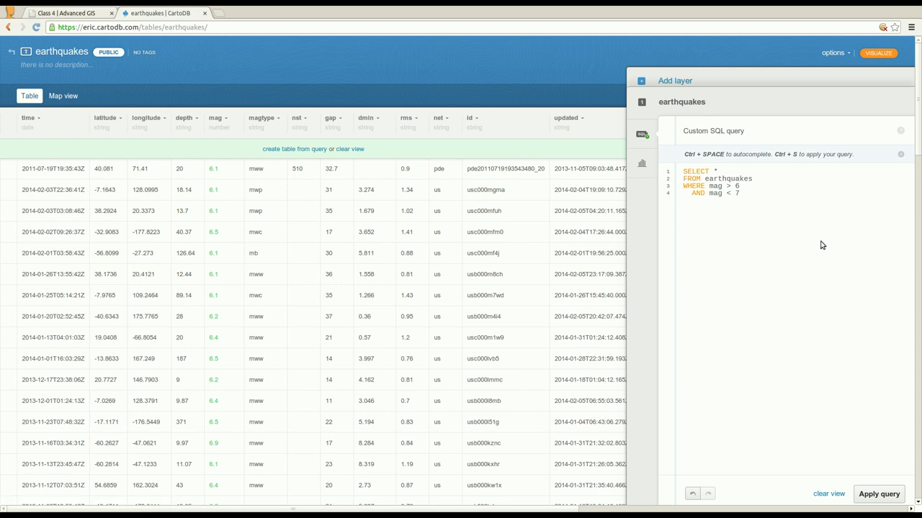
{"action": "mouse_move", "coordinate": [743, 331]}
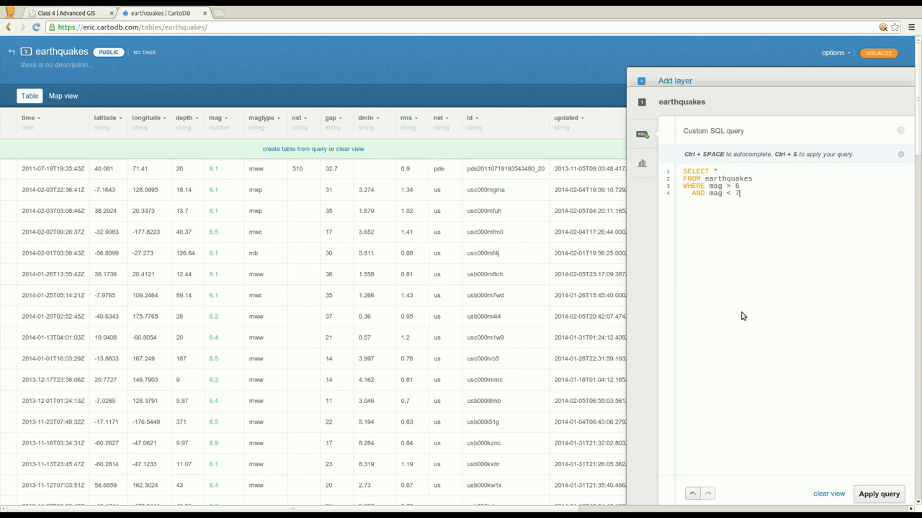
{"action": "mouse_move", "coordinate": [329, 147]}
{"action": "type", "text": "type"}
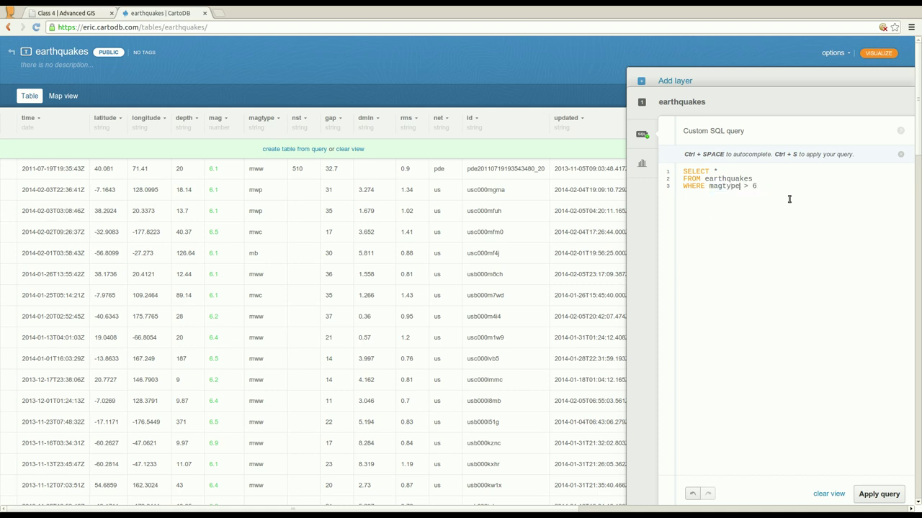
Step: Run WHERE magtype > 6 and highlight 'integer' in the text-versus-integer operator error
{"action": "left_click", "coordinate": [878, 494]}
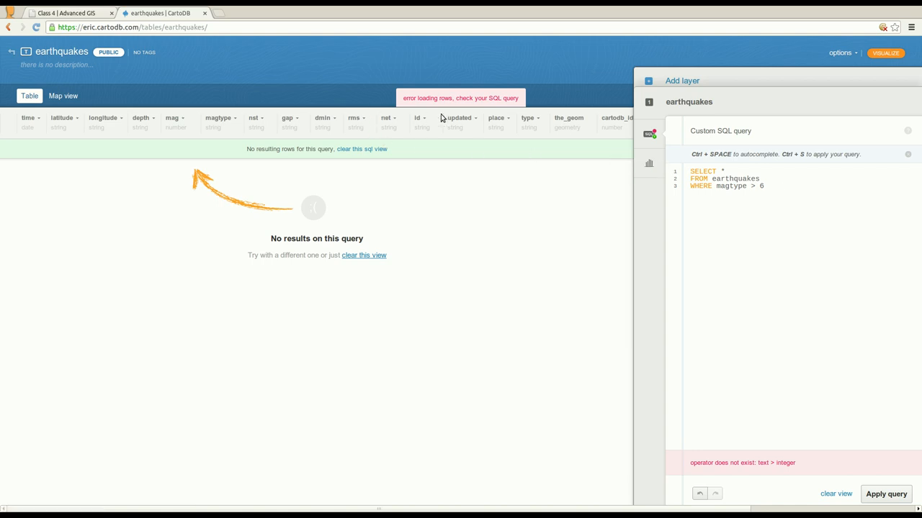
{"action": "mouse_move", "coordinate": [500, 114]}
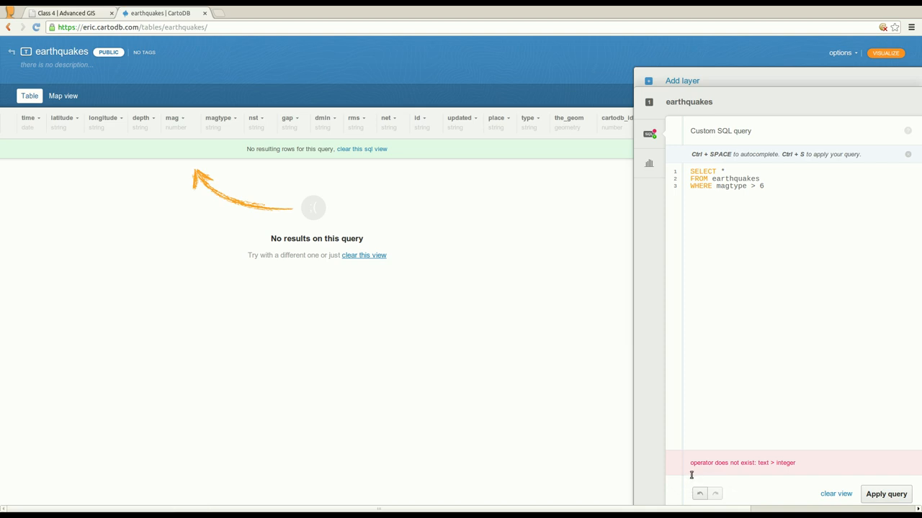
{"action": "mouse_move", "coordinate": [810, 475]}
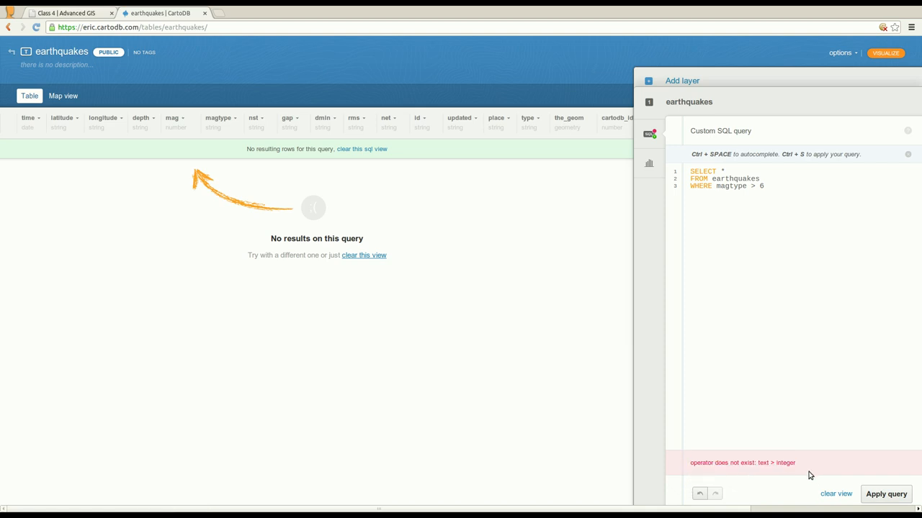
{"action": "mouse_move", "coordinate": [766, 487]}
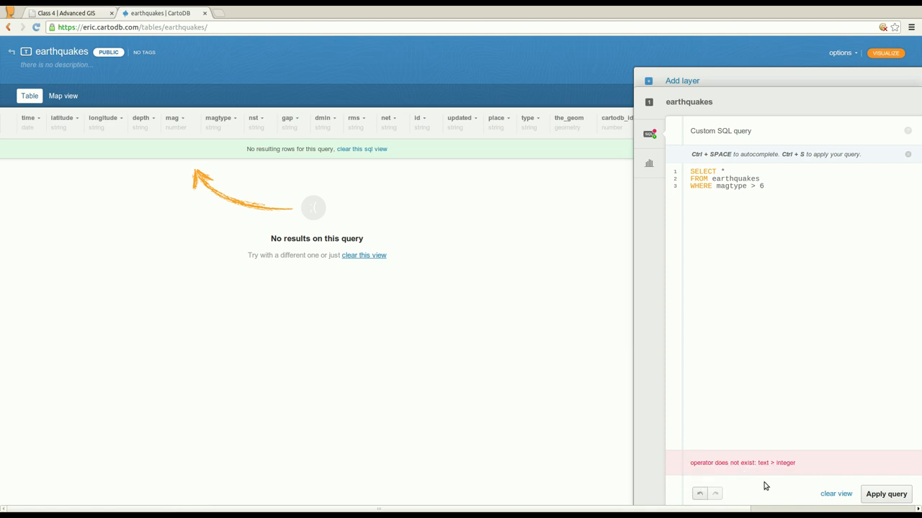
{"action": "double_click", "coordinate": [786, 463]}
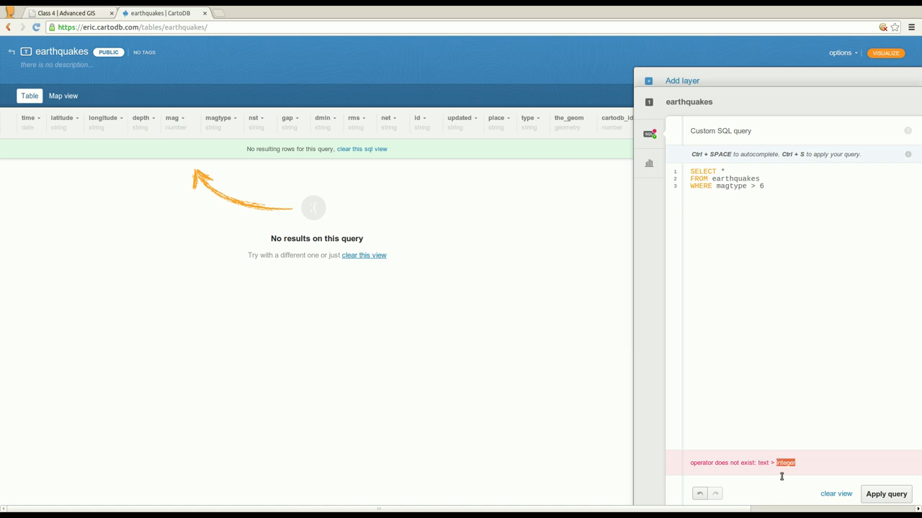
{"action": "mouse_move", "coordinate": [800, 305]}
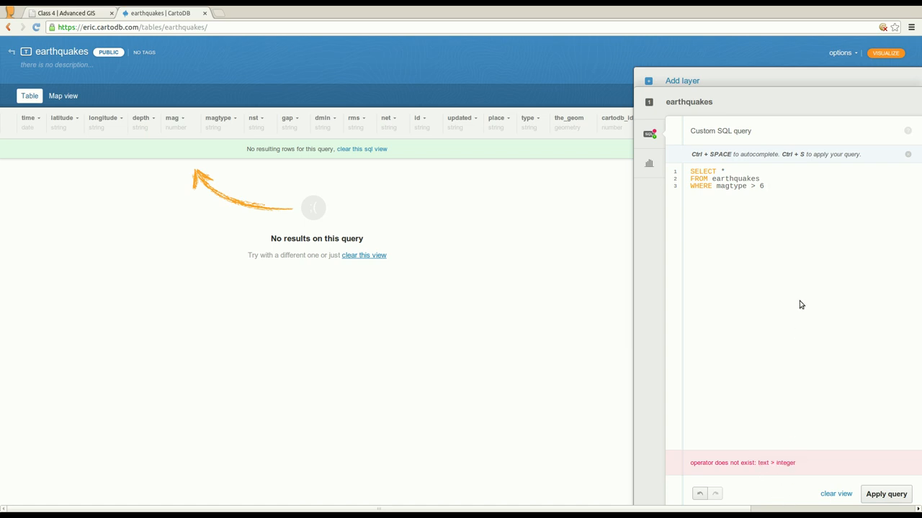
{"action": "mouse_move", "coordinate": [501, 231]}
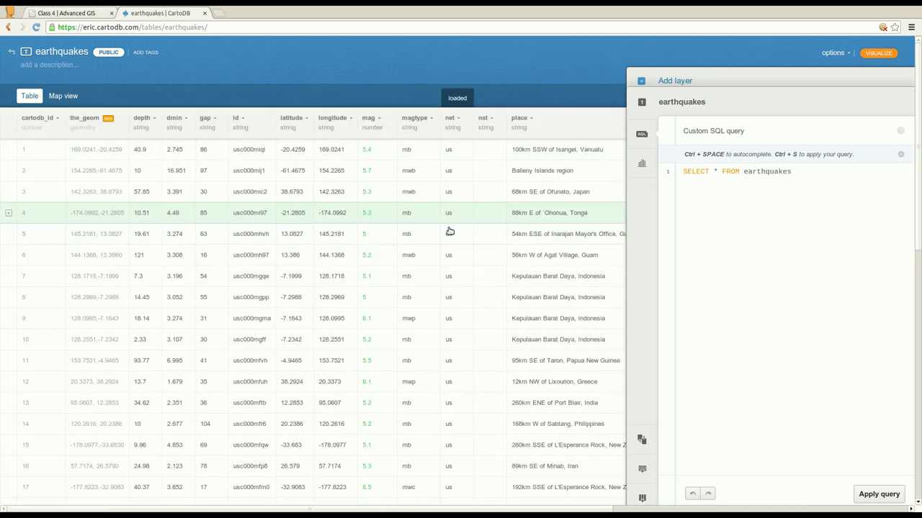
Step: Check a column's data type options in CartoDB, then step to the comparison-operators and AND example slides
{"action": "left_click", "coordinate": [65, 13]}
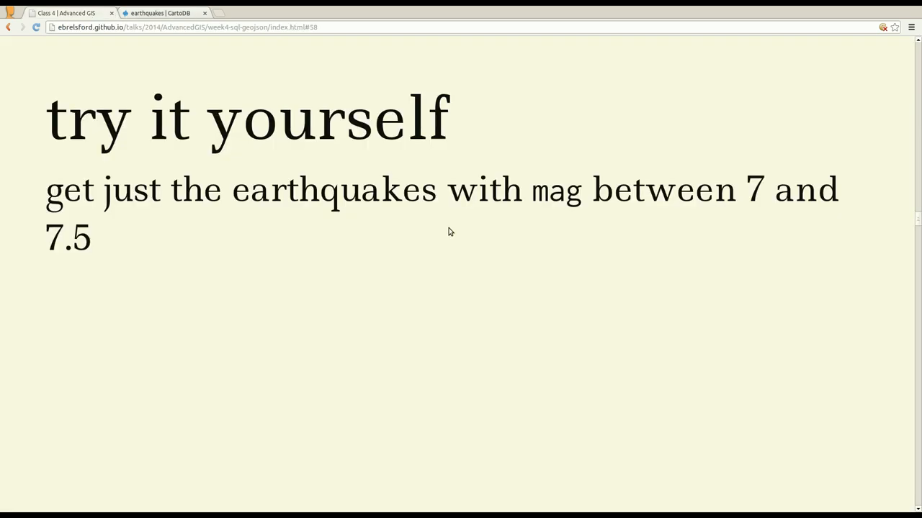
{"action": "left_click", "coordinate": [160, 13]}
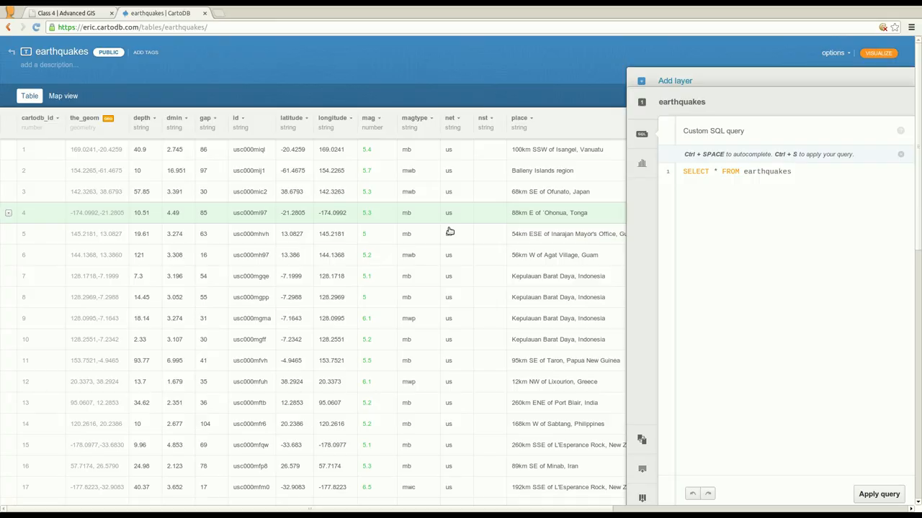
{"action": "mouse_move", "coordinate": [409, 224]}
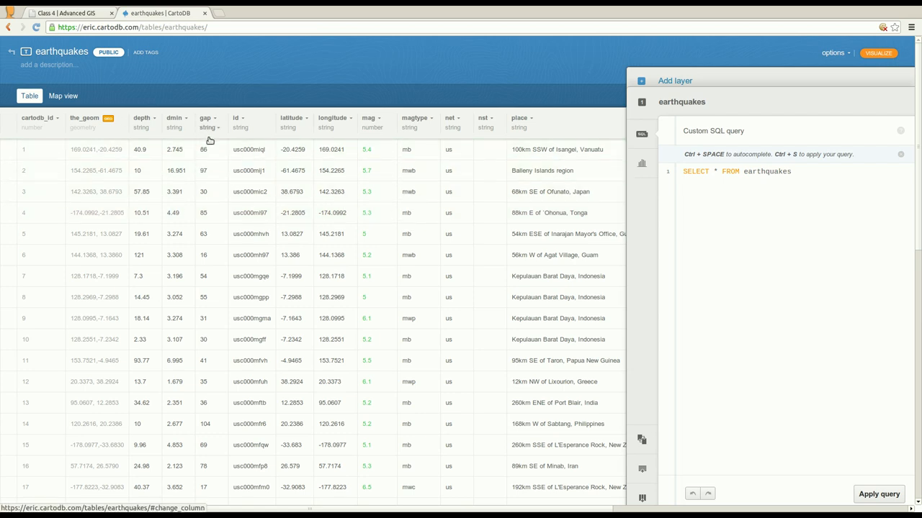
{"action": "left_click", "coordinate": [186, 118]}
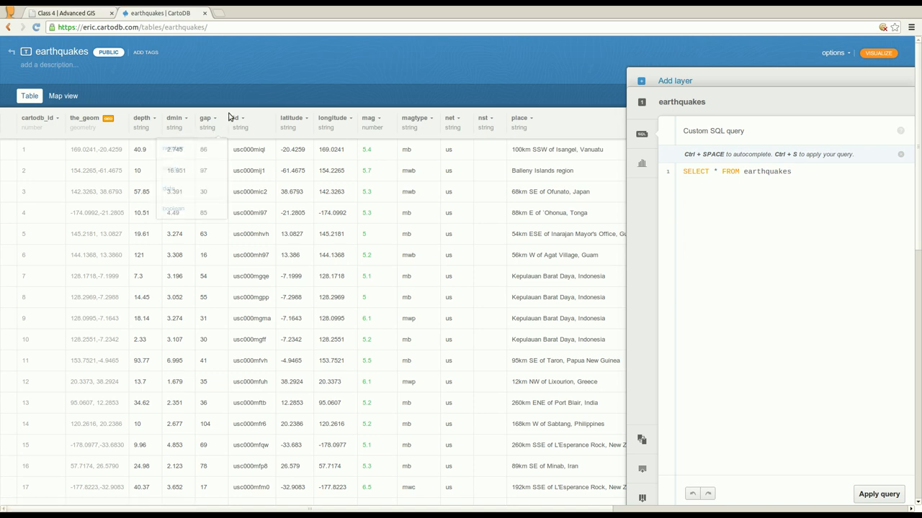
{"action": "left_click", "coordinate": [67, 13]}
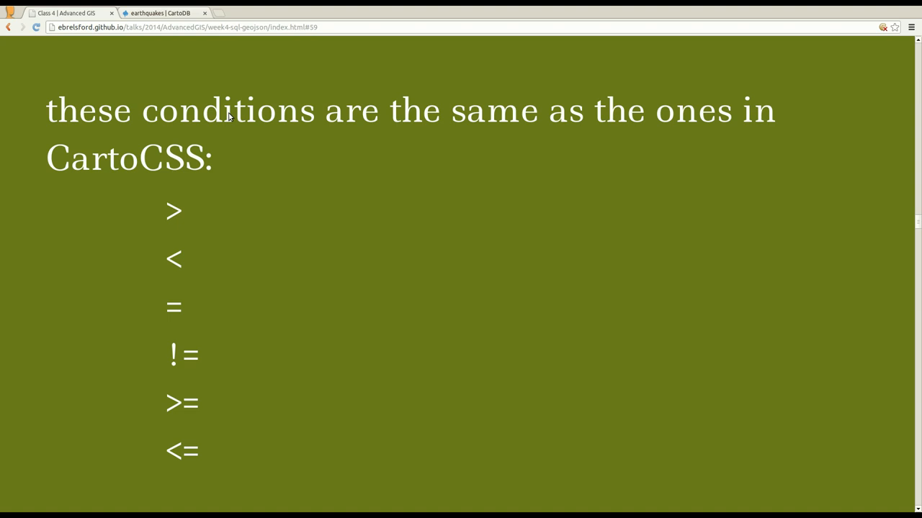
{"action": "mouse_move", "coordinate": [314, 245]}
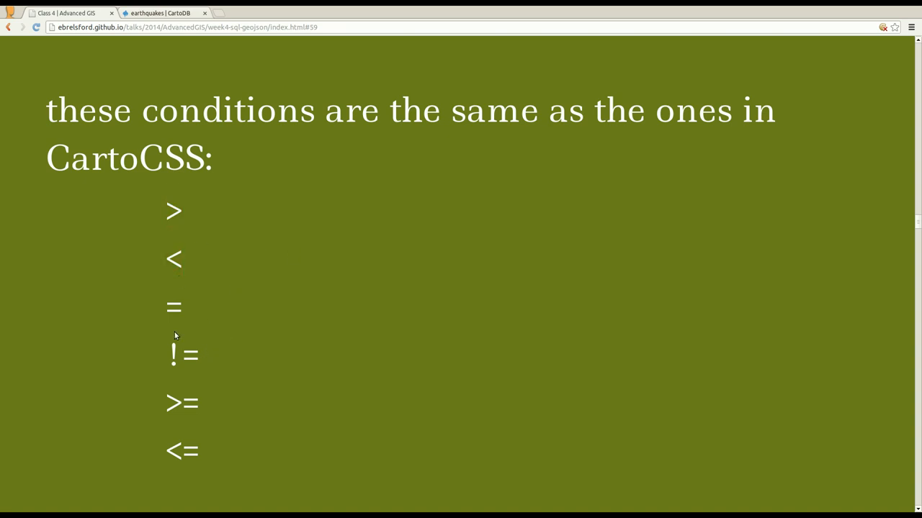
{"action": "mouse_move", "coordinate": [152, 371]}
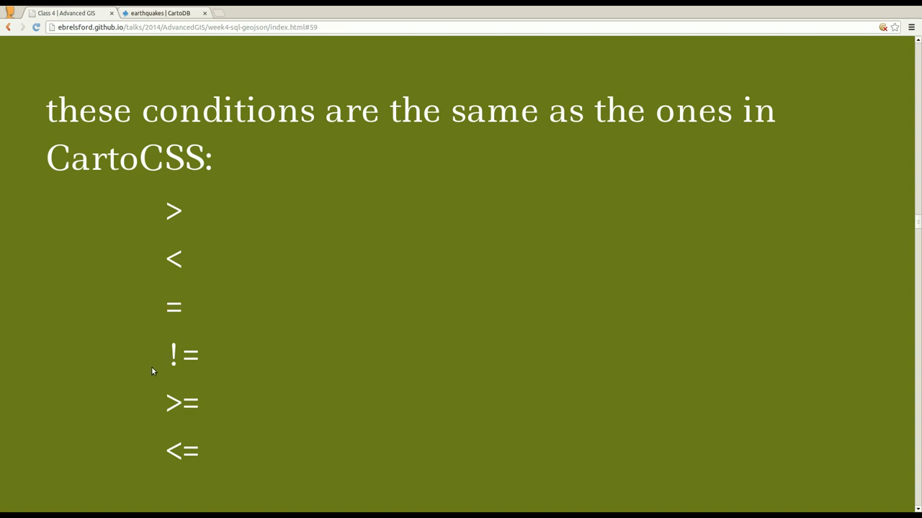
{"action": "left_click", "coordinate": [182, 354]}
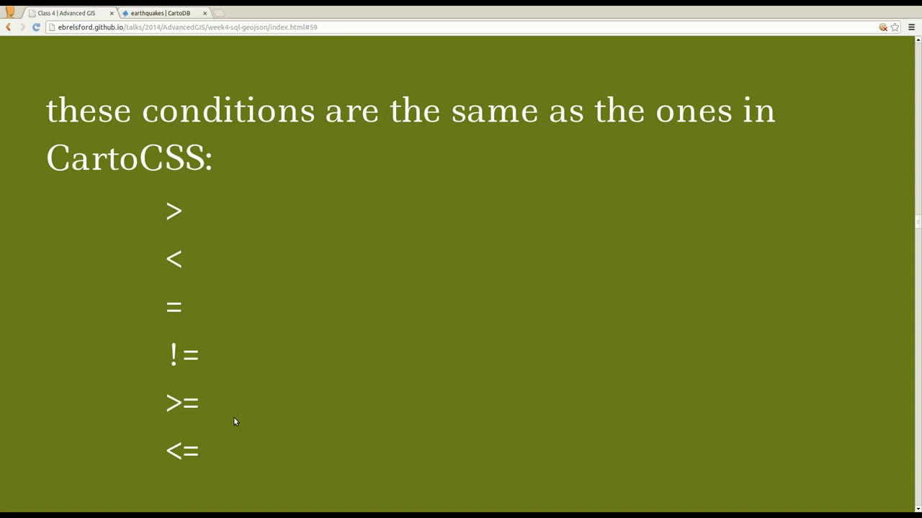
{"action": "mouse_move", "coordinate": [225, 371]}
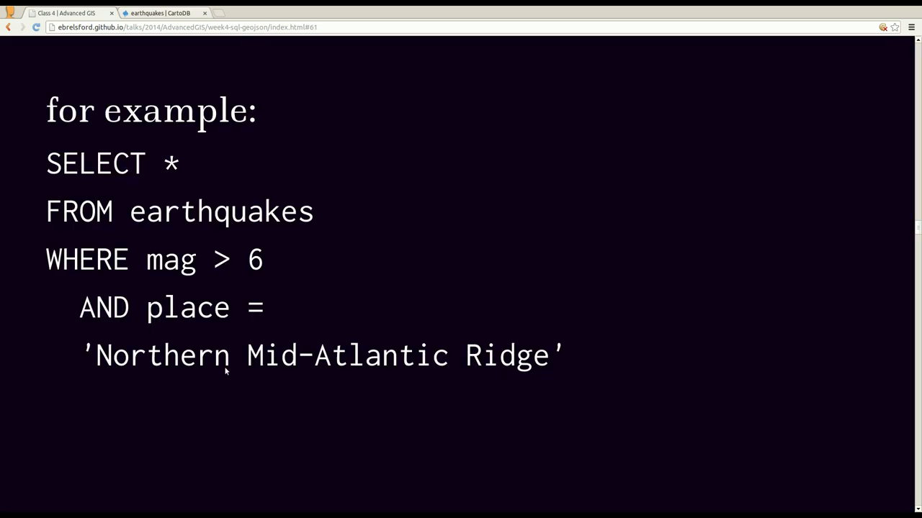
{"action": "mouse_move", "coordinate": [582, 373]}
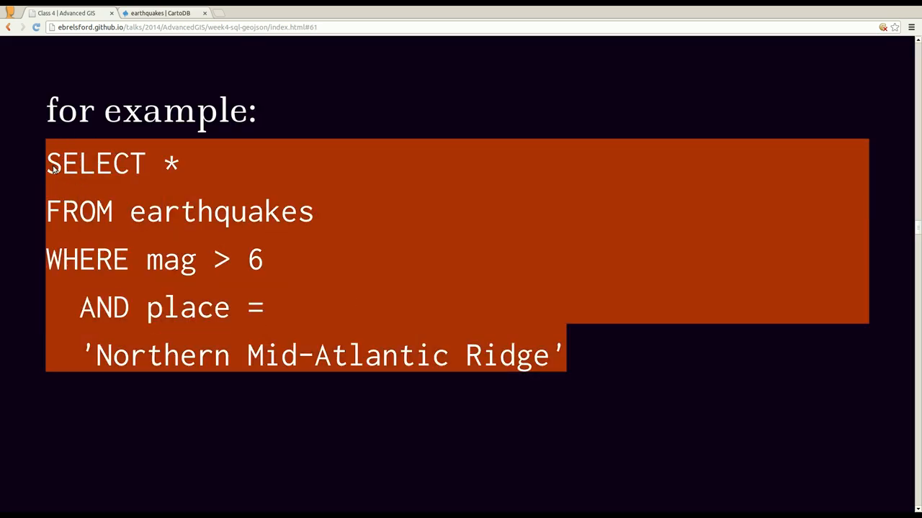
{"action": "mouse_move", "coordinate": [72, 186]}
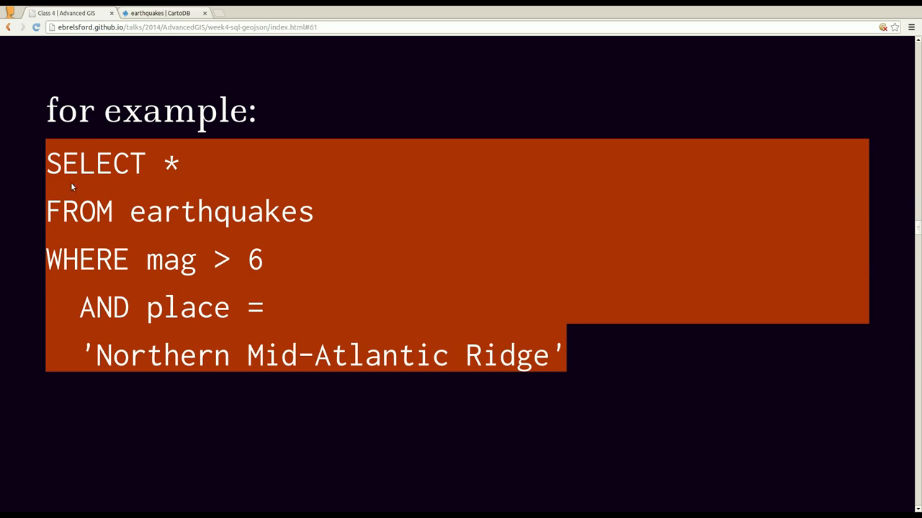
Step: Apply the query with mag > 6 and place = 'Northern Mid-Atlantic Ridge', leaving one row
{"action": "left_click", "coordinate": [165, 13]}
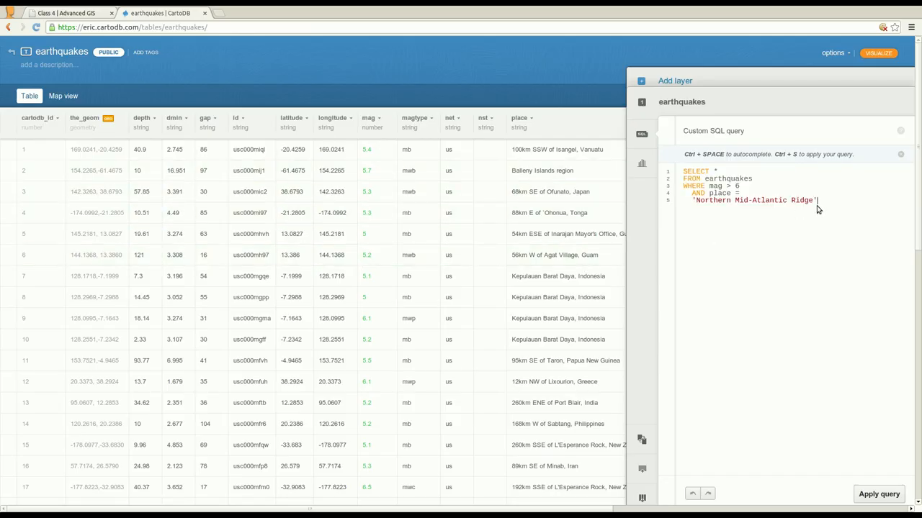
{"action": "left_click", "coordinate": [879, 494]}
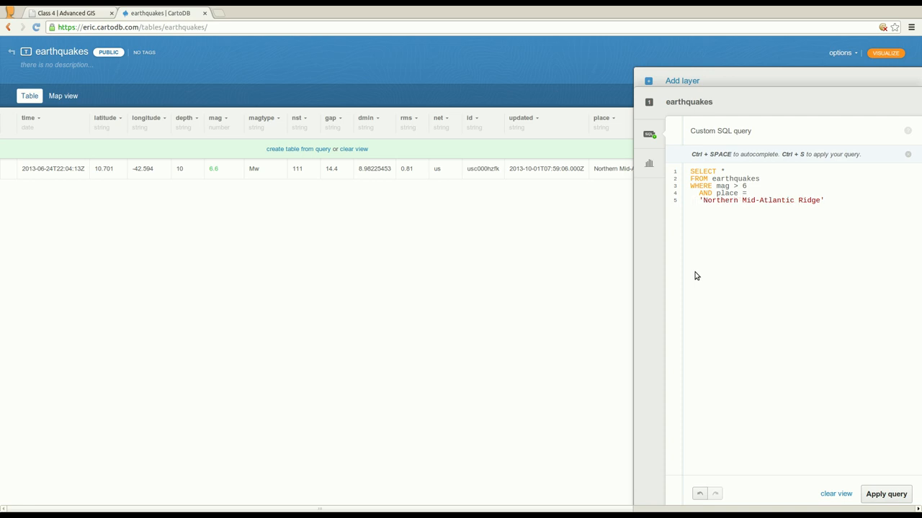
{"action": "mouse_move", "coordinate": [402, 270]}
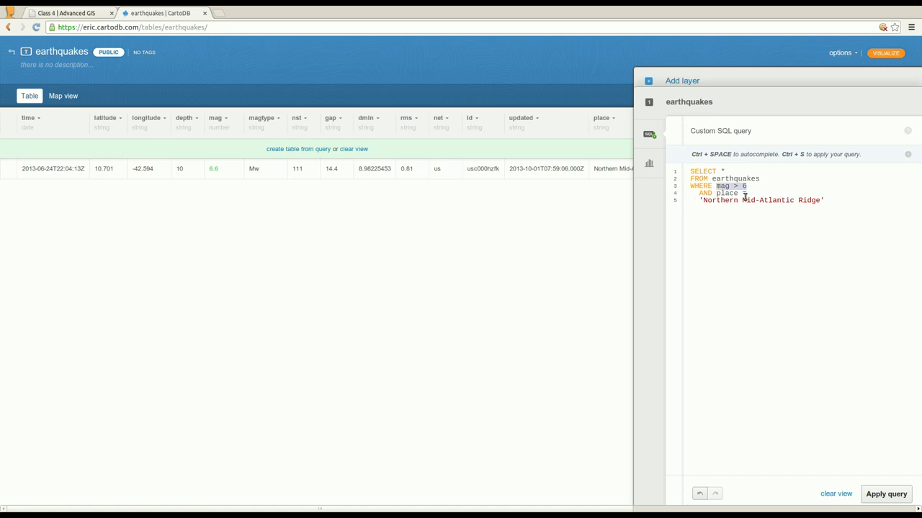
{"action": "mouse_move", "coordinate": [766, 243]}
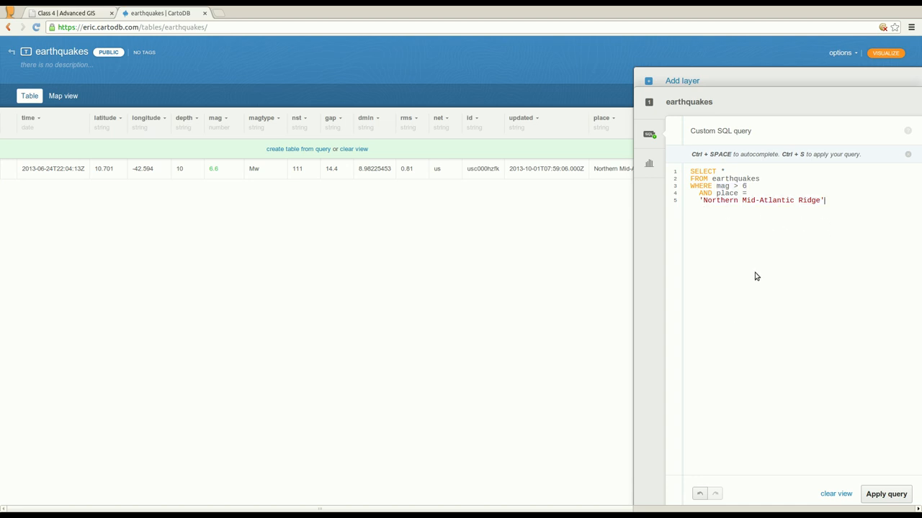
{"action": "mouse_move", "coordinate": [221, 191]}
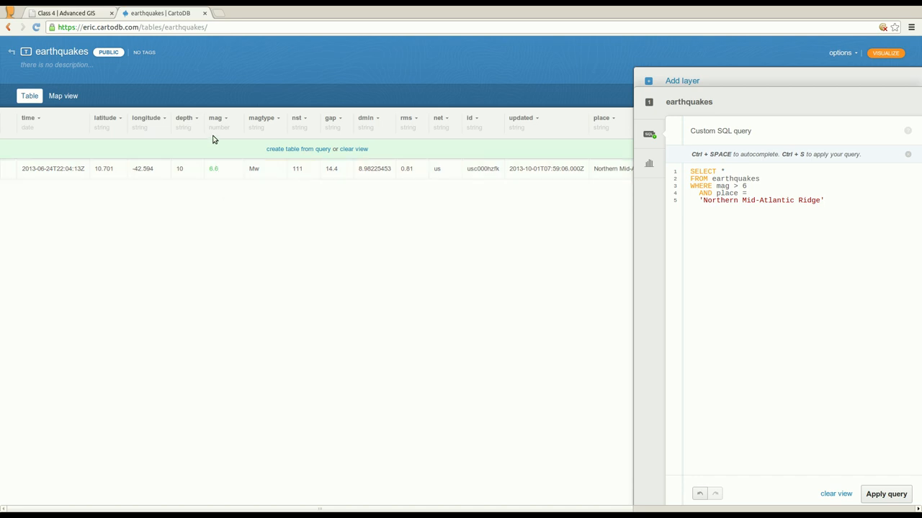
{"action": "mouse_move", "coordinate": [443, 236]}
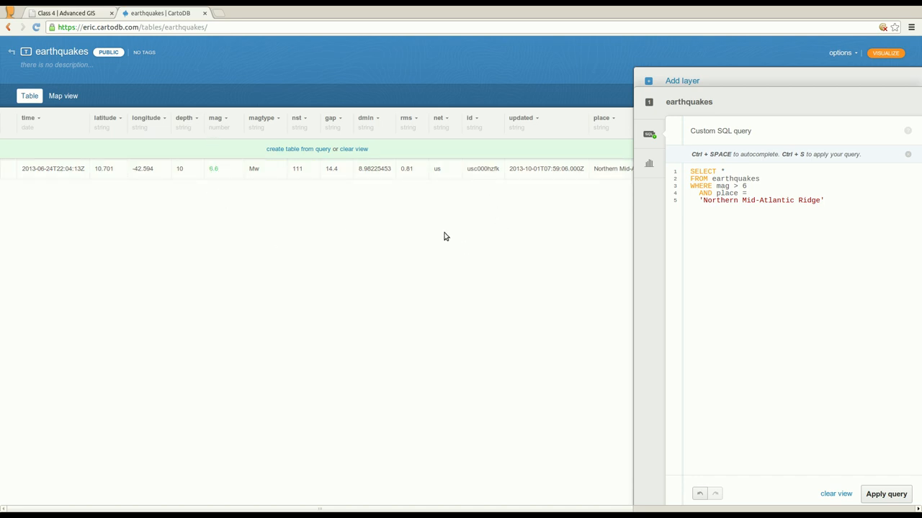
{"action": "mouse_move", "coordinate": [484, 242]}
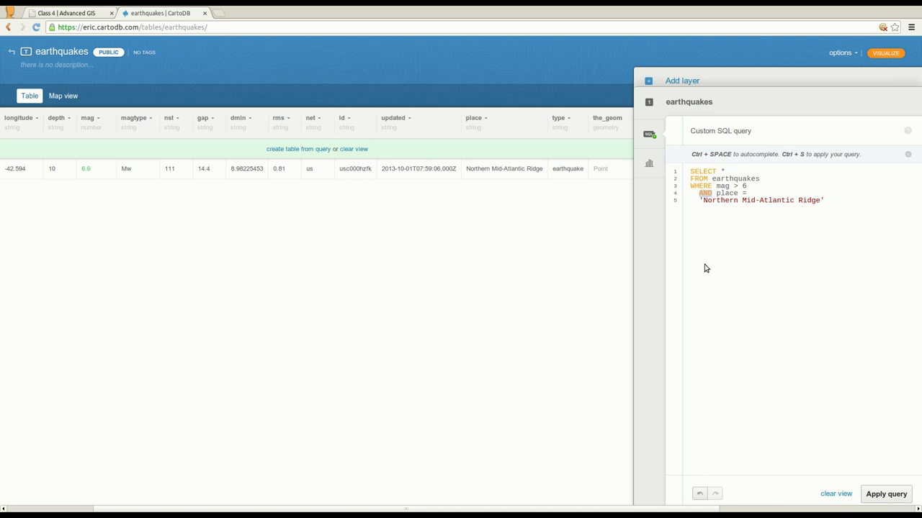
{"action": "mouse_move", "coordinate": [702, 263]}
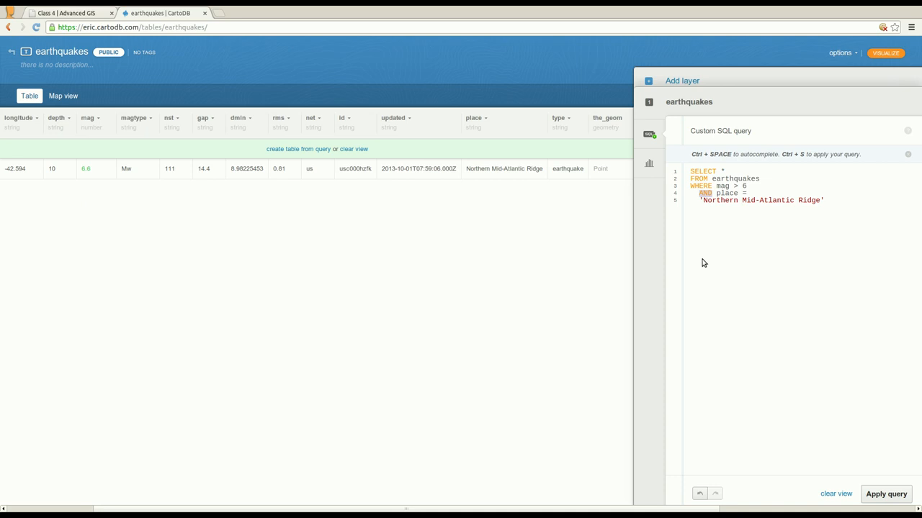
Step: Run the WHERE mag > 6 OR place = 'Northern Mid-Atlantic Ridge' query and scroll the many returned rows
{"action": "left_click", "coordinate": [65, 13]}
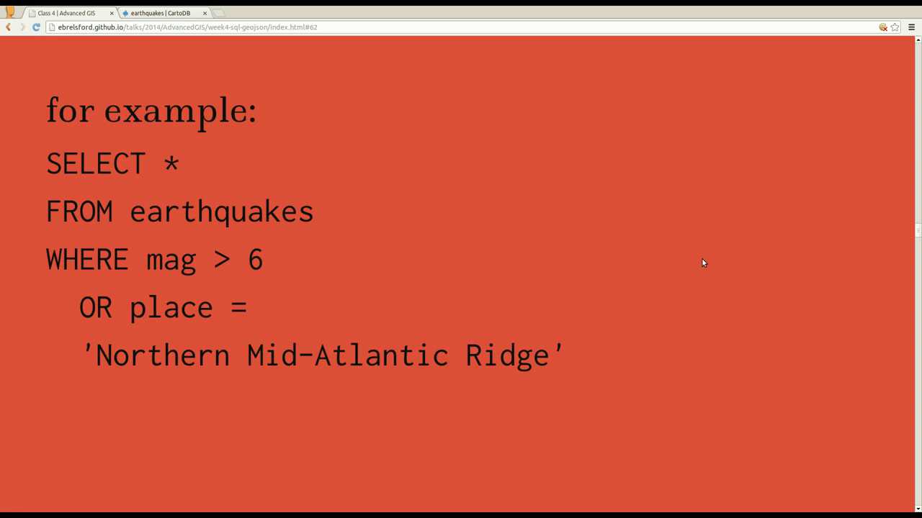
{"action": "mouse_move", "coordinate": [273, 340]}
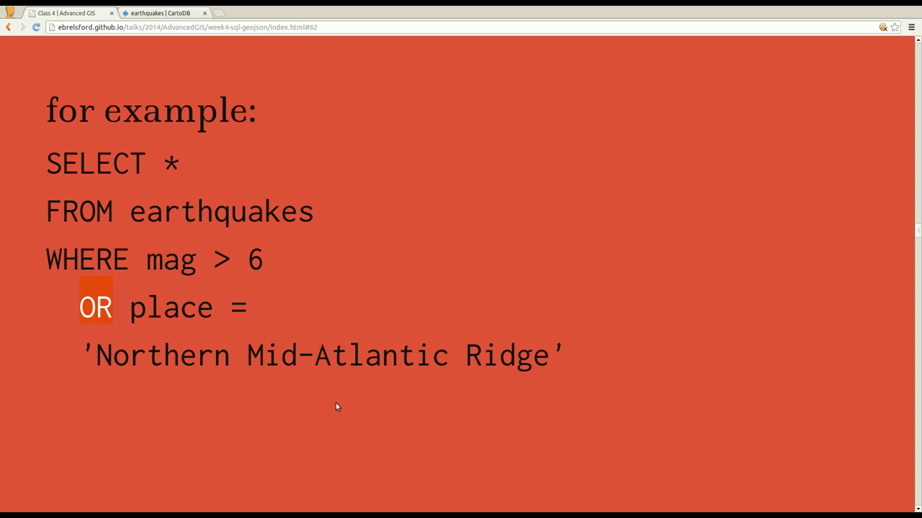
{"action": "mouse_move", "coordinate": [160, 347]}
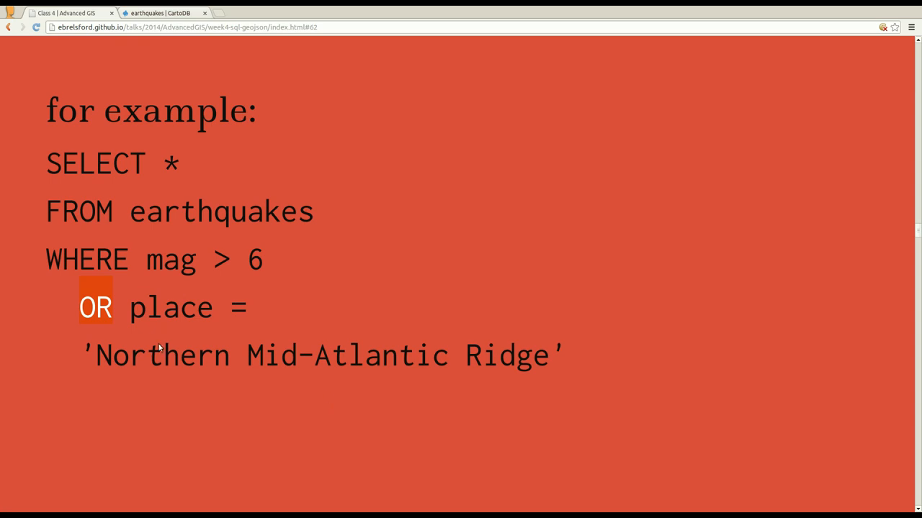
{"action": "mouse_move", "coordinate": [210, 331]}
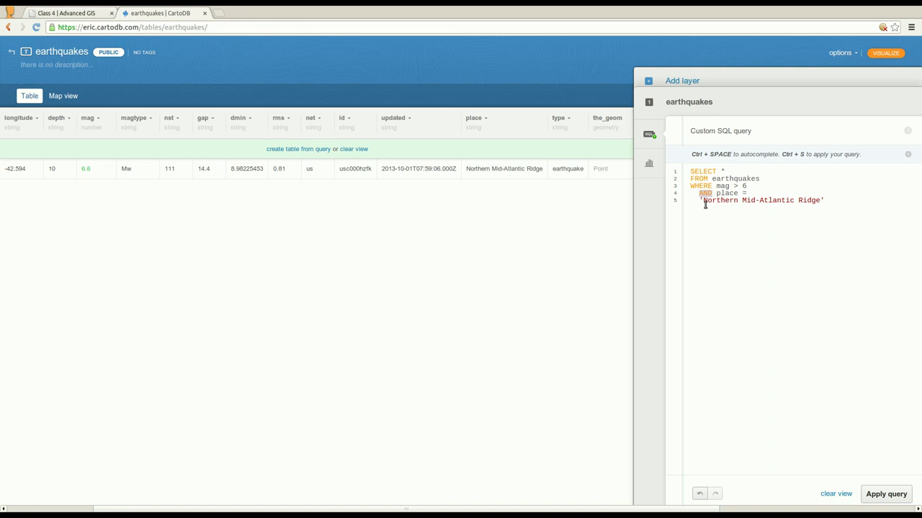
{"action": "left_click", "coordinate": [879, 494]}
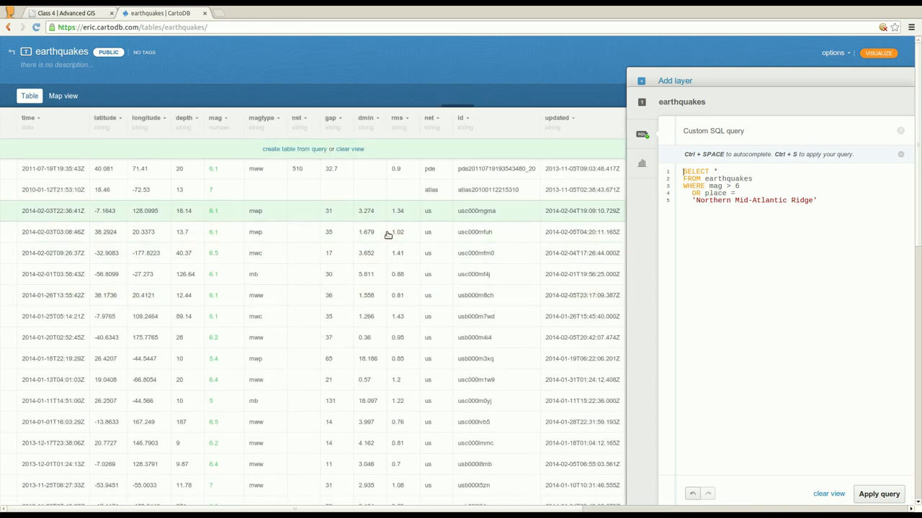
{"action": "scroll", "scroll_direction": "down", "scroll_amount": 3}
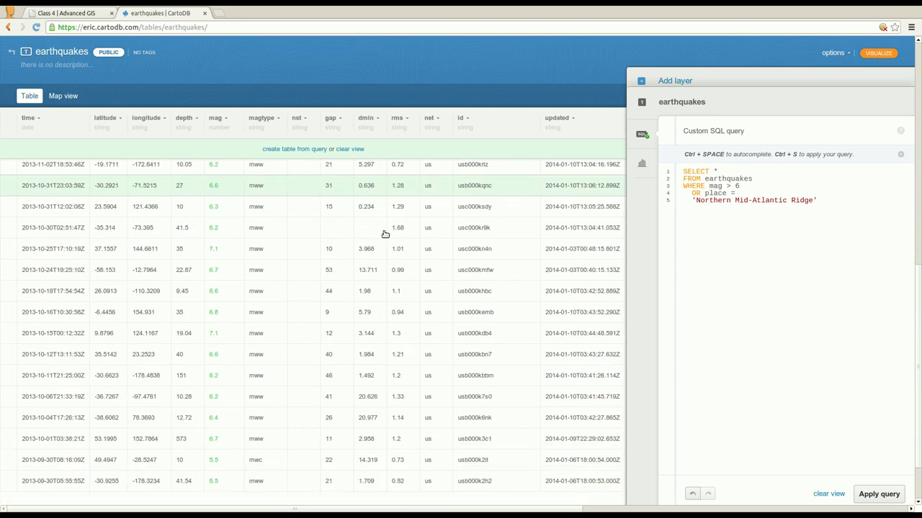
{"action": "scroll", "scroll_direction": "down", "scroll_amount": 3}
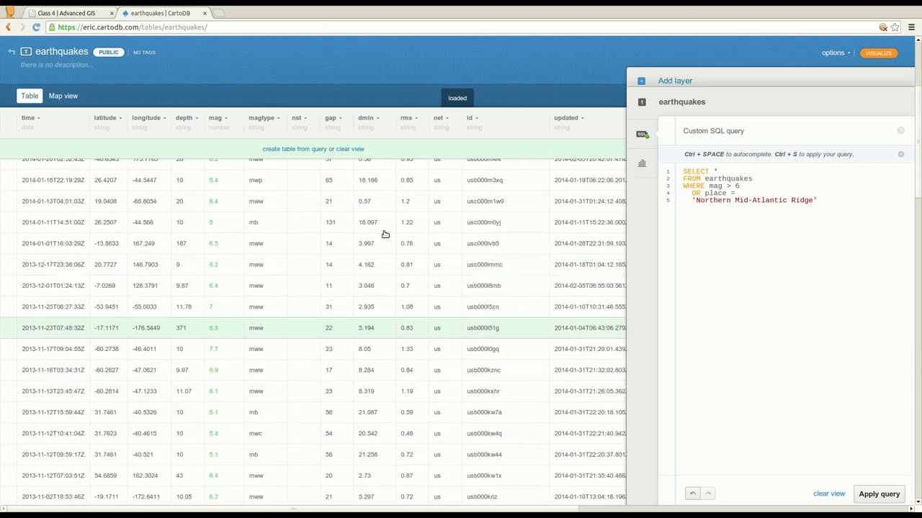
{"action": "scroll", "scroll_direction": "up", "scroll_amount": 3}
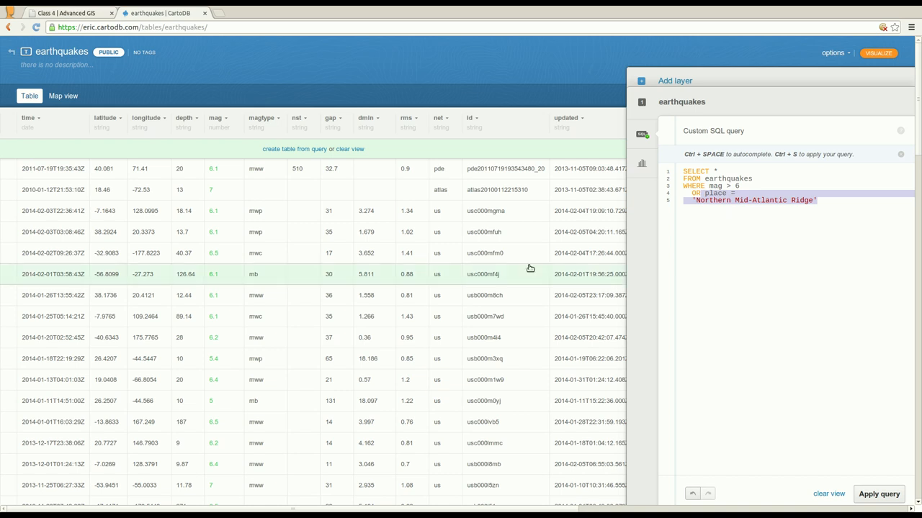
{"action": "mouse_move", "coordinate": [222, 282]}
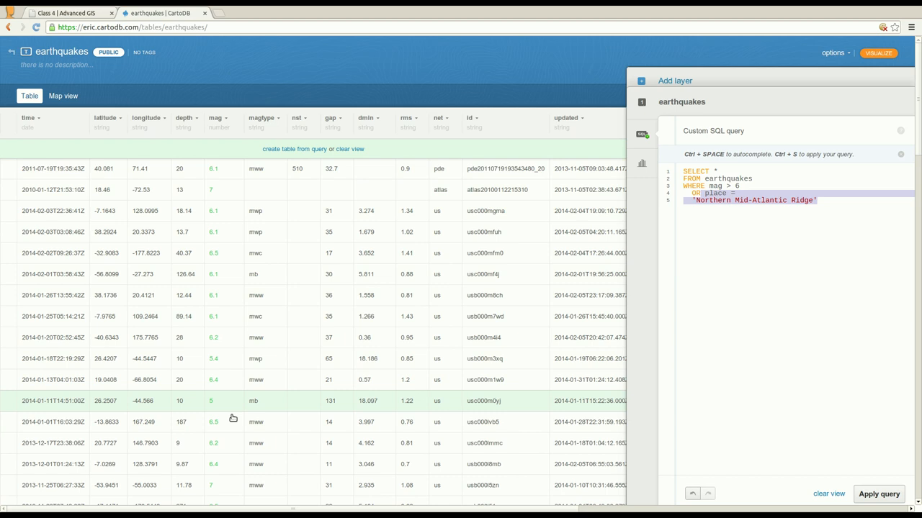
{"action": "scroll", "scroll_direction": "right", "scroll_amount": 3}
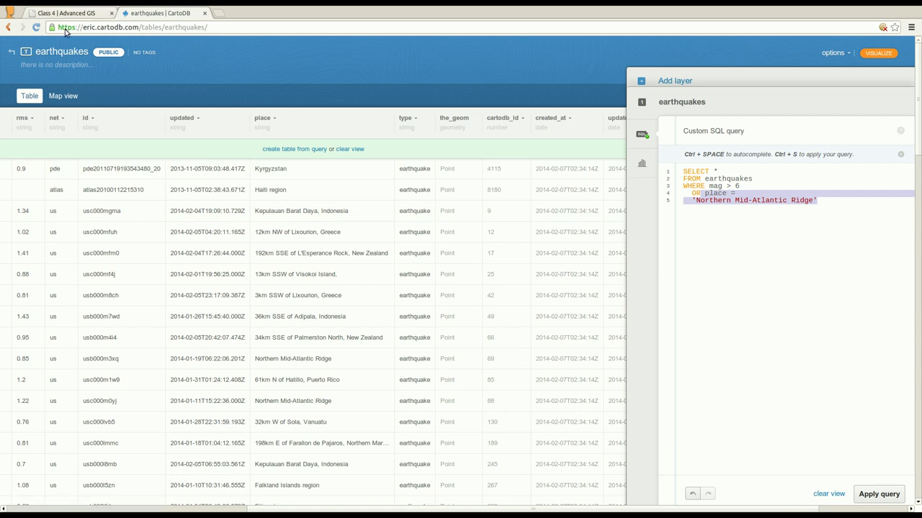
{"action": "left_click", "coordinate": [69, 12]}
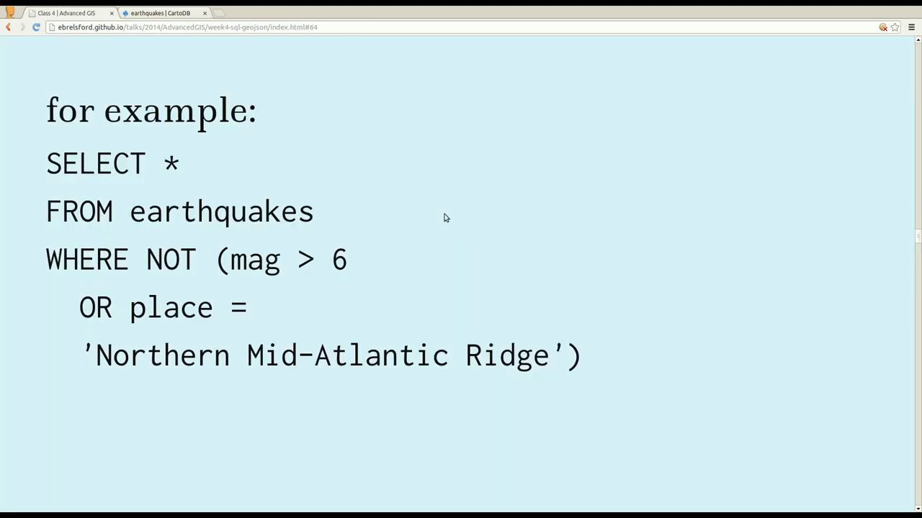
{"action": "mouse_move", "coordinate": [415, 311]}
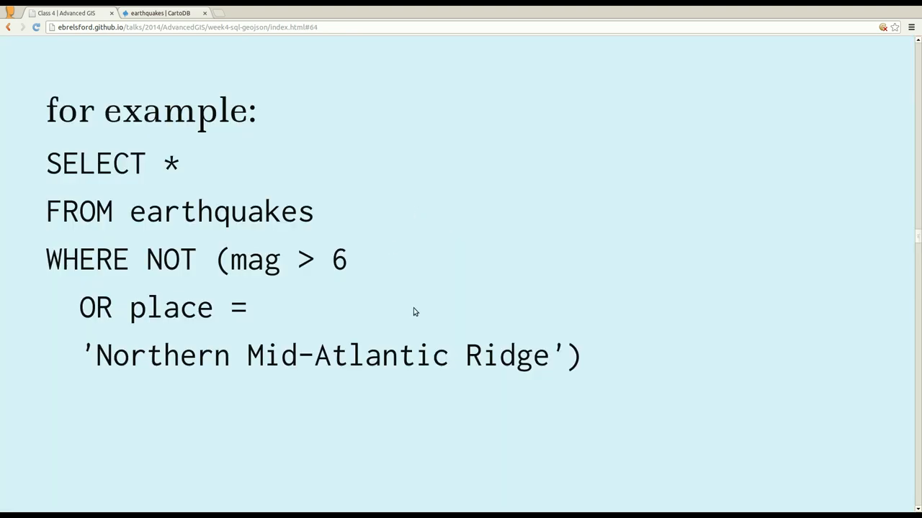
{"action": "mouse_move", "coordinate": [589, 377]}
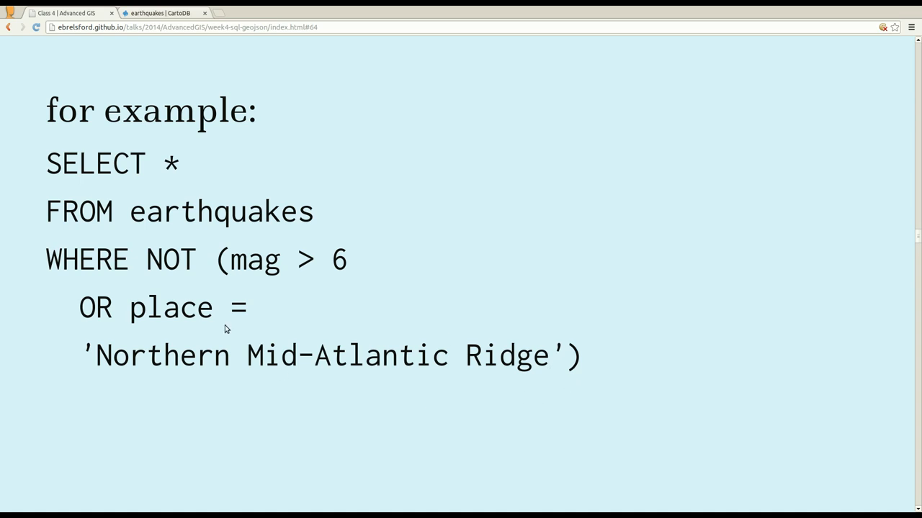
{"action": "mouse_move", "coordinate": [155, 286]}
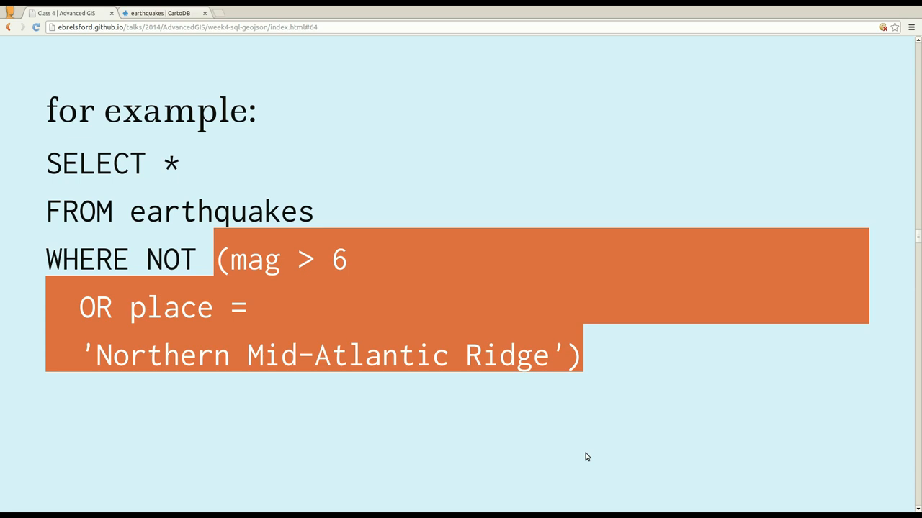
Step: Return from the WHERE NOT (...) slide to the earthquakes table in CartoDB
{"action": "left_click", "coordinate": [159, 13]}
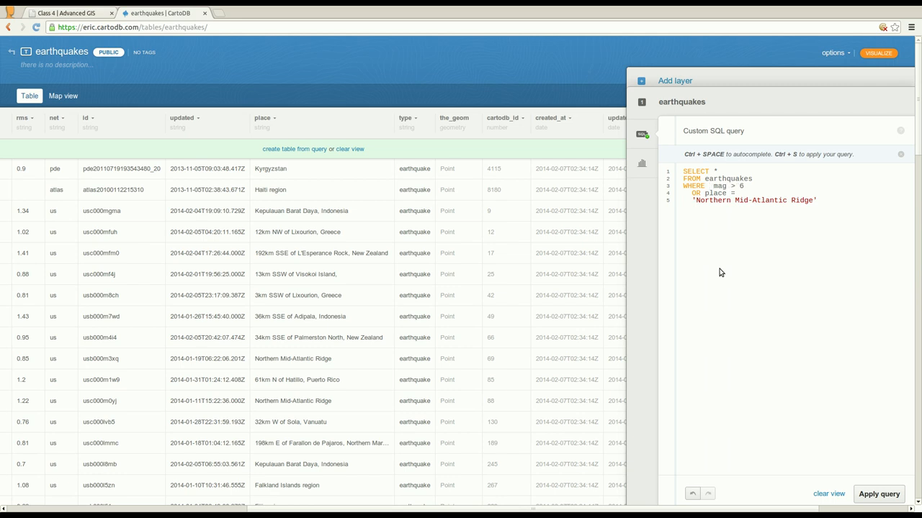
Step: Wrap the OR condition in WHERE NOT (...) and apply it, listing only magnitude 5.x rows
{"action": "type", "text": "NOT"}
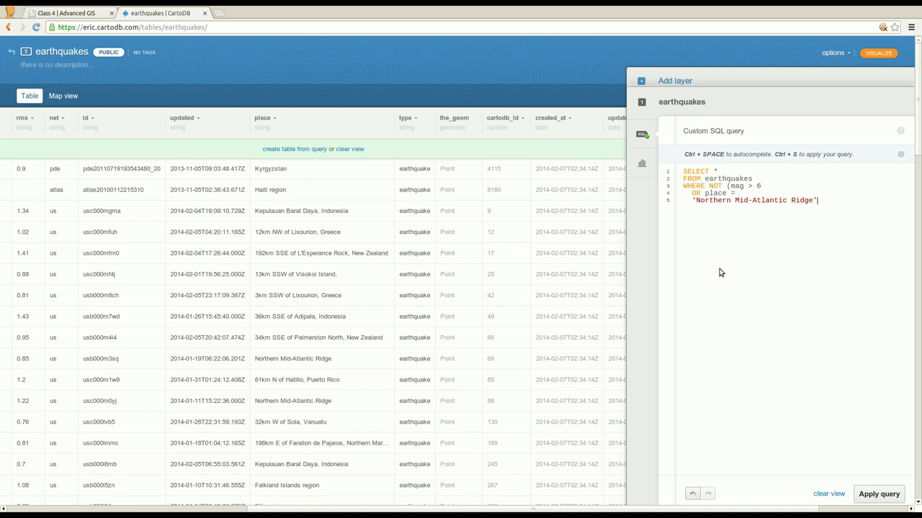
{"action": "left_click", "coordinate": [879, 494]}
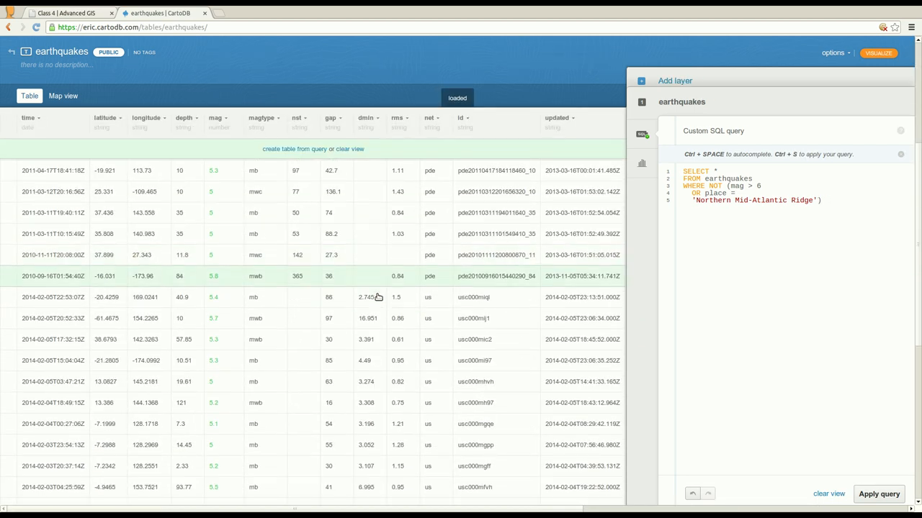
{"action": "scroll", "scroll_direction": "down", "scroll_amount": 3}
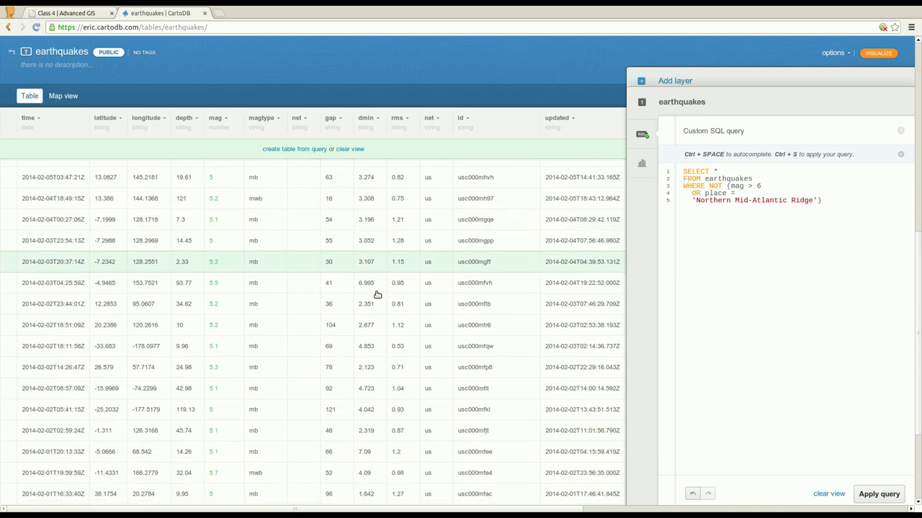
{"action": "scroll", "scroll_direction": "down", "scroll_amount": 3}
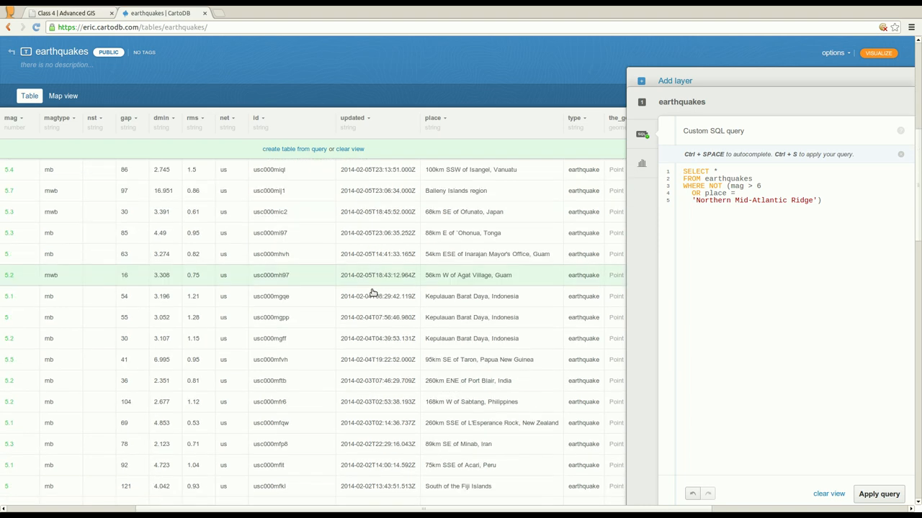
{"action": "scroll", "scroll_direction": "down", "scroll_amount": 3}
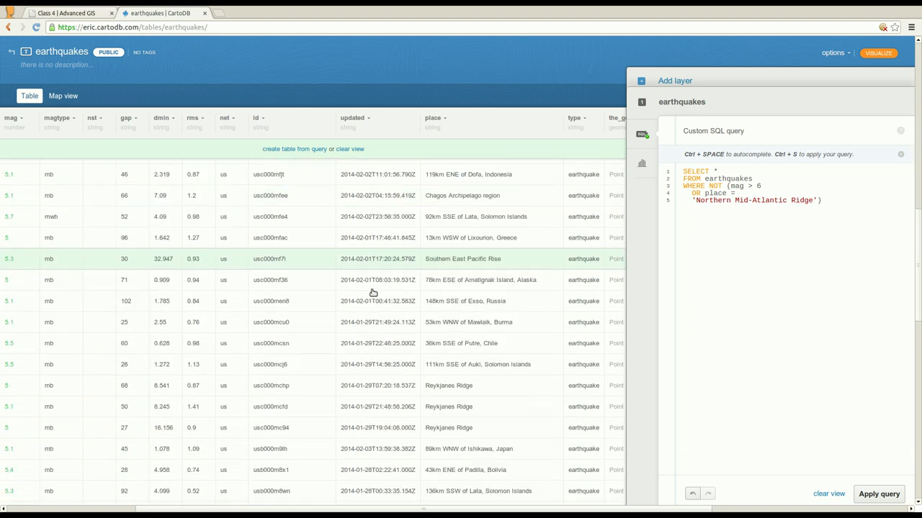
{"action": "scroll", "scroll_direction": "down", "scroll_amount": 3}
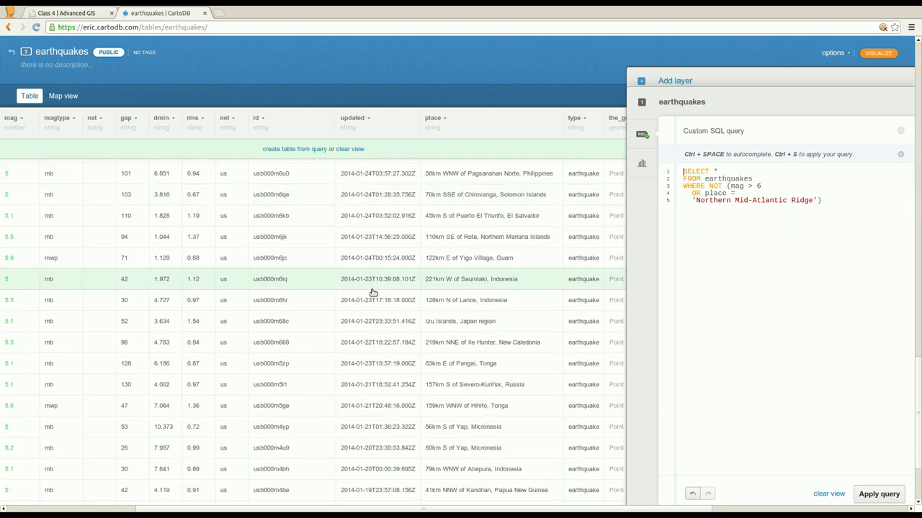
Step: Edit the negated query text and apply it again
{"action": "left_click", "coordinate": [879, 494]}
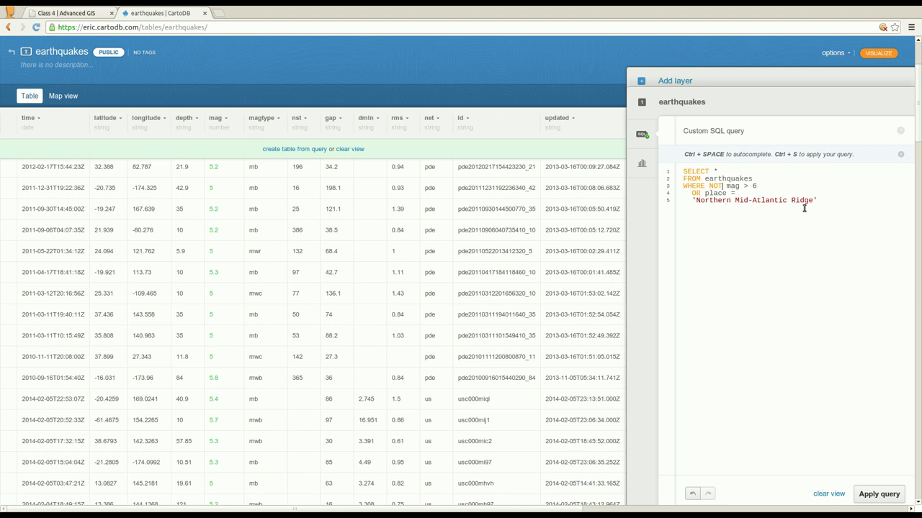
{"action": "left_click", "coordinate": [879, 494]}
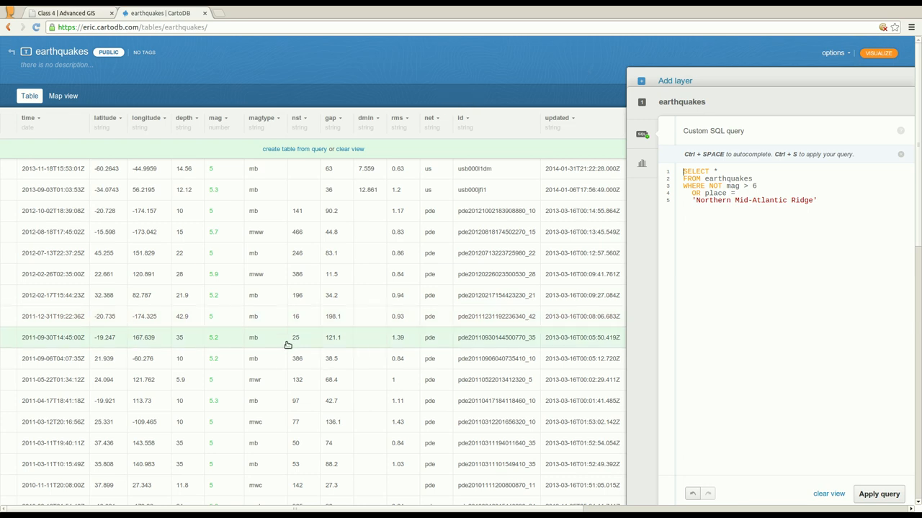
{"action": "scroll", "scroll_direction": "down", "scroll_amount": 3}
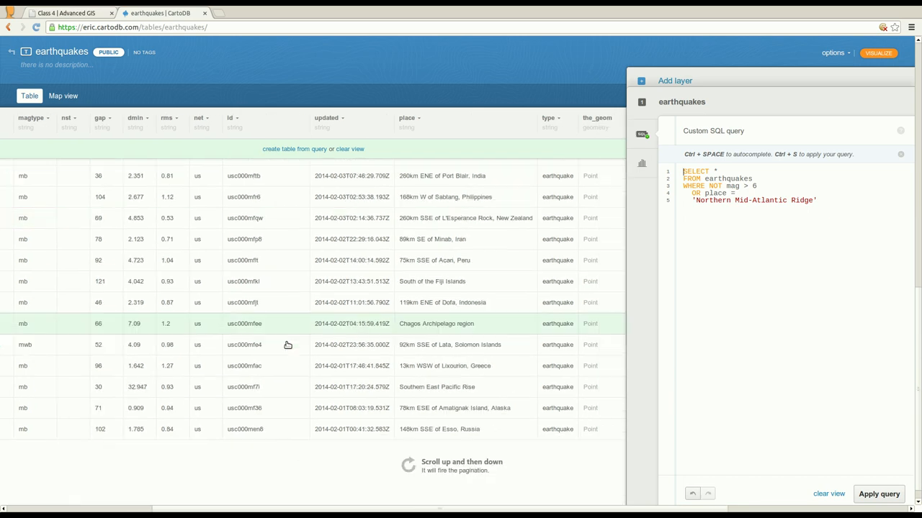
{"action": "left_click", "coordinate": [879, 494]}
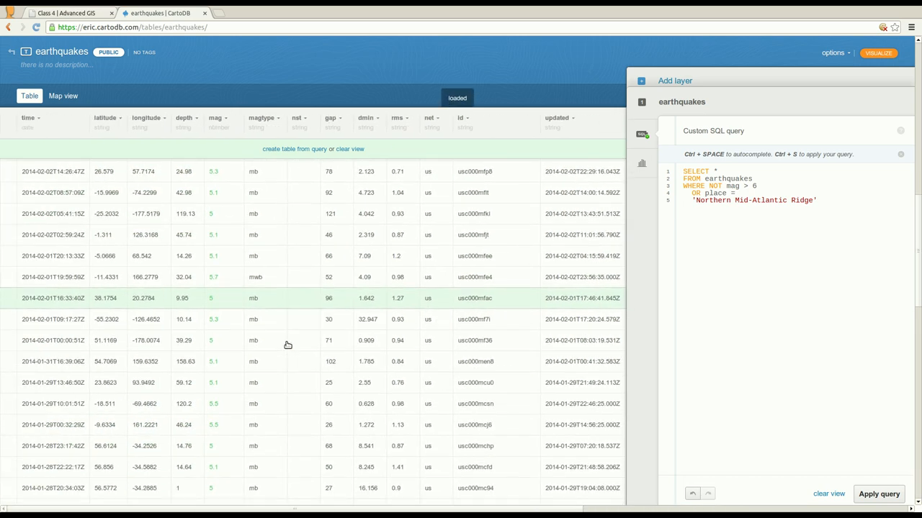
{"action": "scroll", "scroll_direction": "down", "scroll_amount": 3}
{"action": "type", "text": "("}
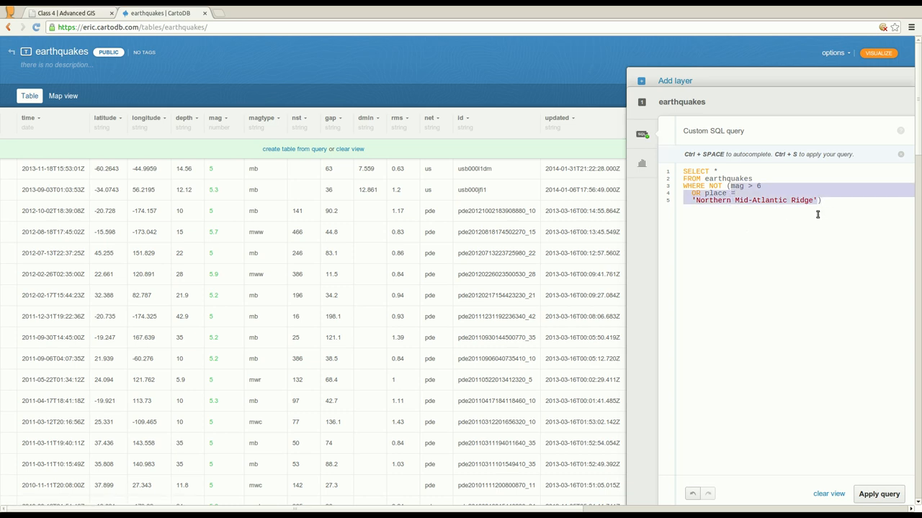
{"action": "mouse_move", "coordinate": [807, 280]}
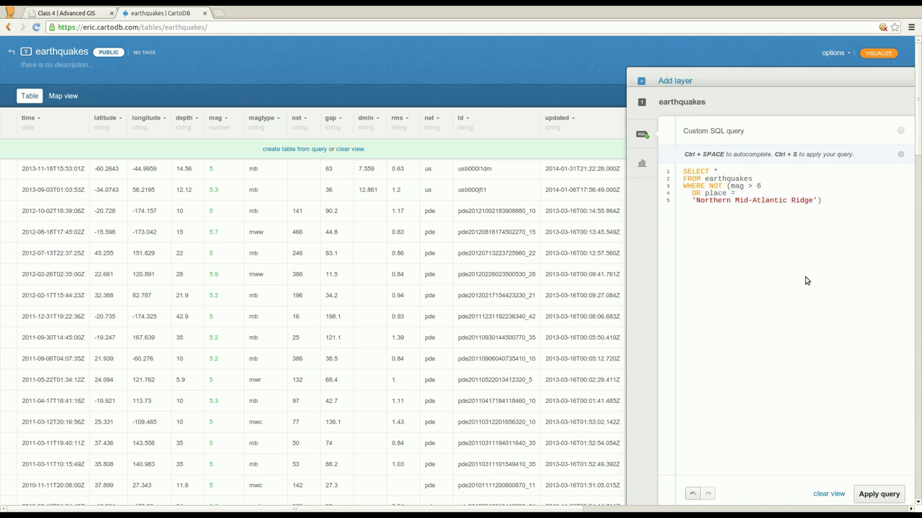
{"action": "left_click", "coordinate": [65, 13]}
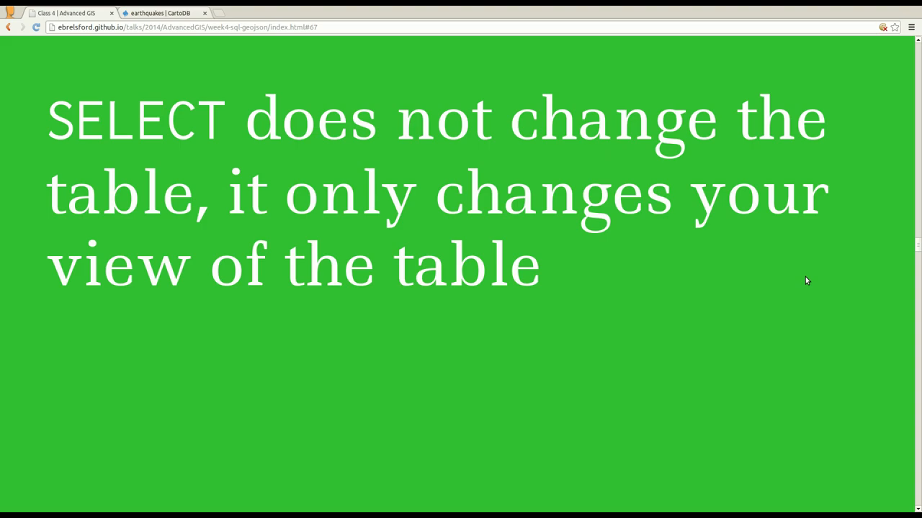
Step: Return from the 'SELECT does not change the table' slide to the earthquakes table
{"action": "left_click", "coordinate": [159, 12]}
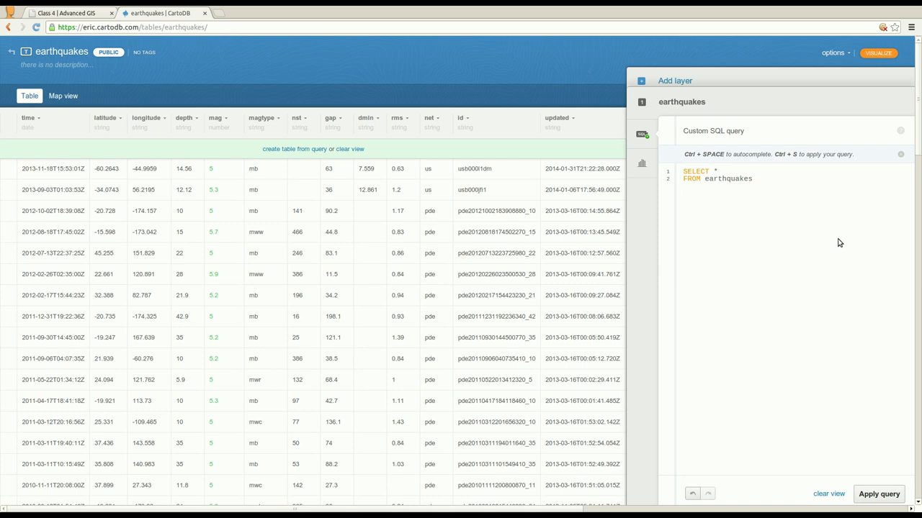
Step: Query the nonexistent my_earthquakes table, see the error, then clear the view to restore all rows
{"action": "left_click", "coordinate": [879, 494]}
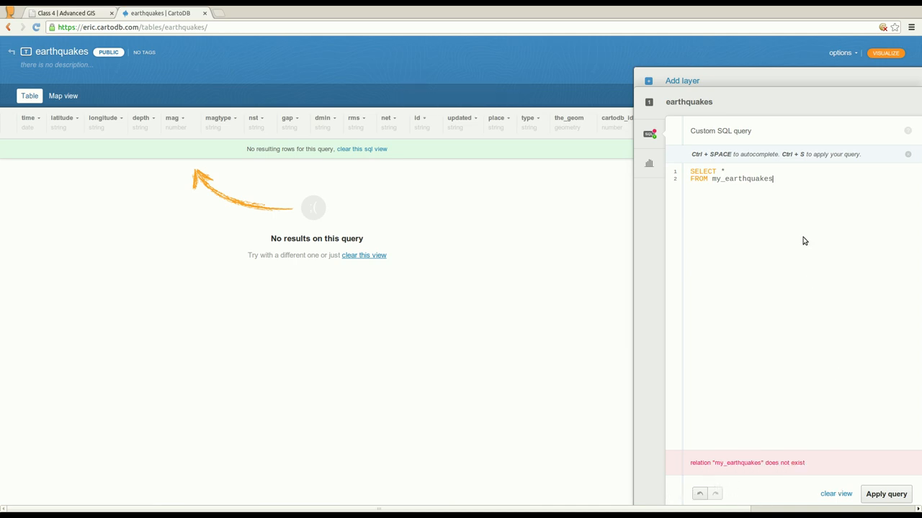
{"action": "mouse_move", "coordinate": [440, 209]}
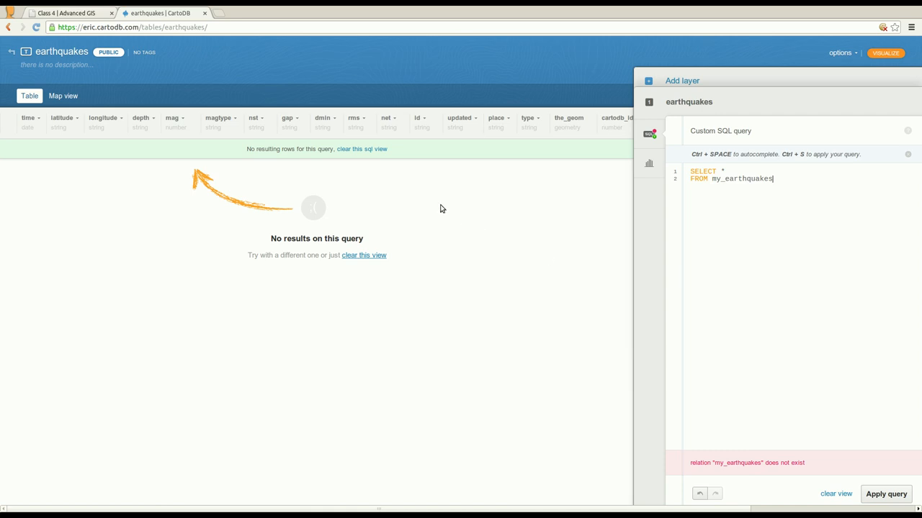
{"action": "left_click", "coordinate": [886, 494]}
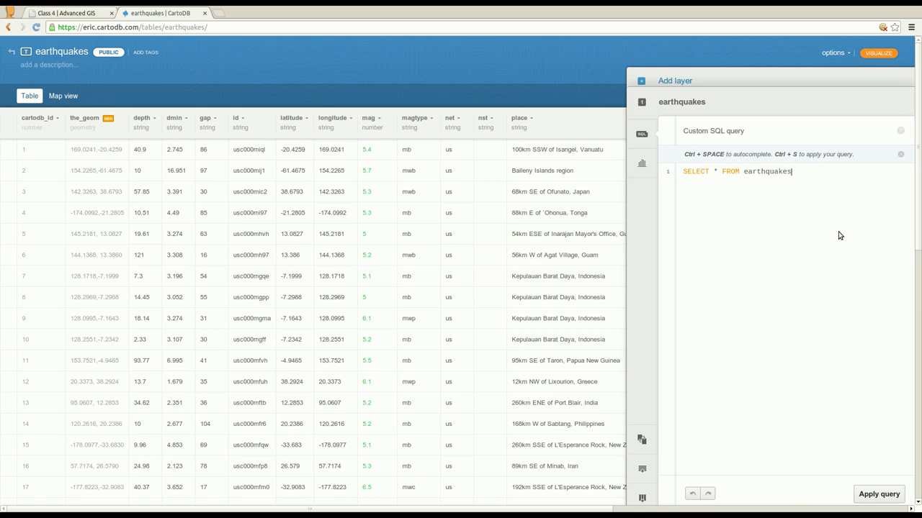
Step: Apply SELECT * FROM earthquakes WHERE mag < 0, which returns no rows
{"action": "key", "text": "Return"}
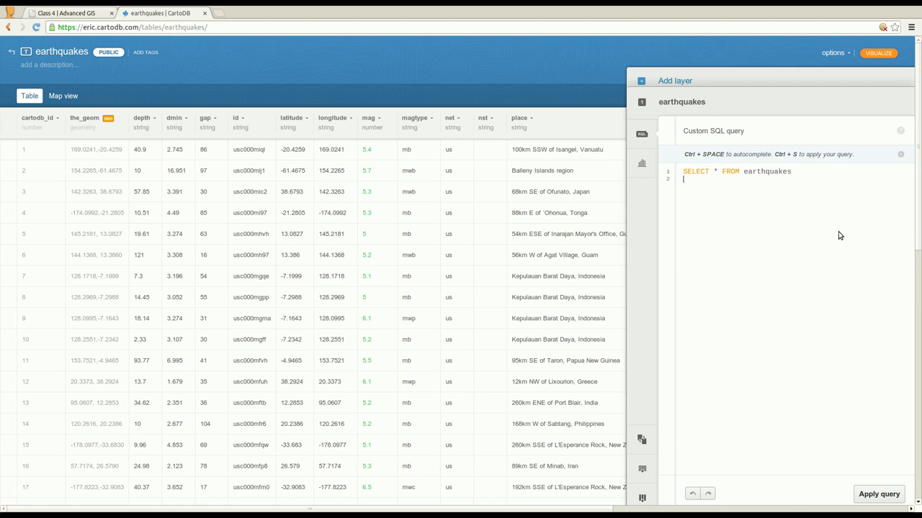
{"action": "type", "text": "WHERE mag < 0"}
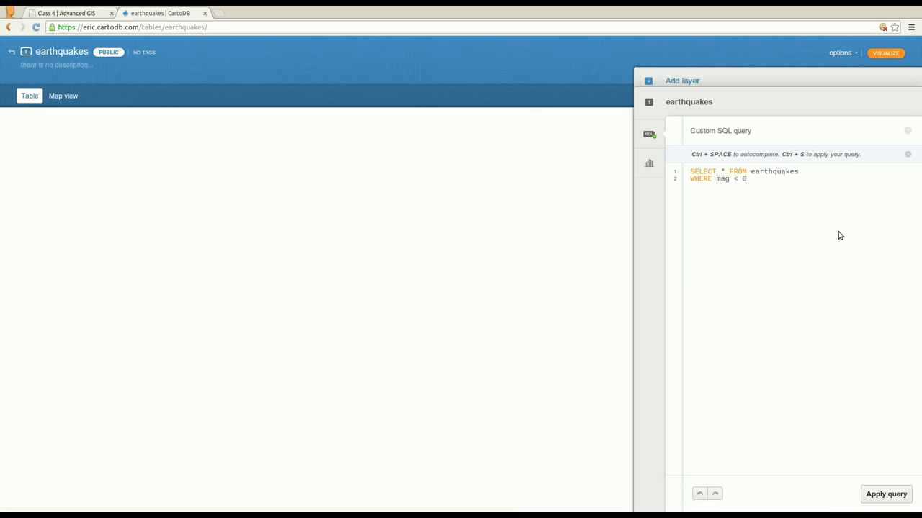
{"action": "left_click", "coordinate": [884, 494]}
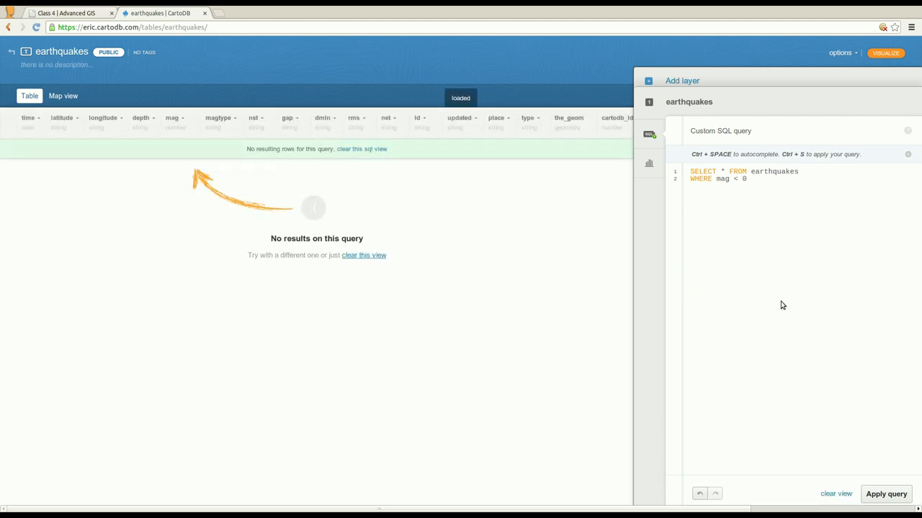
{"action": "mouse_move", "coordinate": [363, 149]}
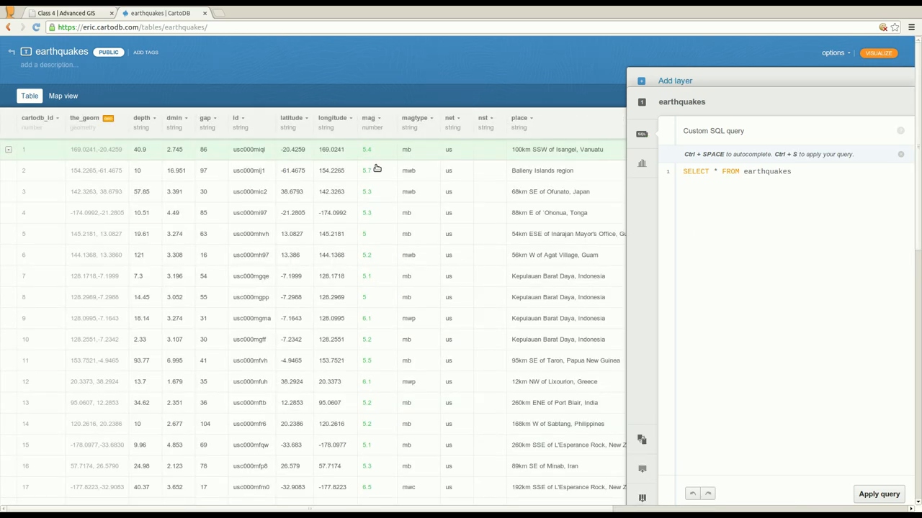
{"action": "left_click", "coordinate": [64, 13]}
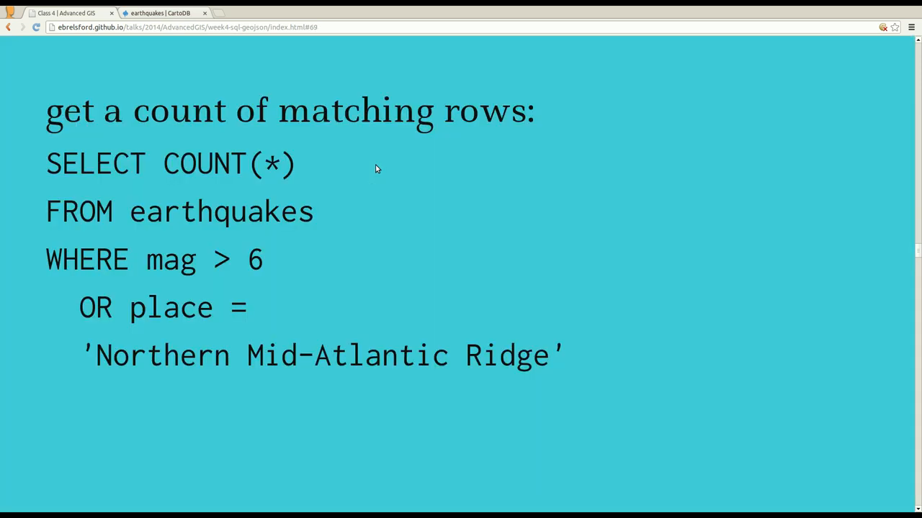
{"action": "mouse_move", "coordinate": [142, 192]}
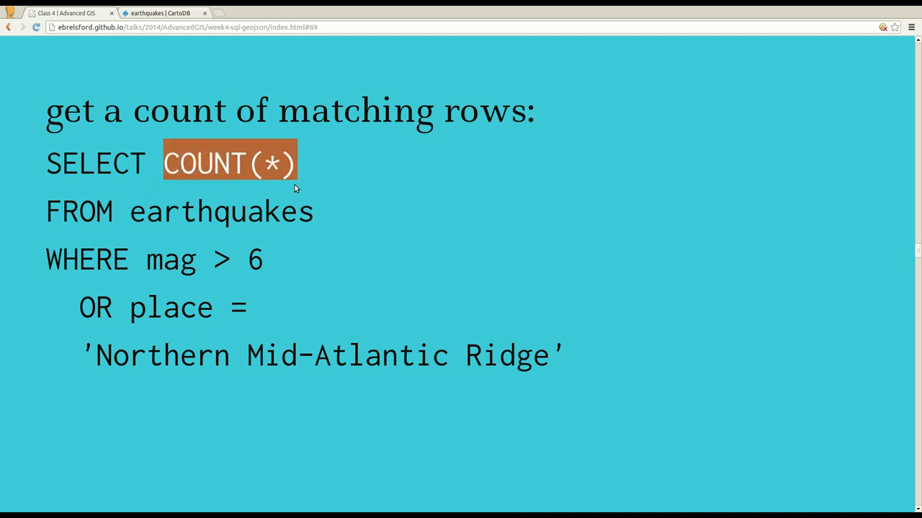
{"action": "mouse_move", "coordinate": [441, 265]}
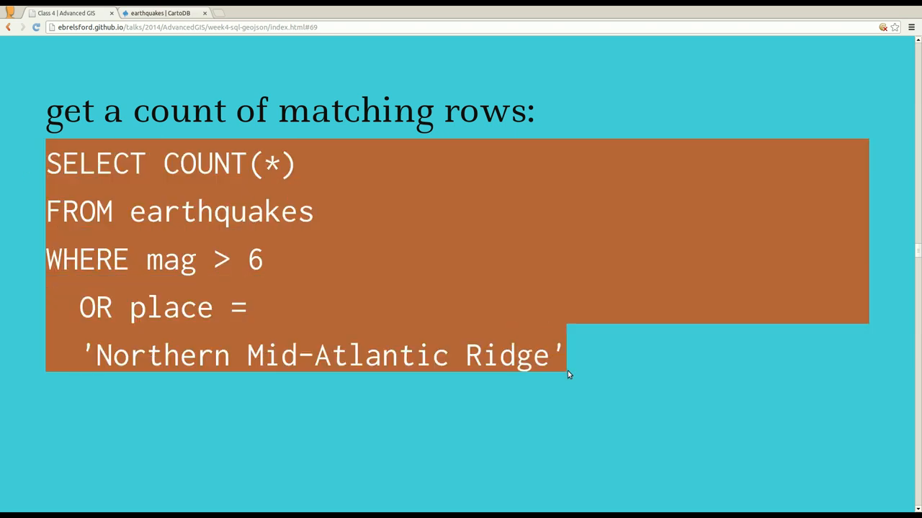
Step: Return to the CartoDB earthquakes table with the slide's SELECT COUNT(*) query copied
{"action": "left_click", "coordinate": [158, 13]}
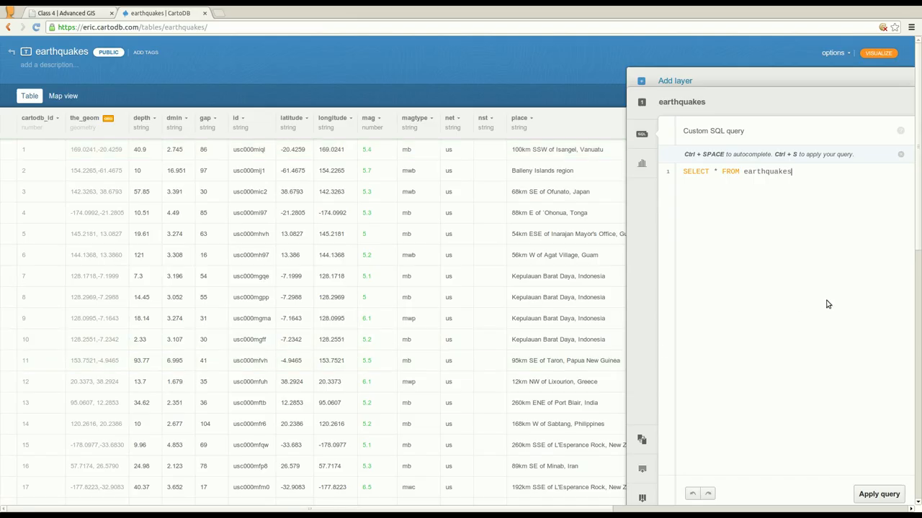
Step: Apply SELECT COUNT(*) ... WHERE mag > 6 OR place = 'Northern Mid-Atlantic Ridge', giving 547
{"action": "left_click", "coordinate": [878, 494]}
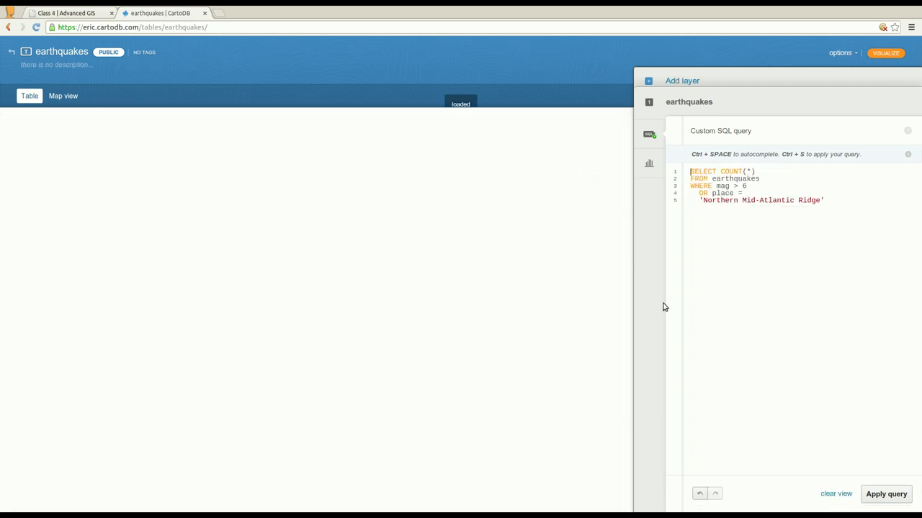
{"action": "left_click", "coordinate": [884, 494]}
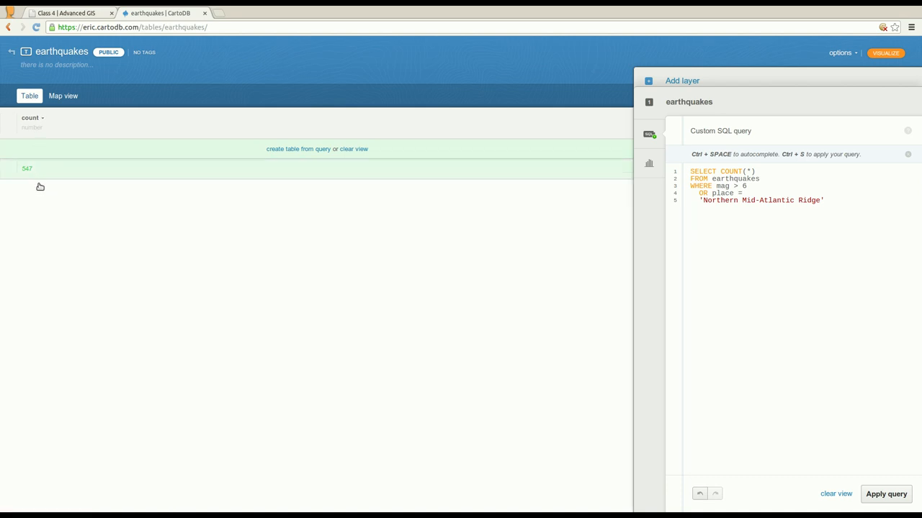
{"action": "mouse_move", "coordinate": [37, 188]}
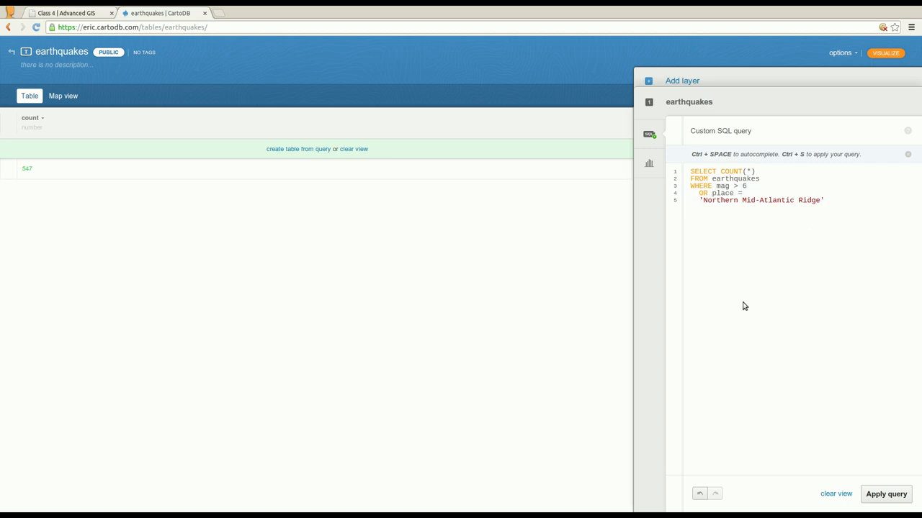
{"action": "mouse_move", "coordinate": [731, 259]}
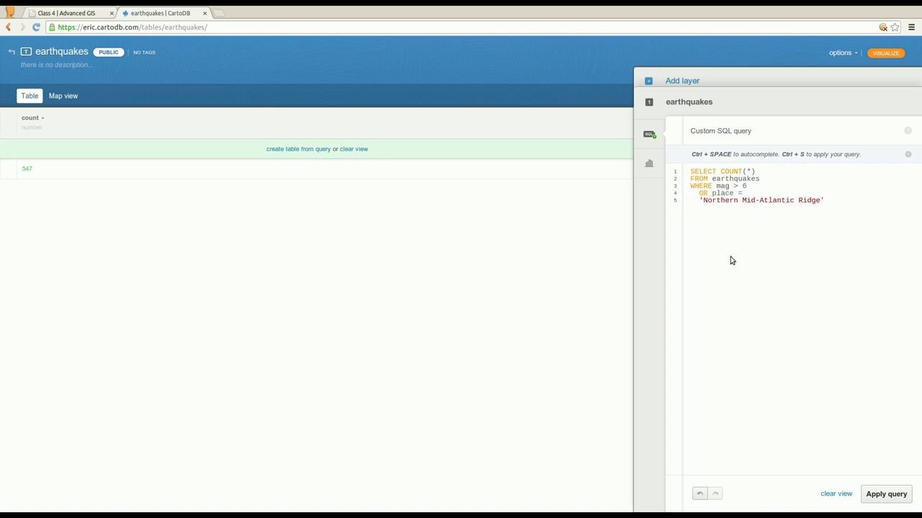
Step: Try the count with NOT around the condition, then rerun it without the negation
{"action": "type", "text": "NOT"}
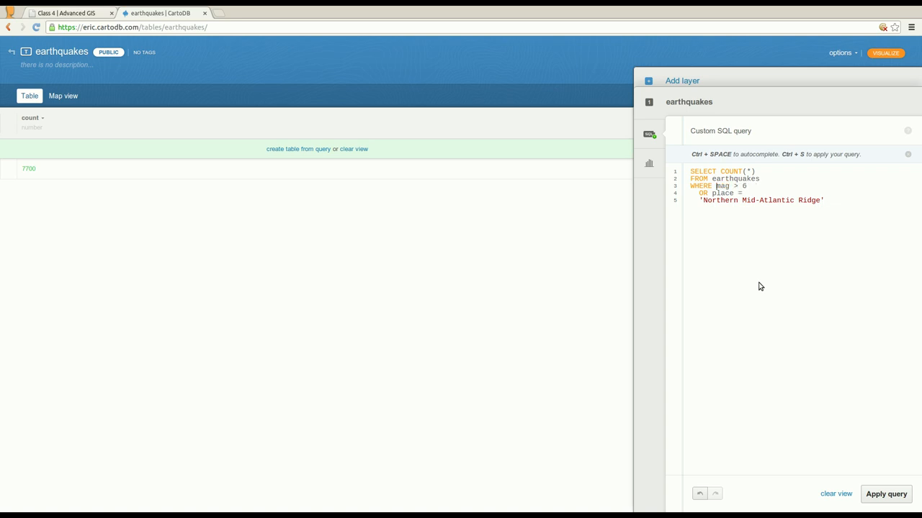
{"action": "left_click", "coordinate": [884, 494]}
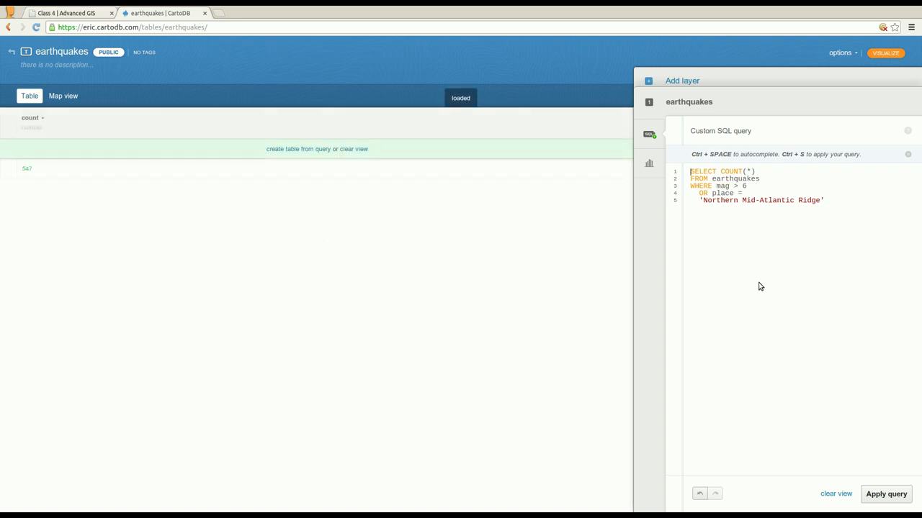
{"action": "left_click", "coordinate": [65, 13]}
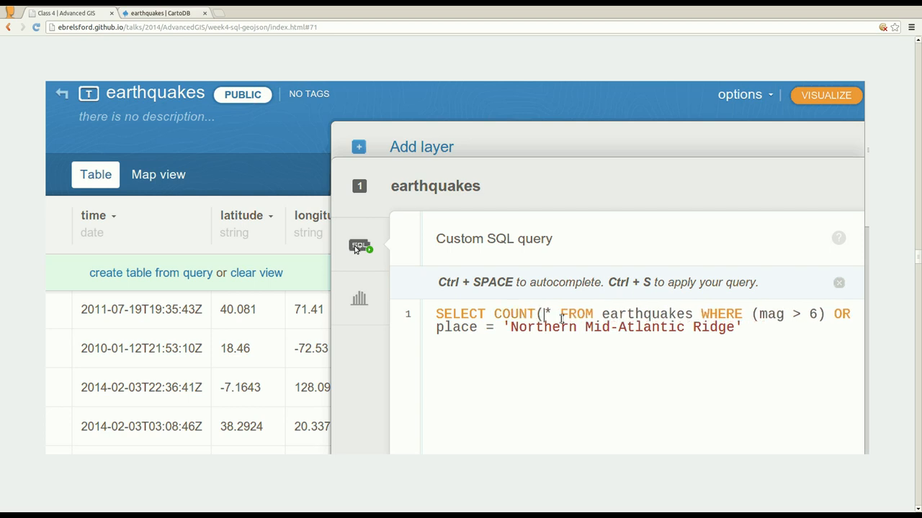
Step: Step through the count query, 547 result and the_geom_webmercator map warning slides, then return to CartoDB
{"action": "key", "text": "ctrl+s"}
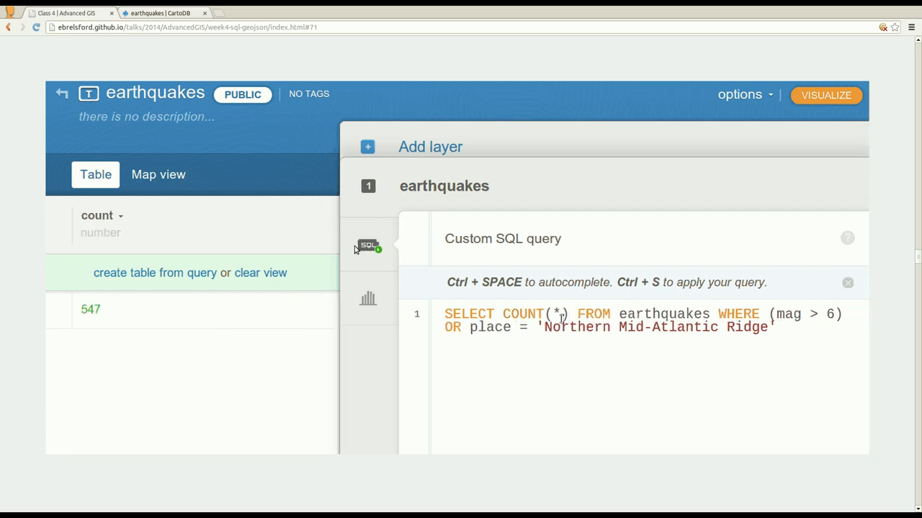
{"action": "left_click", "coordinate": [158, 174]}
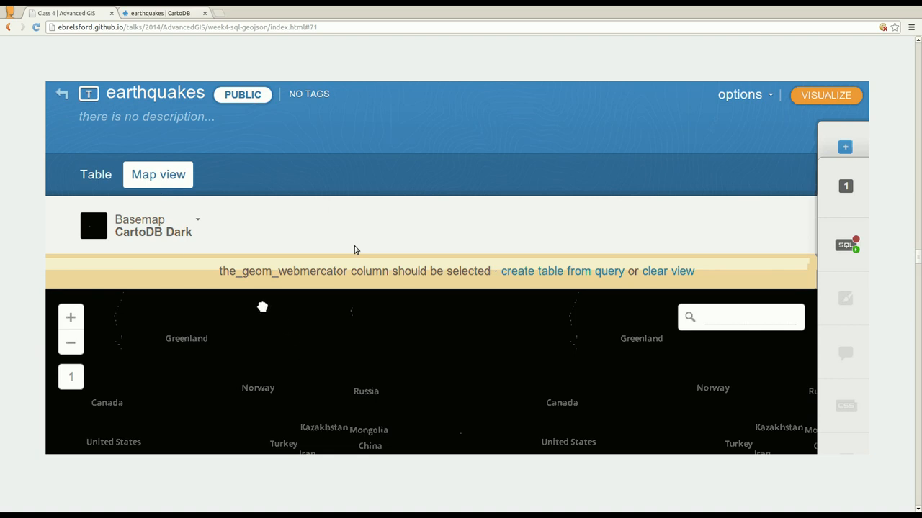
{"action": "left_click", "coordinate": [844, 243]}
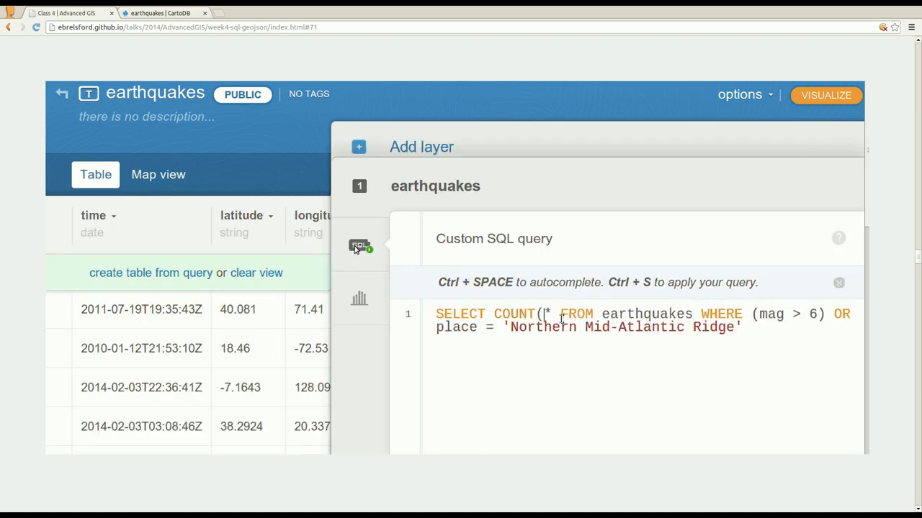
{"action": "key", "text": "ctrl+s"}
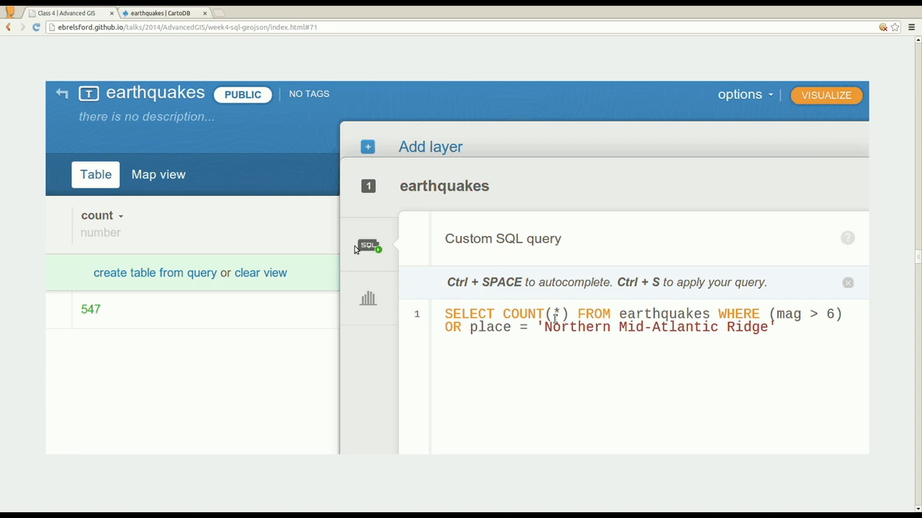
{"action": "left_click", "coordinate": [158, 175]}
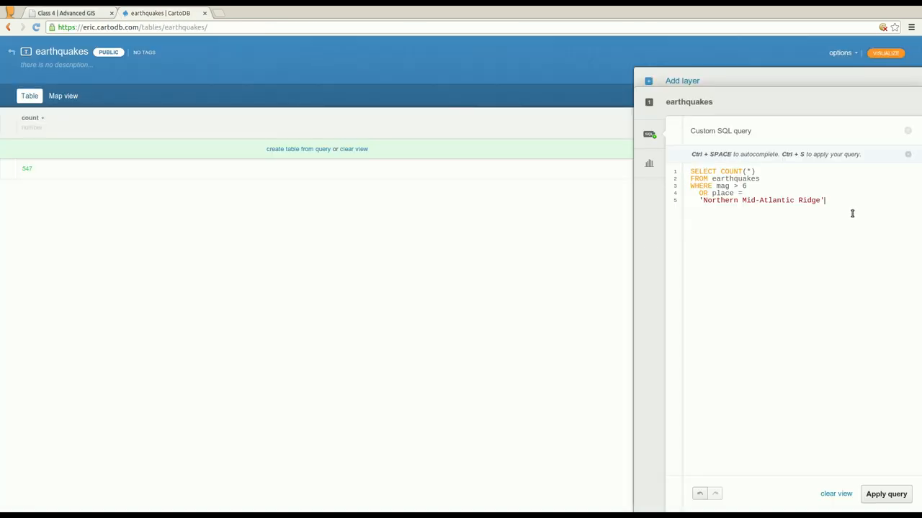
{"action": "mouse_move", "coordinate": [857, 258]}
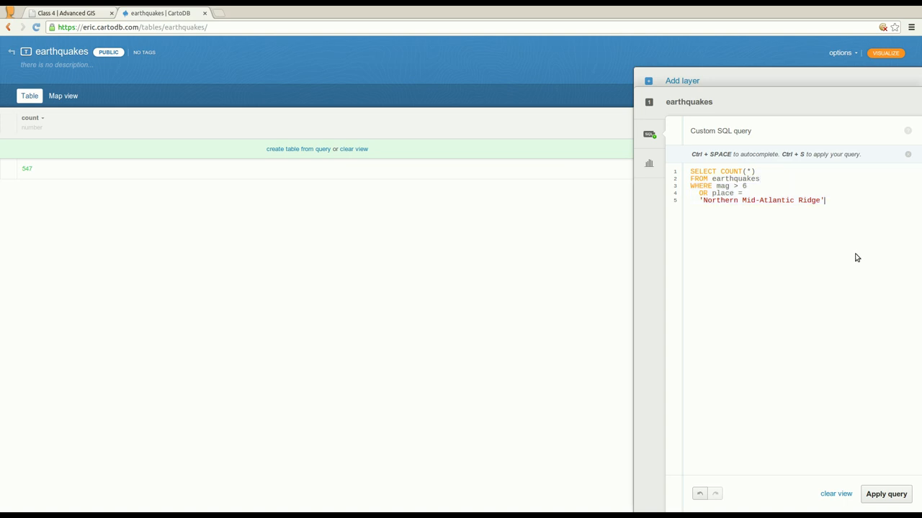
{"action": "mouse_move", "coordinate": [63, 95]}
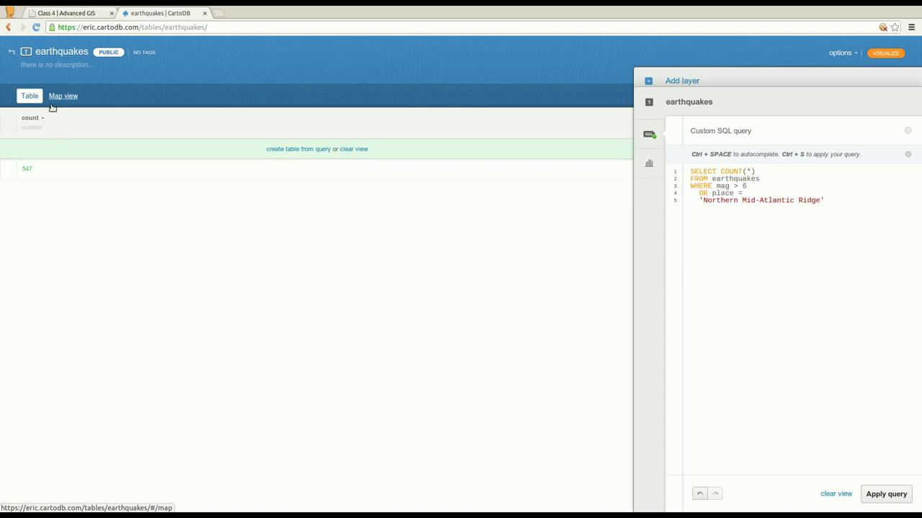
Step: Show the earthquakes query result on the Map view, zoomed out to the whole world
{"action": "left_click", "coordinate": [63, 95]}
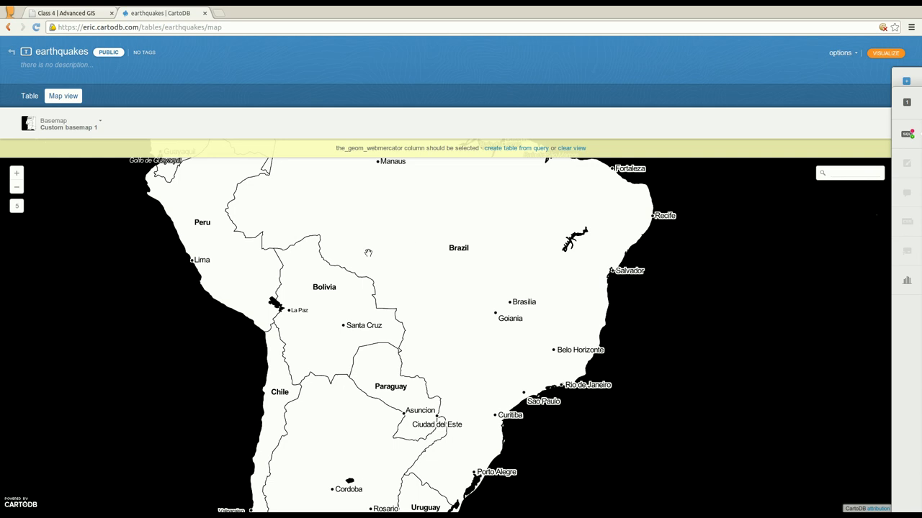
{"action": "left_click", "coordinate": [16, 188]}
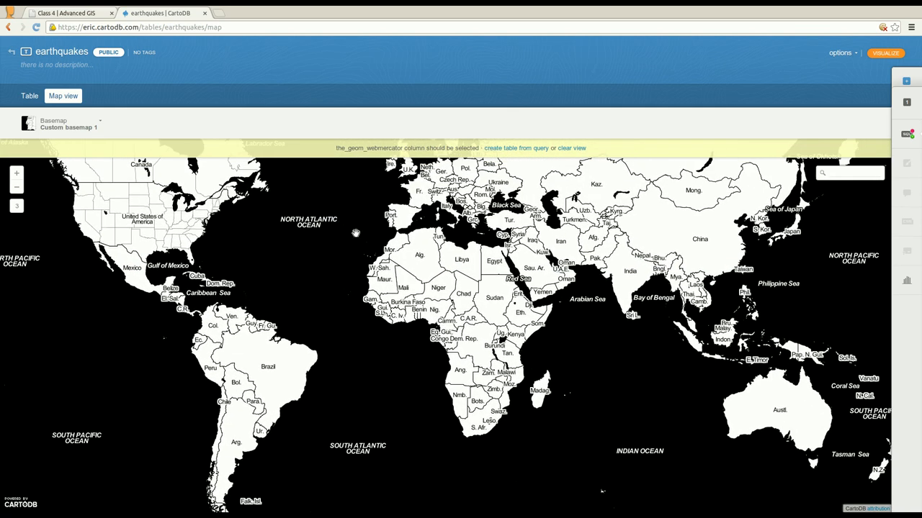
{"action": "mouse_move", "coordinate": [355, 170]}
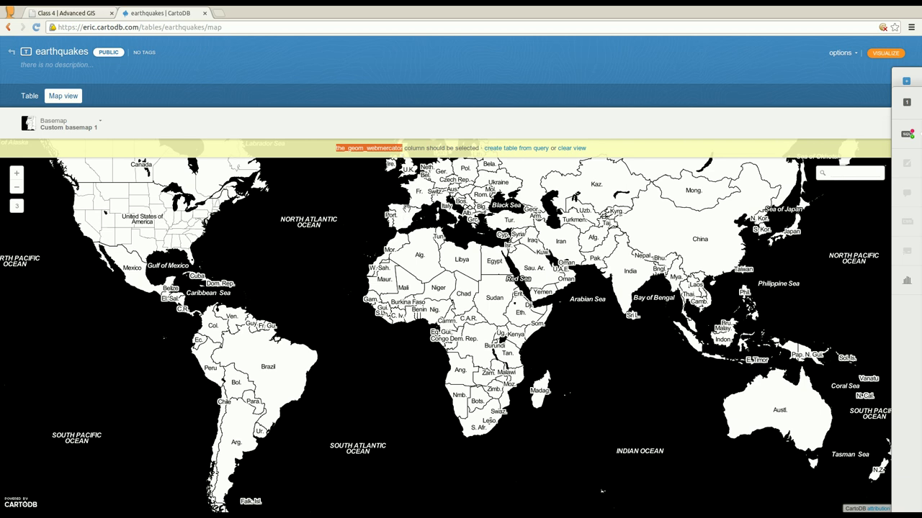
{"action": "mouse_move", "coordinate": [210, 242]}
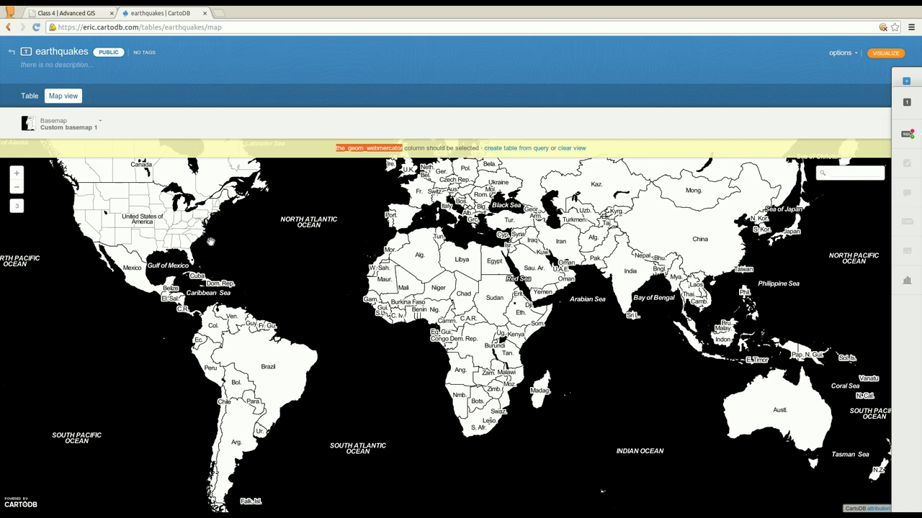
{"action": "mouse_move", "coordinate": [211, 248]}
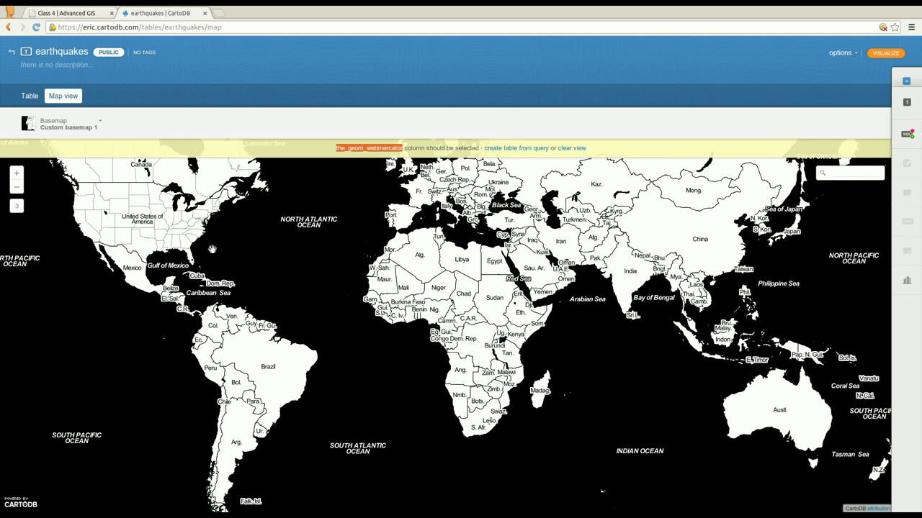
{"action": "mouse_move", "coordinate": [291, 232]}
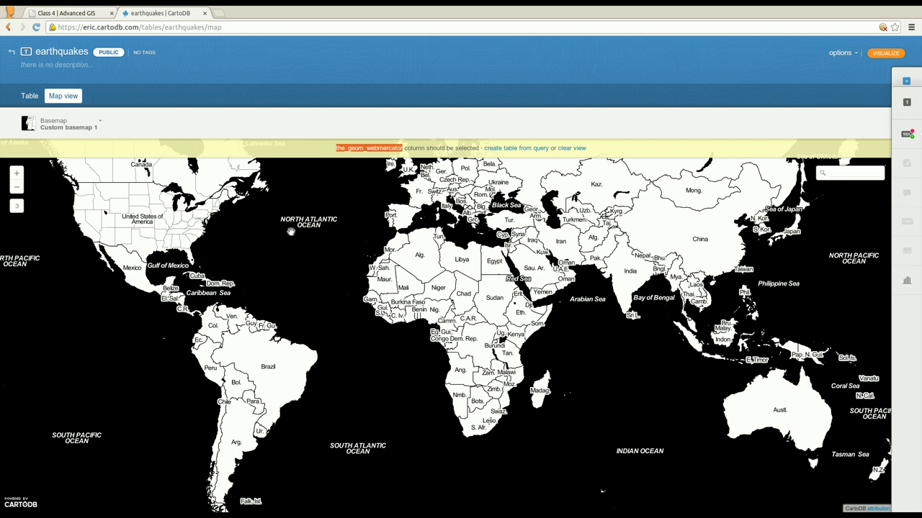
{"action": "mouse_move", "coordinate": [330, 287]}
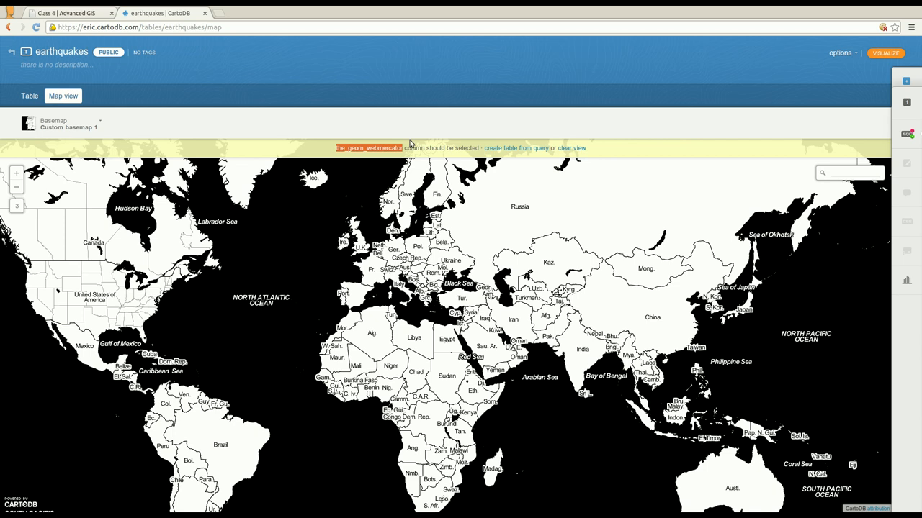
{"action": "mouse_move", "coordinate": [268, 188]}
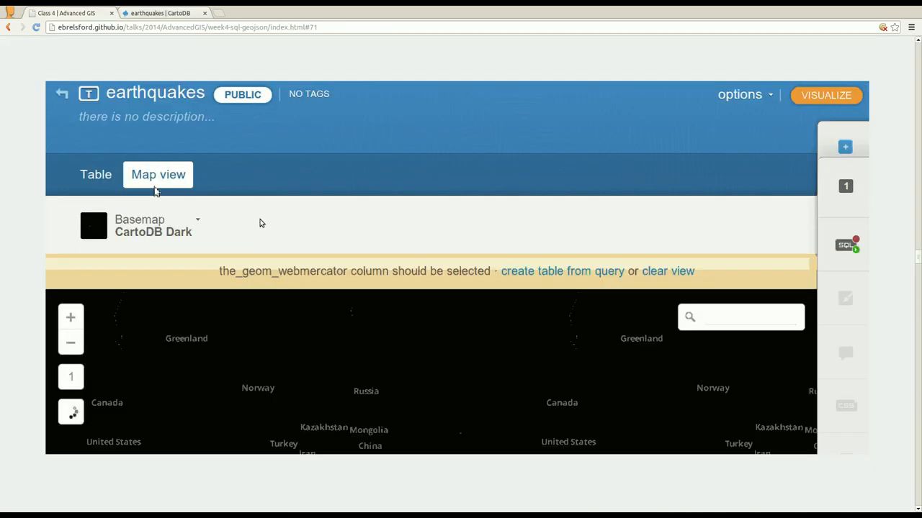
Step: Advance the slides to the try-it-yourself exercise counting earthquakes with mag between 7 and 7.5
{"action": "key", "text": "right"}
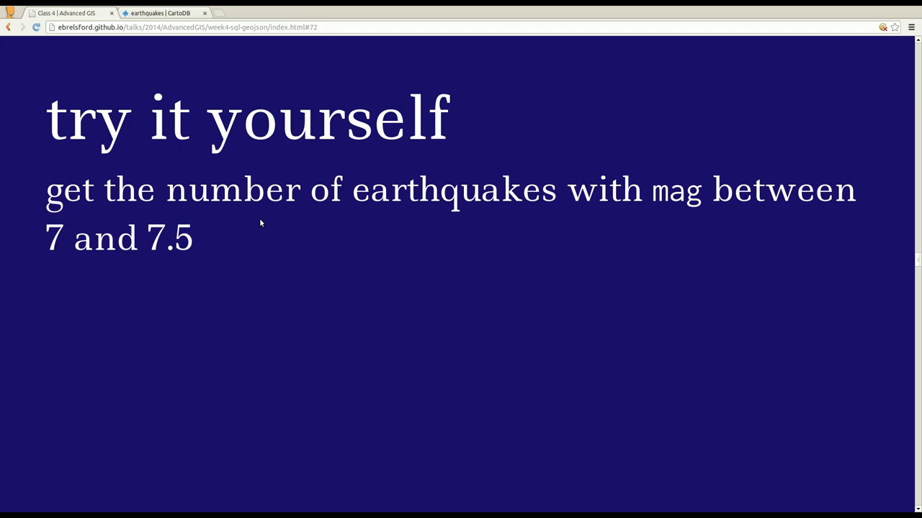
{"action": "mouse_move", "coordinate": [483, 229]}
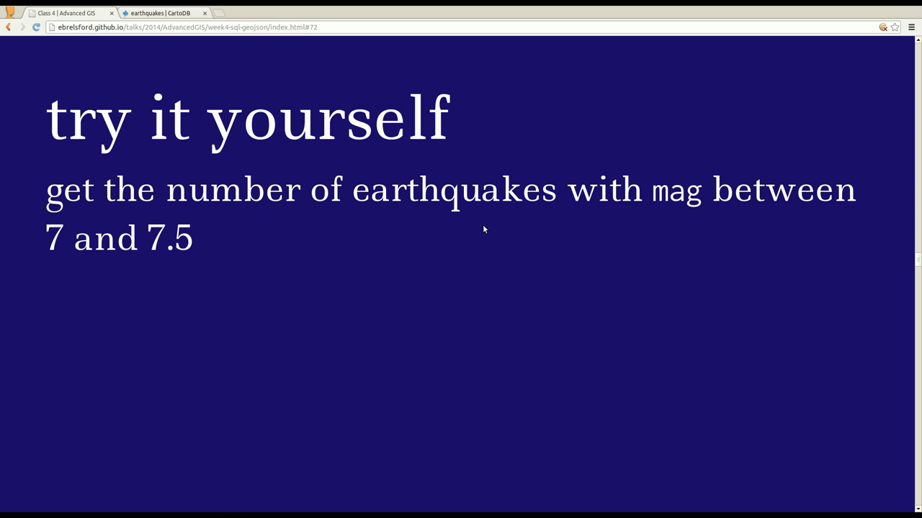
{"action": "mouse_move", "coordinate": [781, 163]}
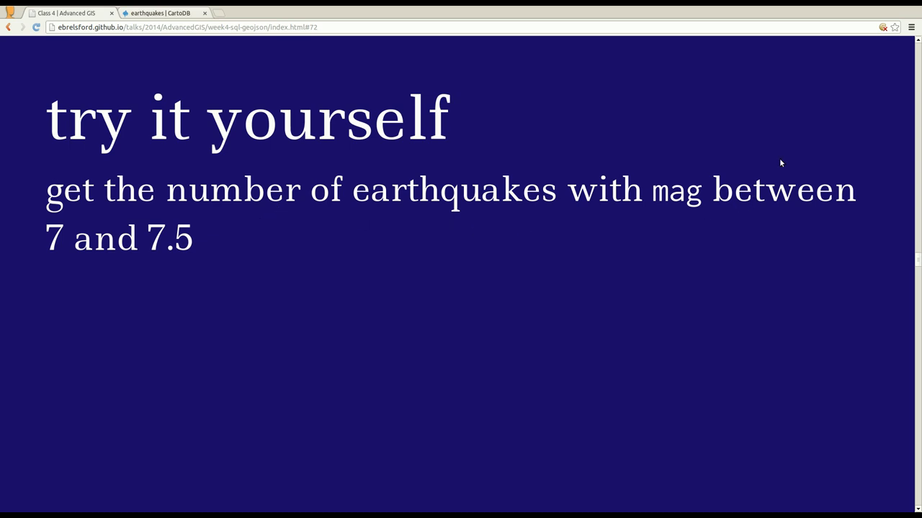
{"action": "mouse_move", "coordinate": [756, 21]}
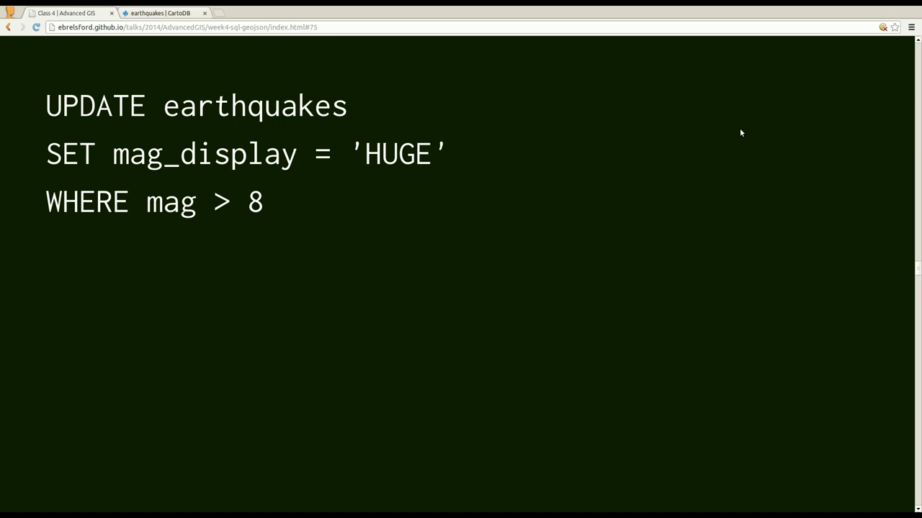
Step: Advance the lecture to the DELETE FROM earthquakes slide
{"action": "double_click", "coordinate": [202, 153]}
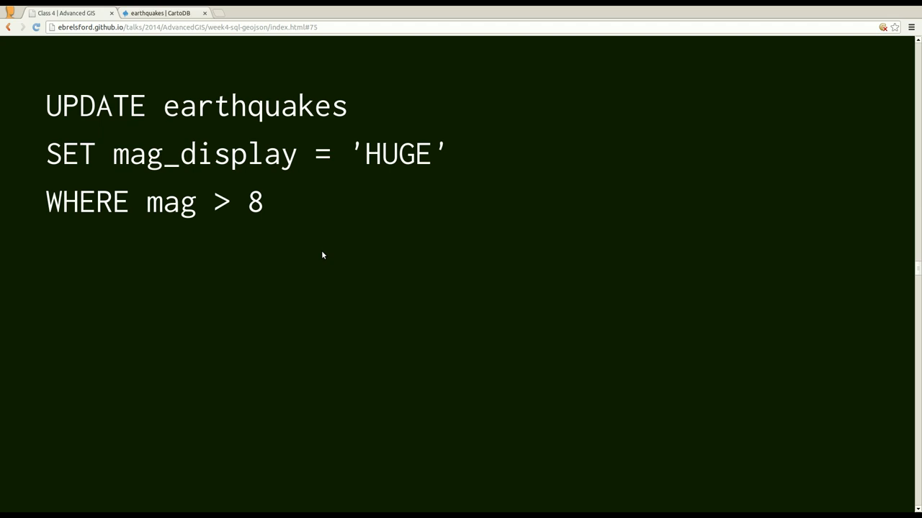
{"action": "mouse_move", "coordinate": [214, 115]}
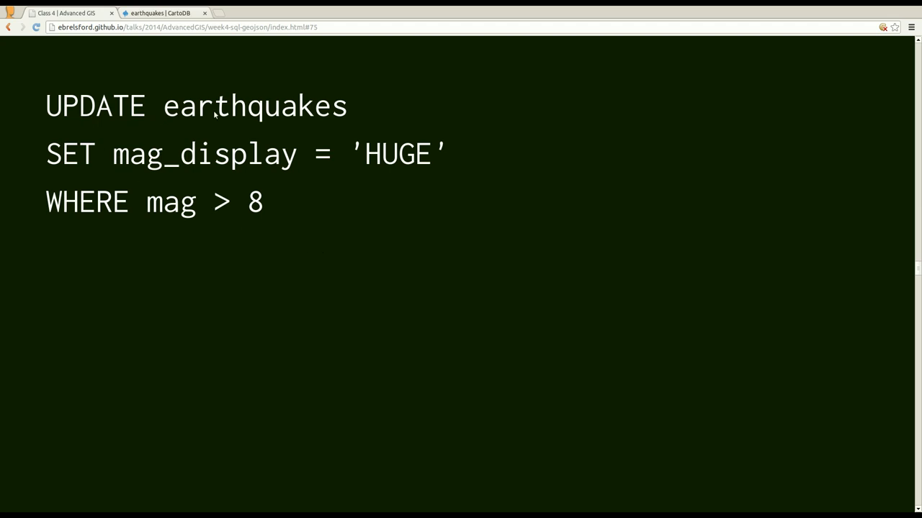
{"action": "mouse_move", "coordinate": [44, 178]}
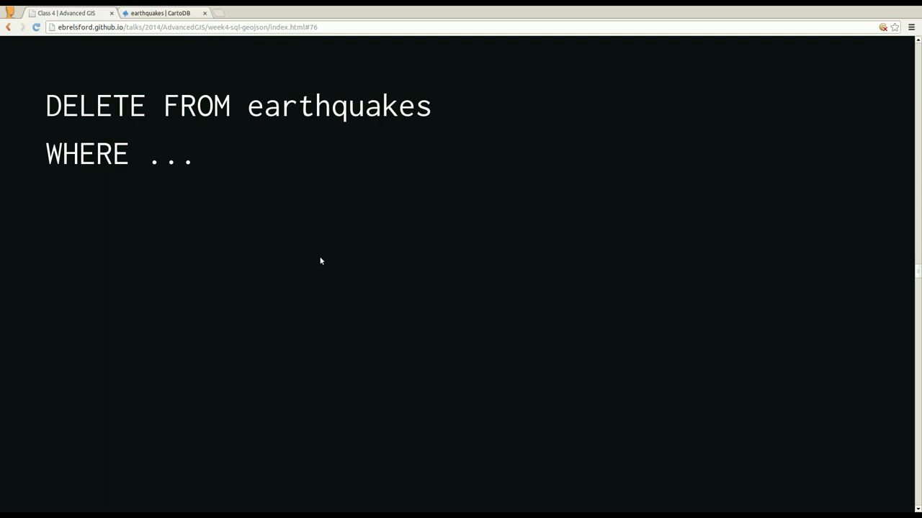
{"action": "mouse_move", "coordinate": [382, 147]}
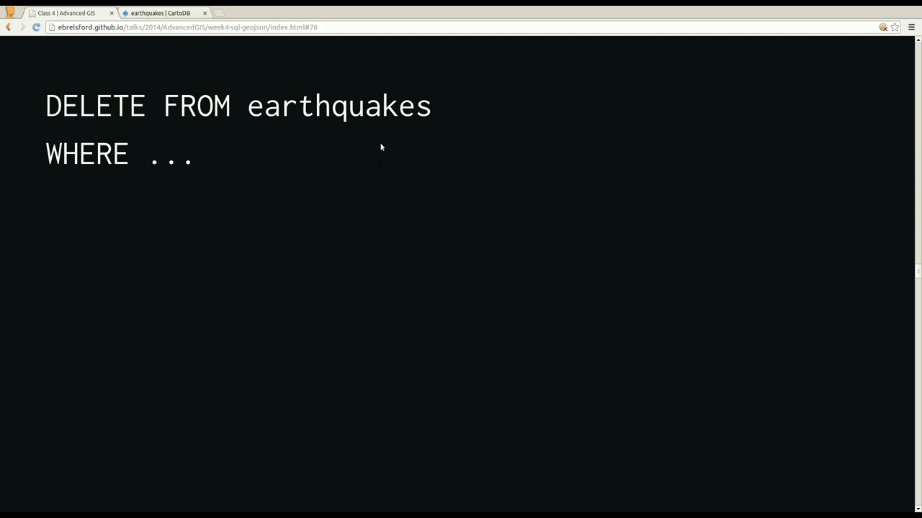
{"action": "mouse_move", "coordinate": [99, 179]}
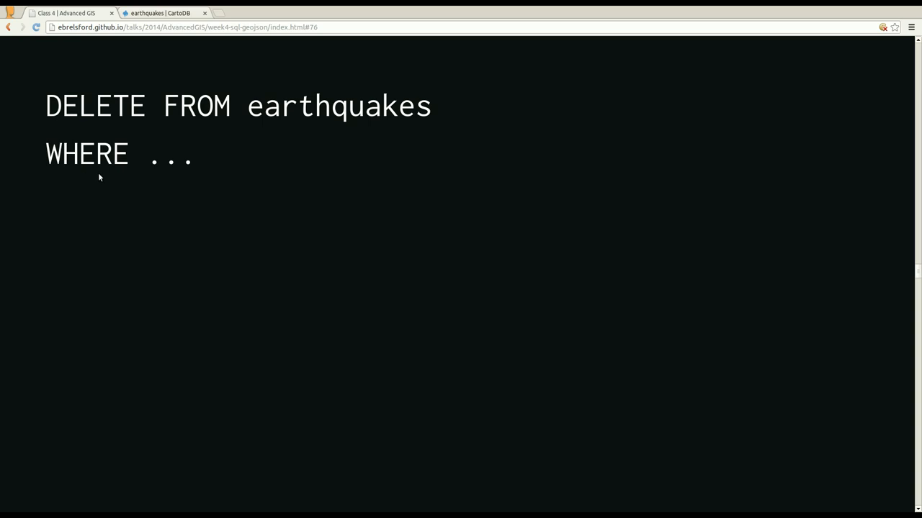
{"action": "mouse_move", "coordinate": [223, 164]}
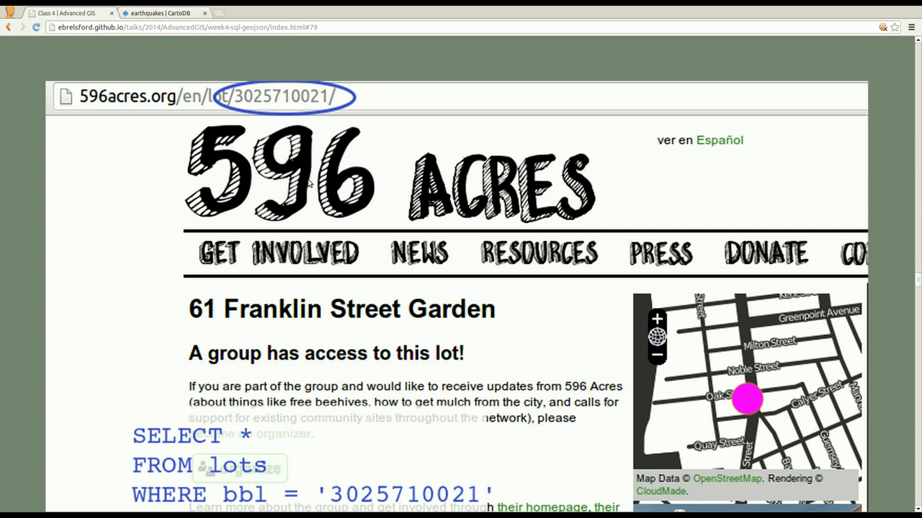
{"action": "mouse_move", "coordinate": [210, 124]}
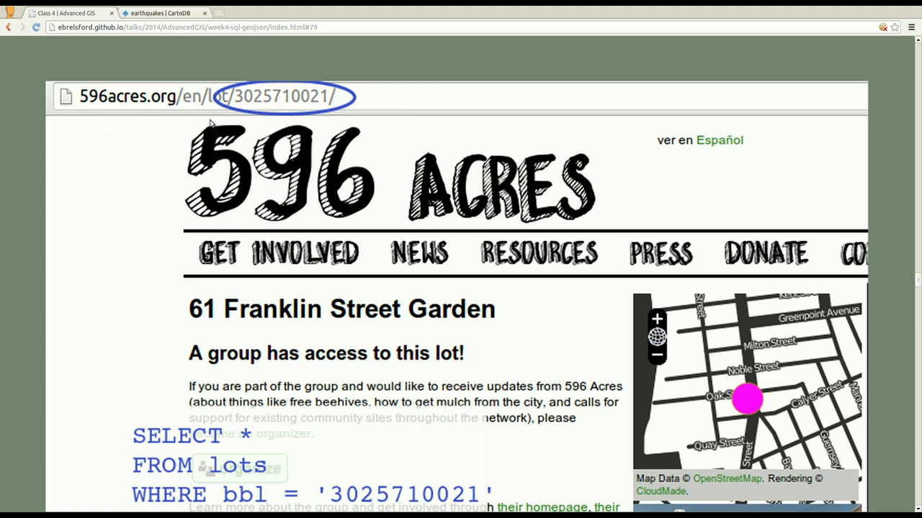
{"action": "mouse_move", "coordinate": [223, 128]}
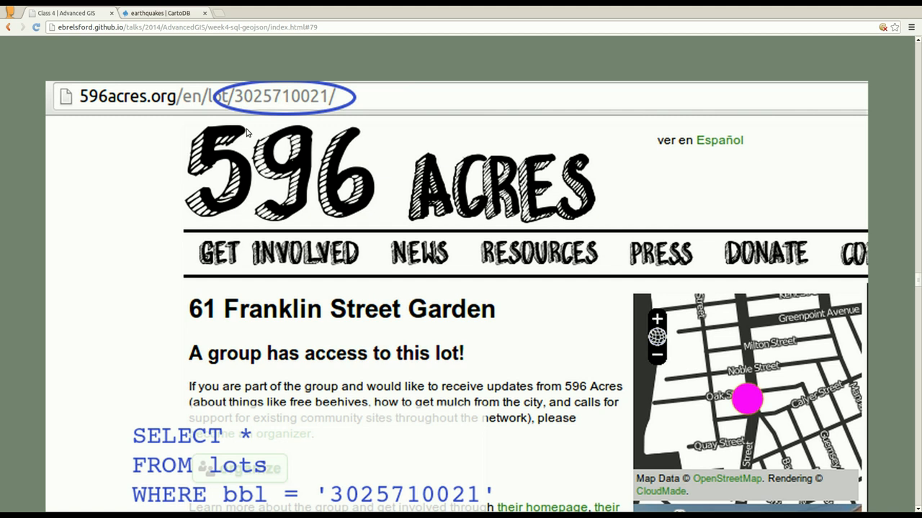
{"action": "mouse_move", "coordinate": [149, 360]}
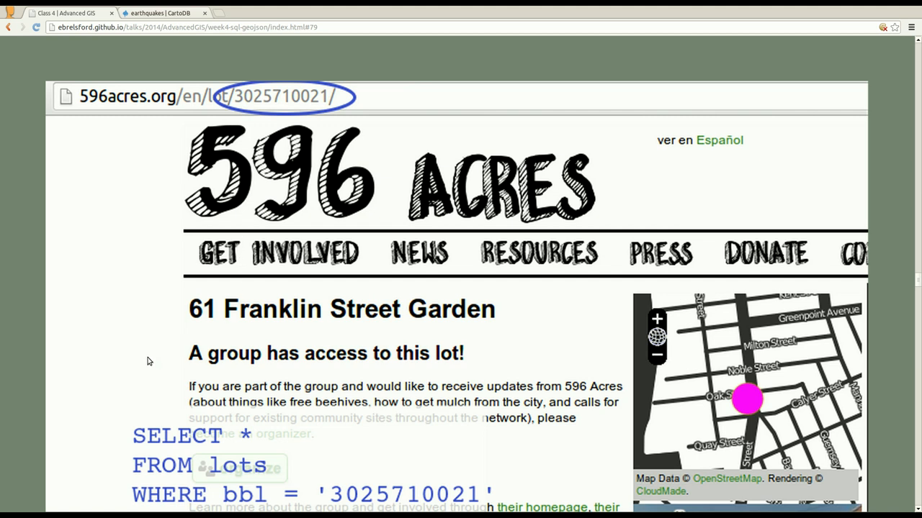
{"action": "mouse_move", "coordinate": [104, 464]}
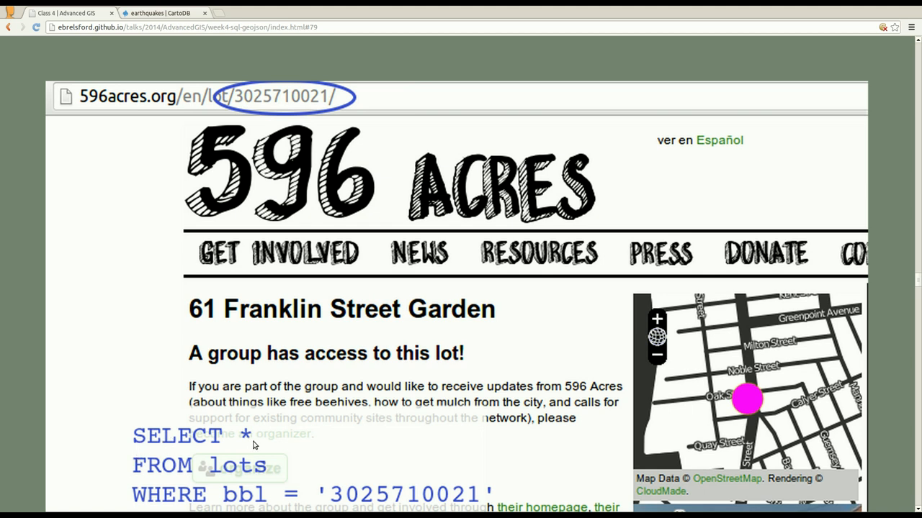
{"action": "mouse_move", "coordinate": [239, 481]}
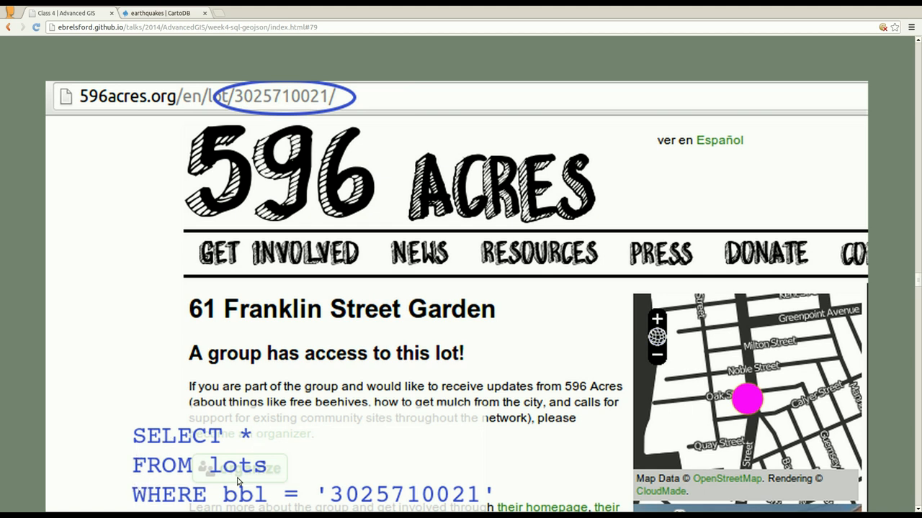
{"action": "mouse_move", "coordinate": [293, 507]}
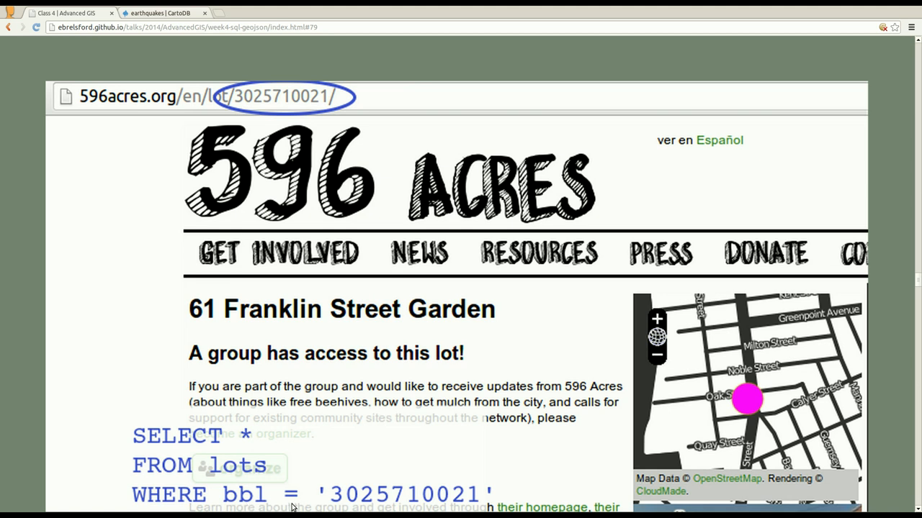
{"action": "mouse_move", "coordinate": [453, 507]}
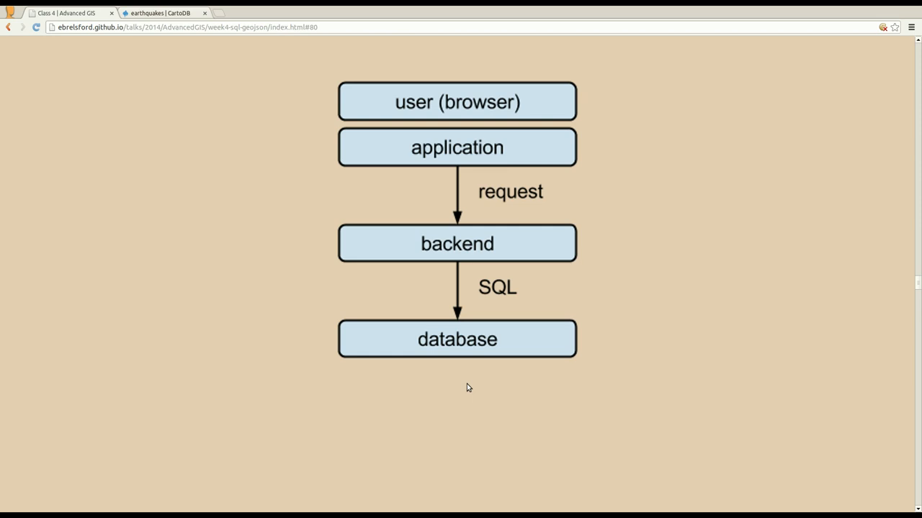
{"action": "mouse_move", "coordinate": [446, 157]}
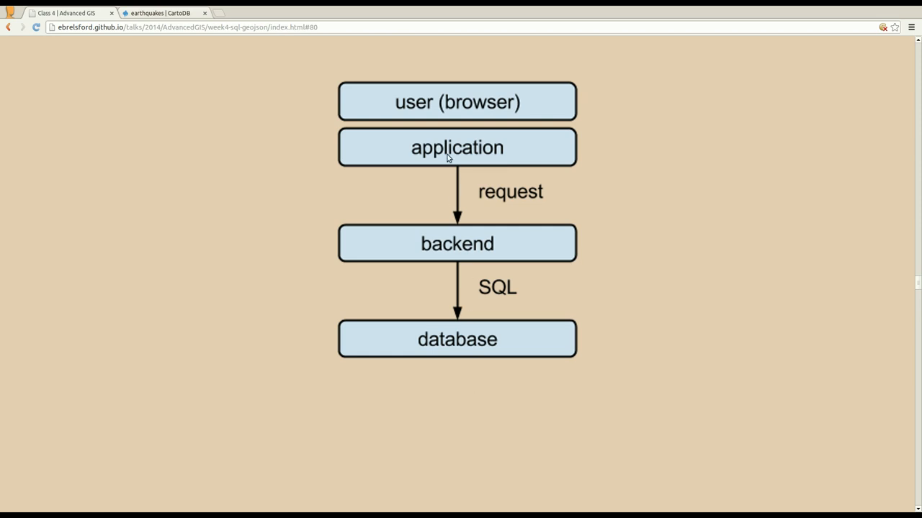
{"action": "mouse_move", "coordinate": [412, 138]}
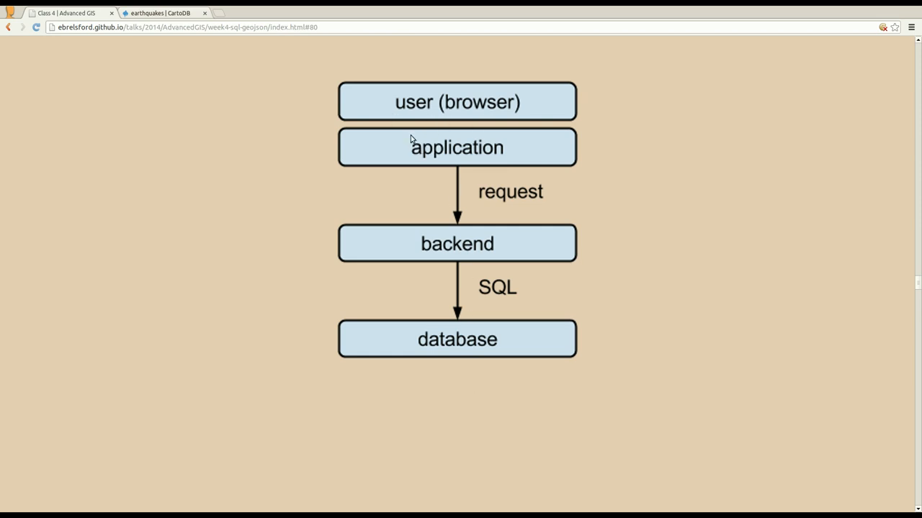
{"action": "mouse_move", "coordinate": [444, 127]}
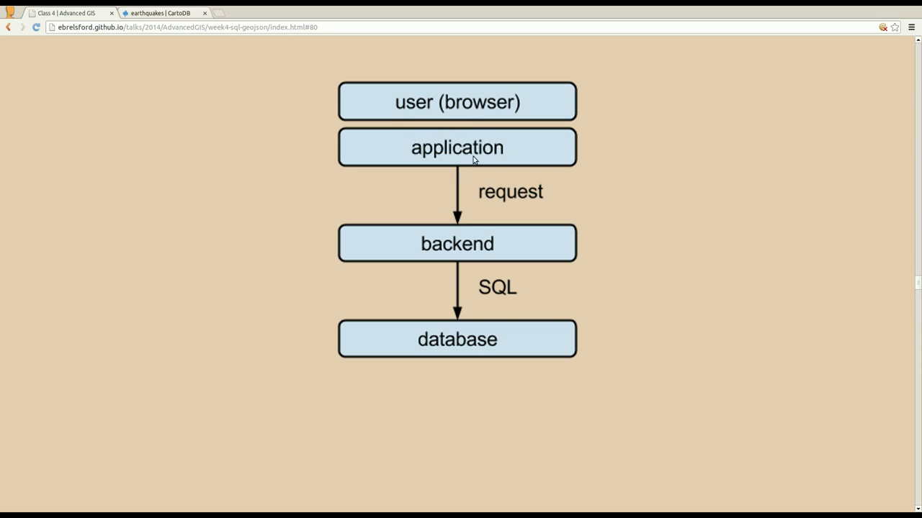
{"action": "mouse_move", "coordinate": [481, 166]}
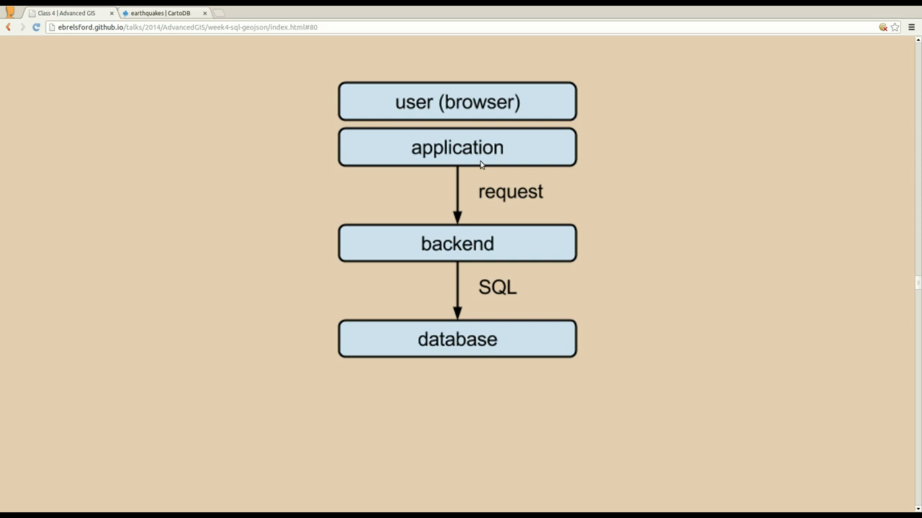
{"action": "mouse_move", "coordinate": [507, 212]}
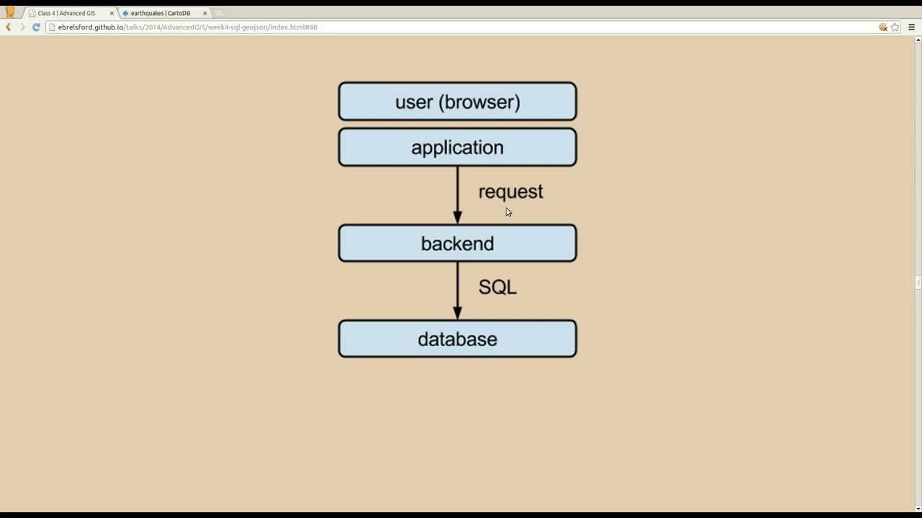
{"action": "mouse_move", "coordinate": [521, 275]}
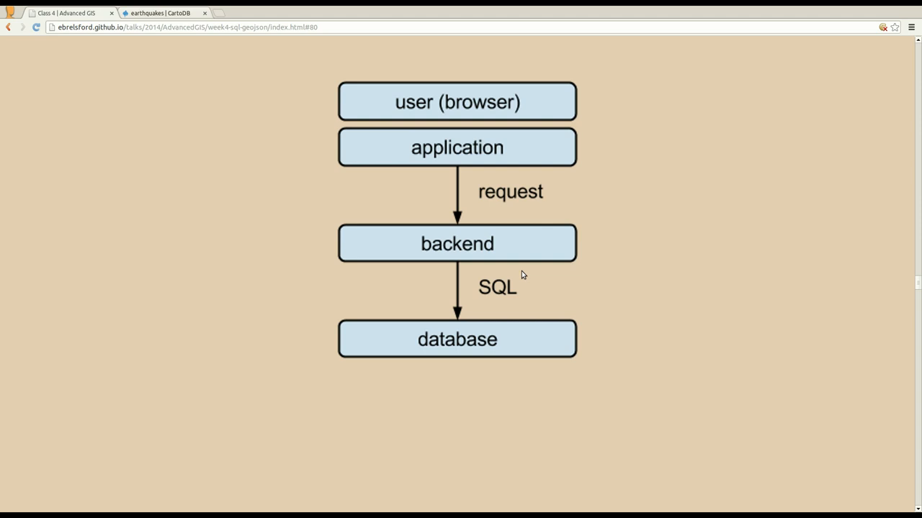
{"action": "mouse_move", "coordinate": [512, 293]}
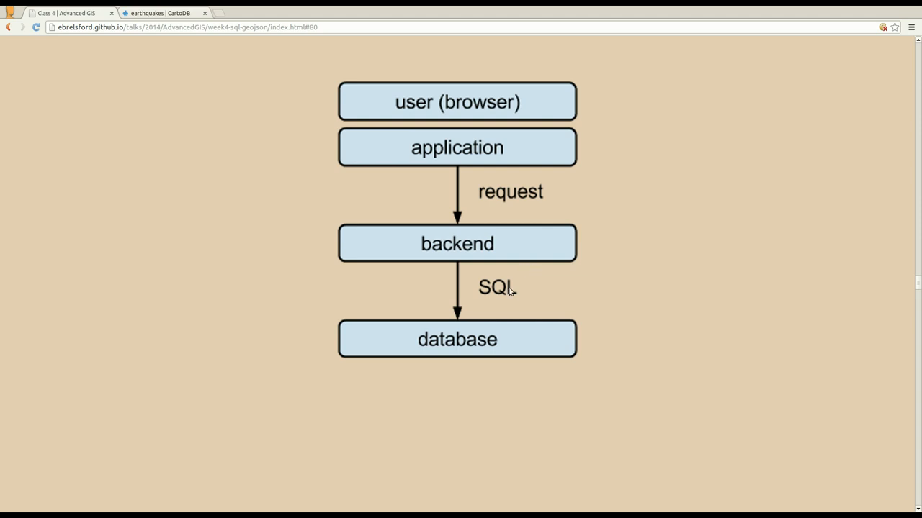
{"action": "mouse_move", "coordinate": [506, 323]}
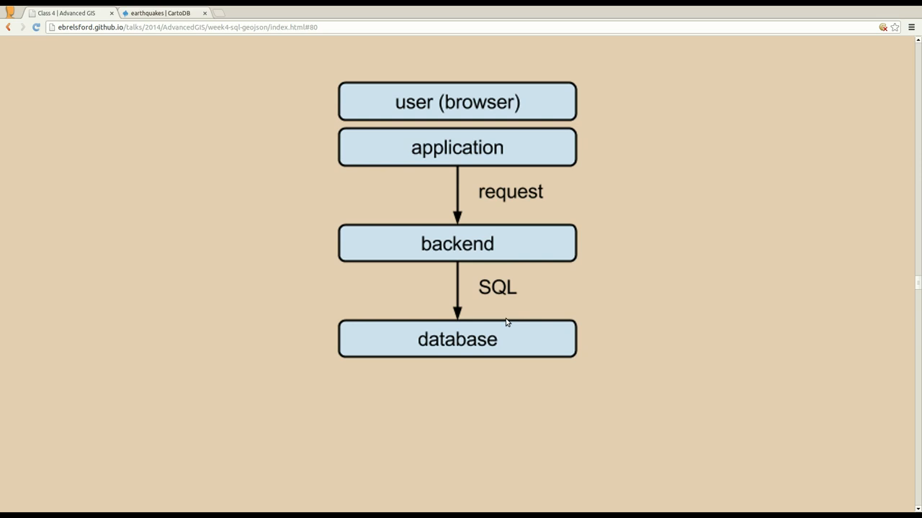
{"action": "mouse_move", "coordinate": [458, 351]}
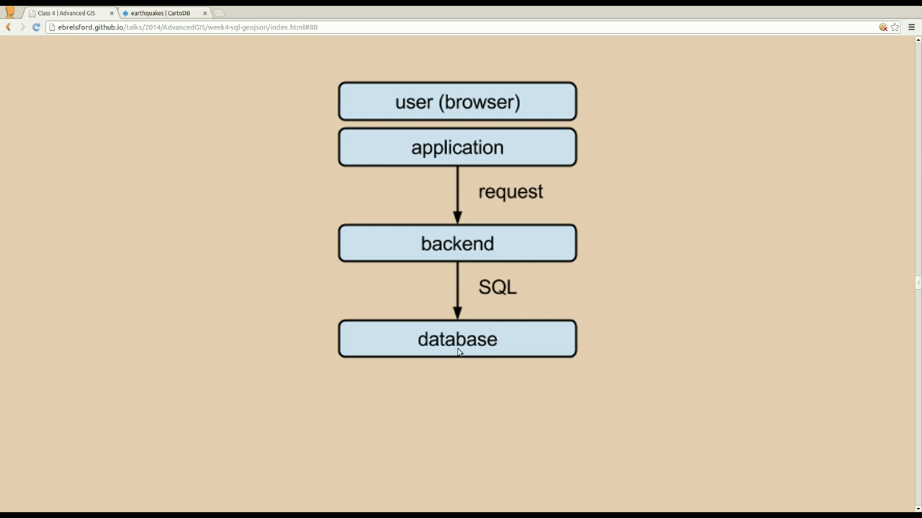
{"action": "mouse_move", "coordinate": [473, 345]}
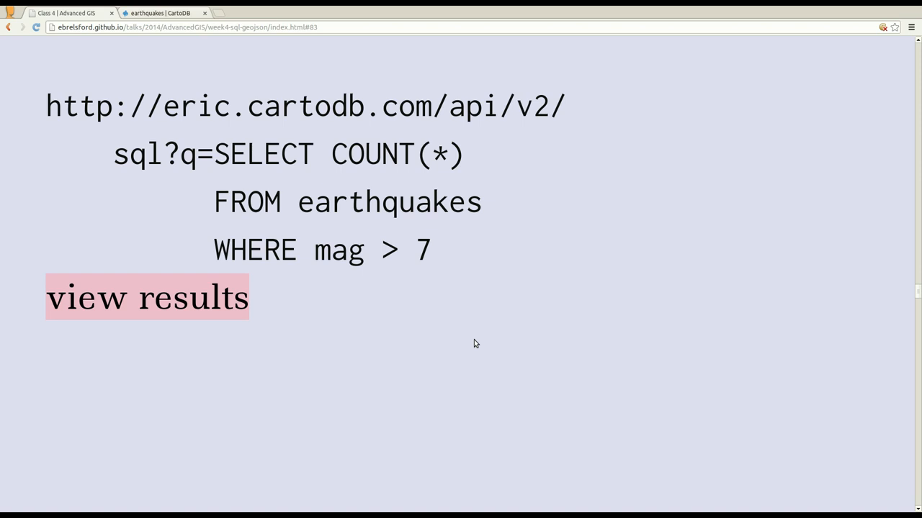
{"action": "mouse_move", "coordinate": [59, 128]}
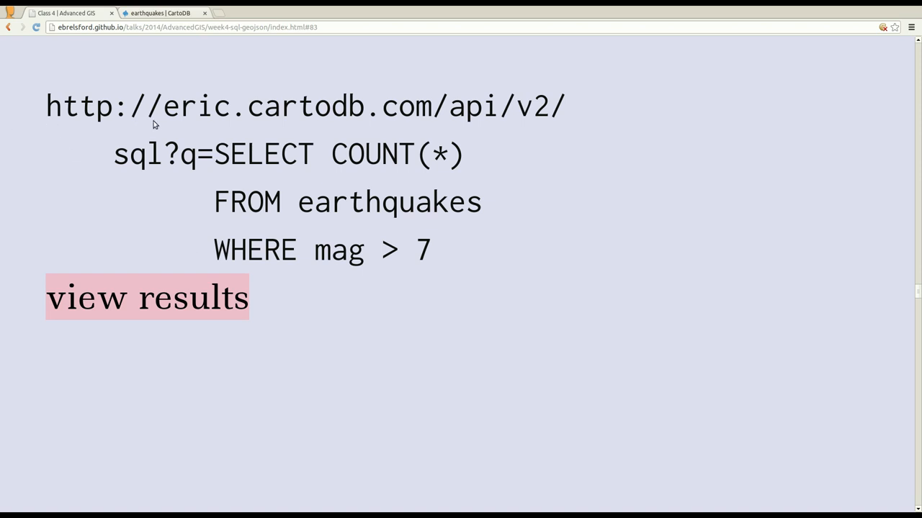
{"action": "double_click", "coordinate": [196, 107]}
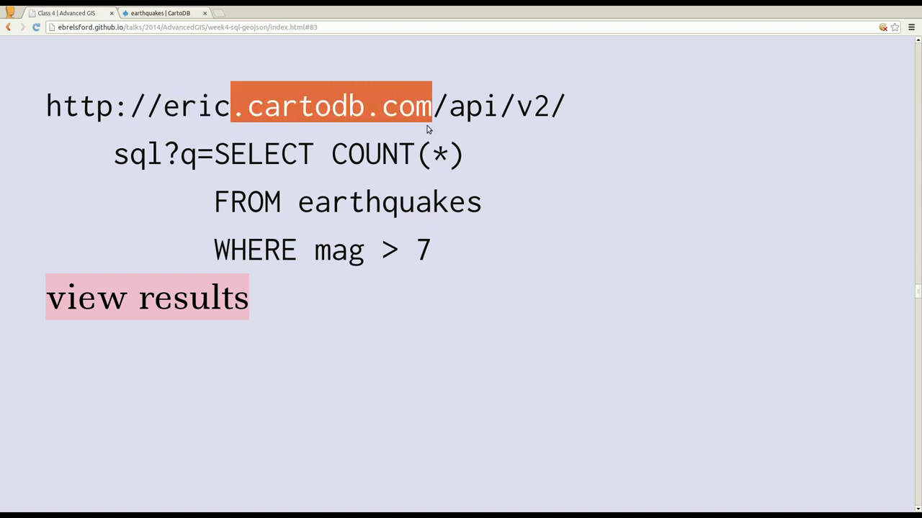
{"action": "left_click", "coordinate": [472, 106]}
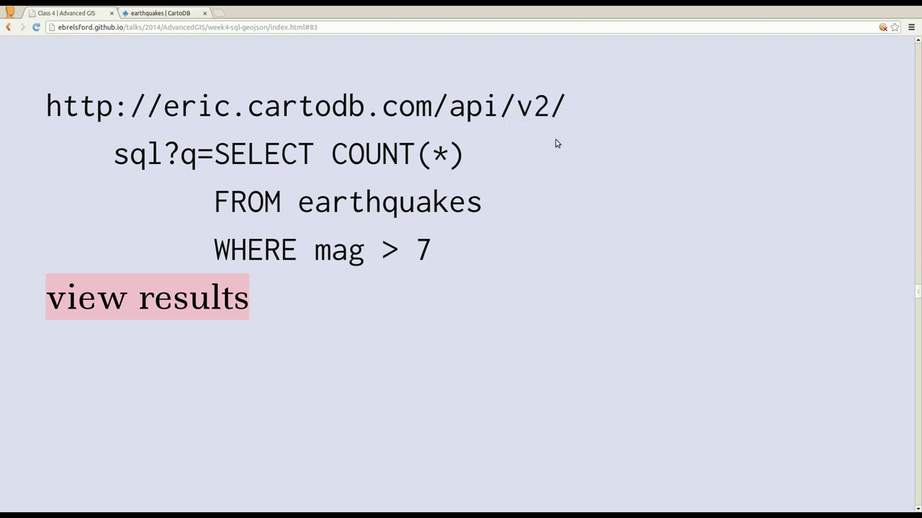
{"action": "double_click", "coordinate": [137, 153]}
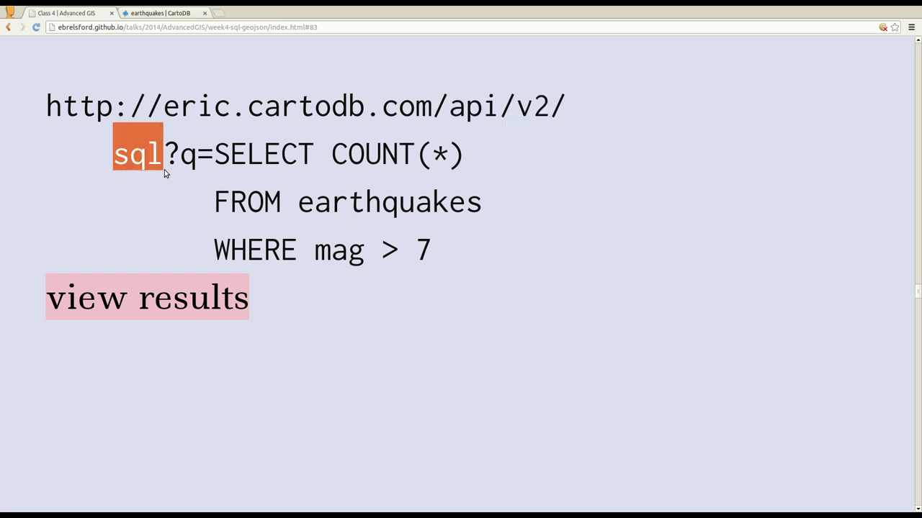
{"action": "mouse_move", "coordinate": [171, 170]}
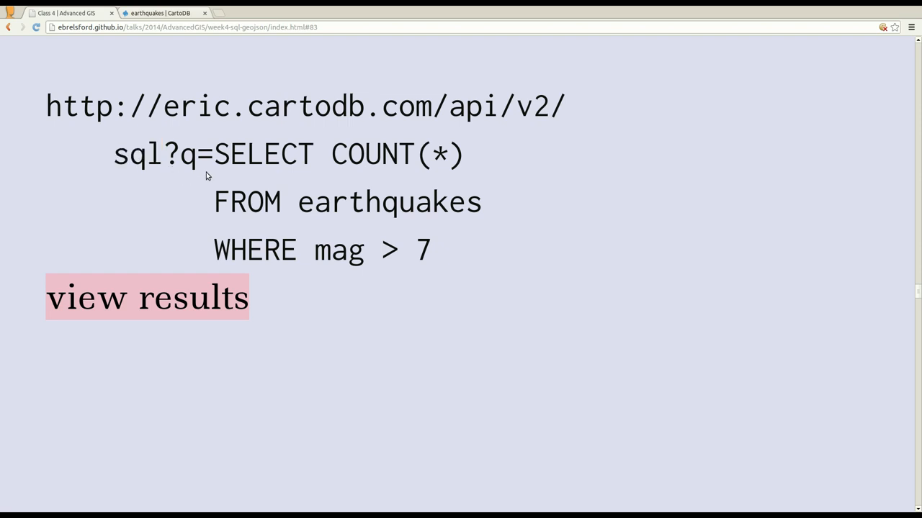
{"action": "mouse_move", "coordinate": [219, 171]}
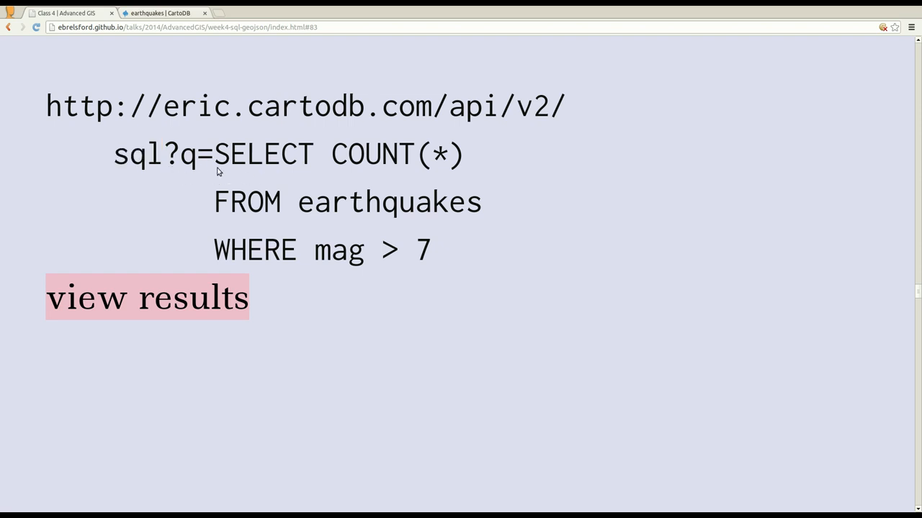
{"action": "mouse_move", "coordinate": [403, 378]}
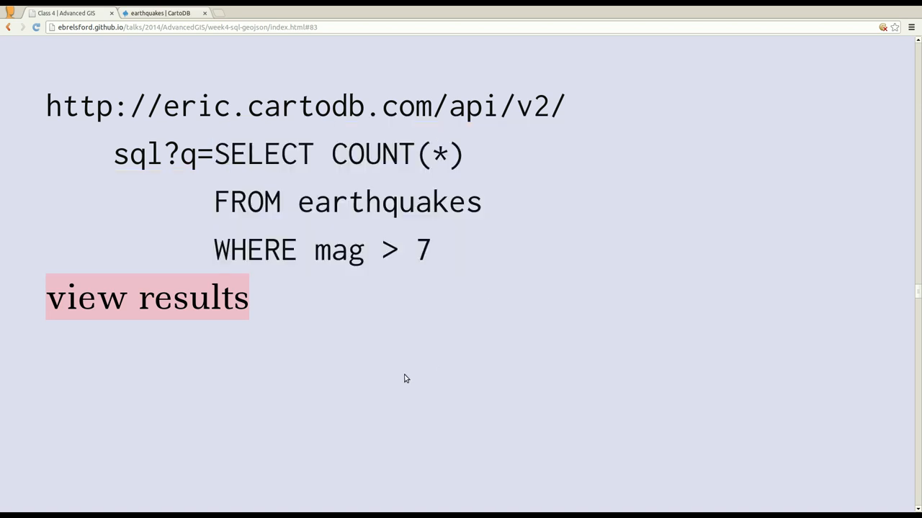
{"action": "mouse_move", "coordinate": [409, 355]}
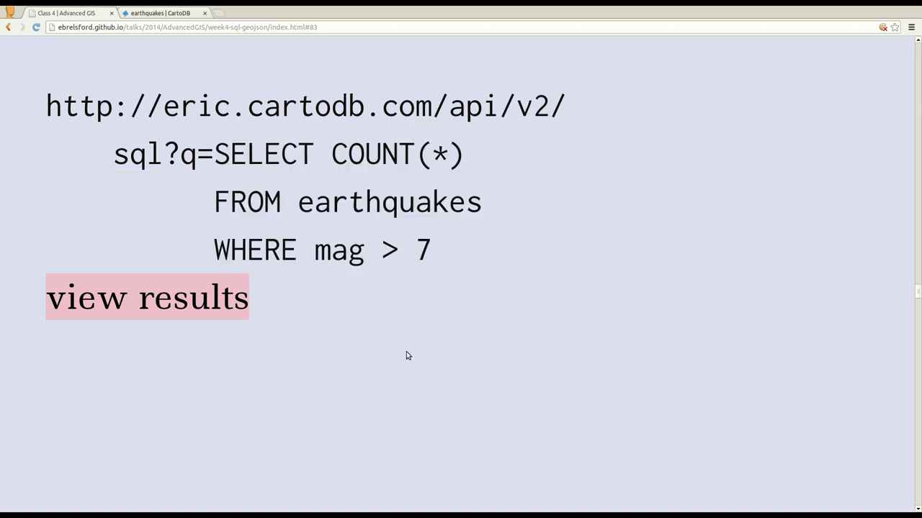
{"action": "mouse_move", "coordinate": [406, 347]}
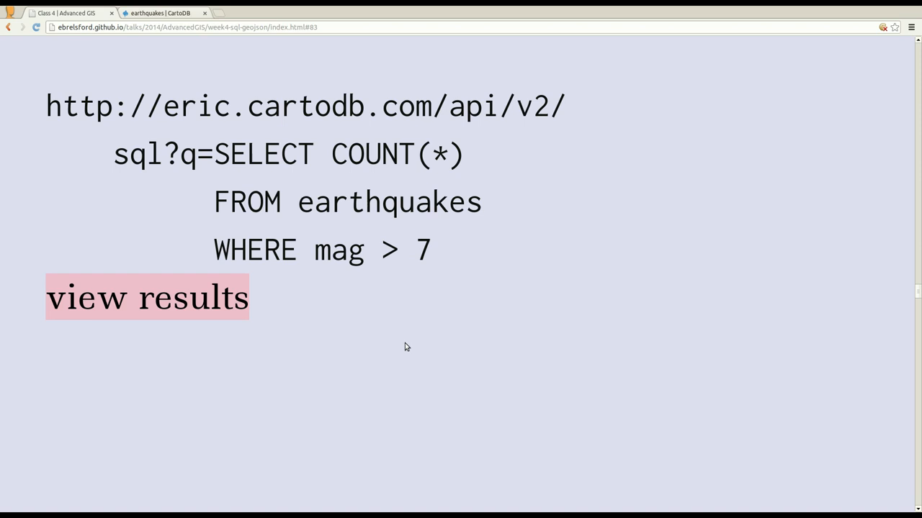
{"action": "mouse_move", "coordinate": [348, 254]}
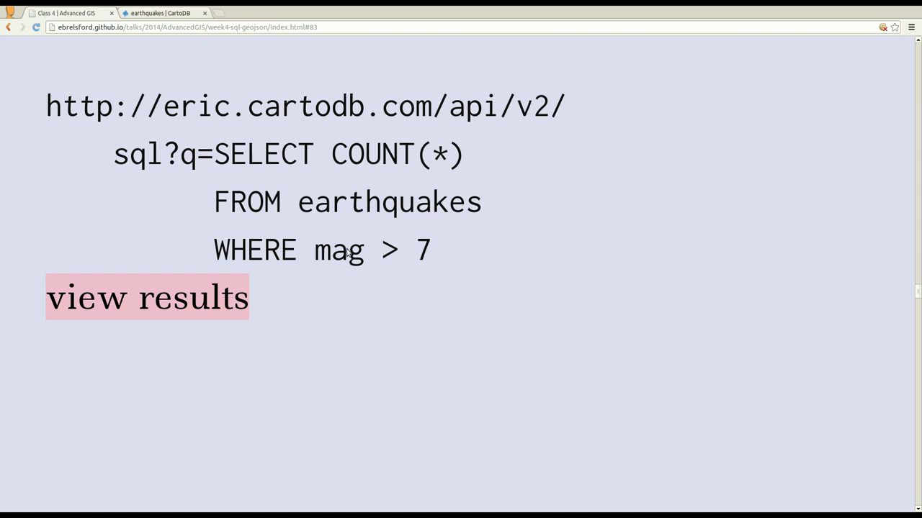
{"action": "mouse_move", "coordinate": [406, 268]}
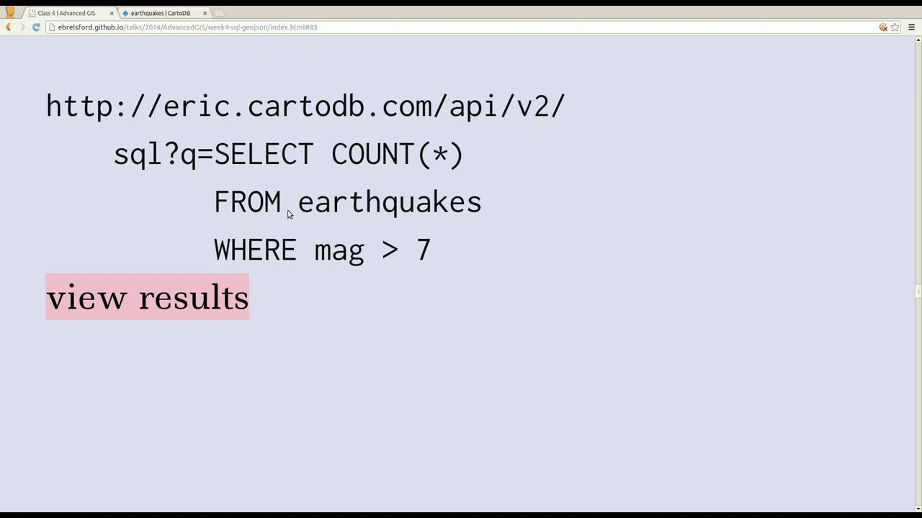
{"action": "mouse_move", "coordinate": [161, 296]}
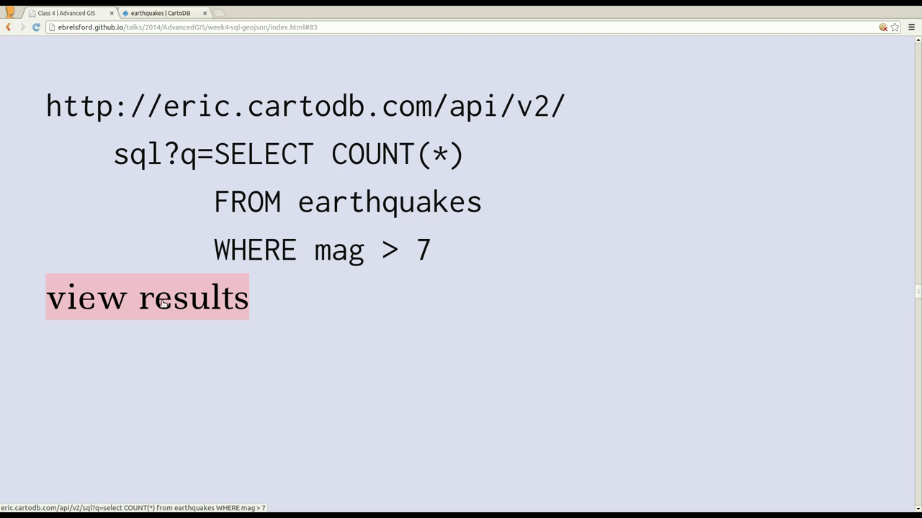
Step: View the count query's JSON results enlarged so the response is readable
{"action": "left_click", "coordinate": [147, 297]}
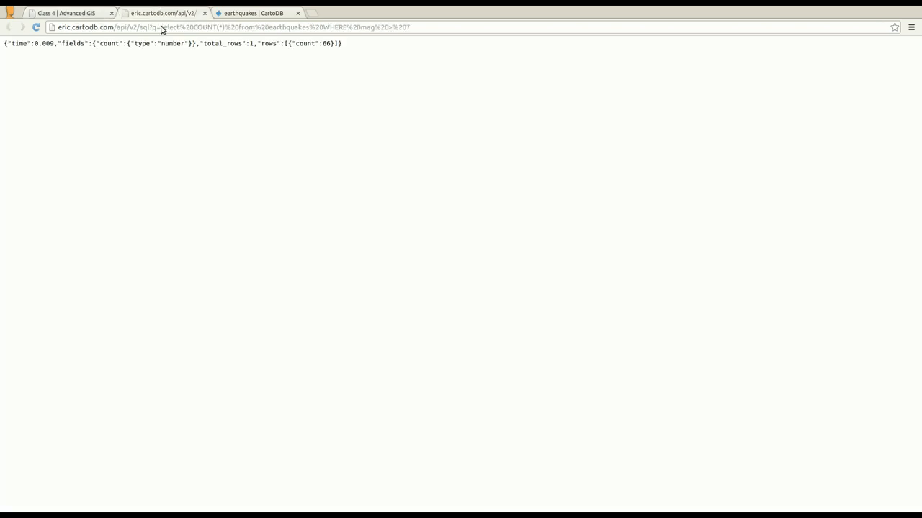
{"action": "mouse_move", "coordinate": [173, 175]}
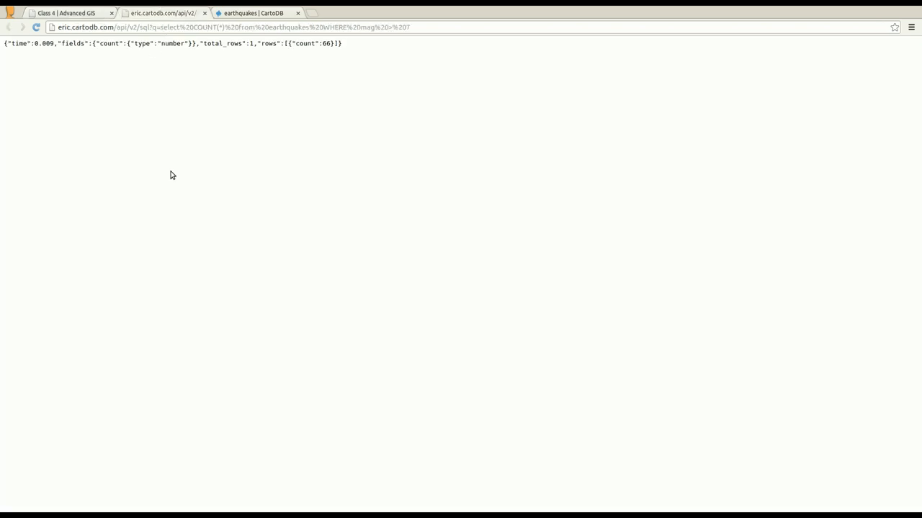
{"action": "key", "text": "ctrl+plus"}
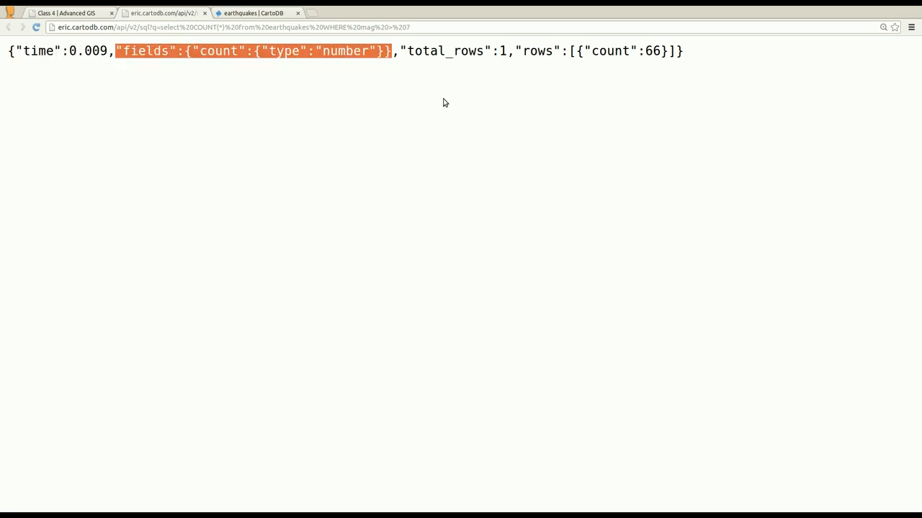
{"action": "mouse_move", "coordinate": [570, 69]}
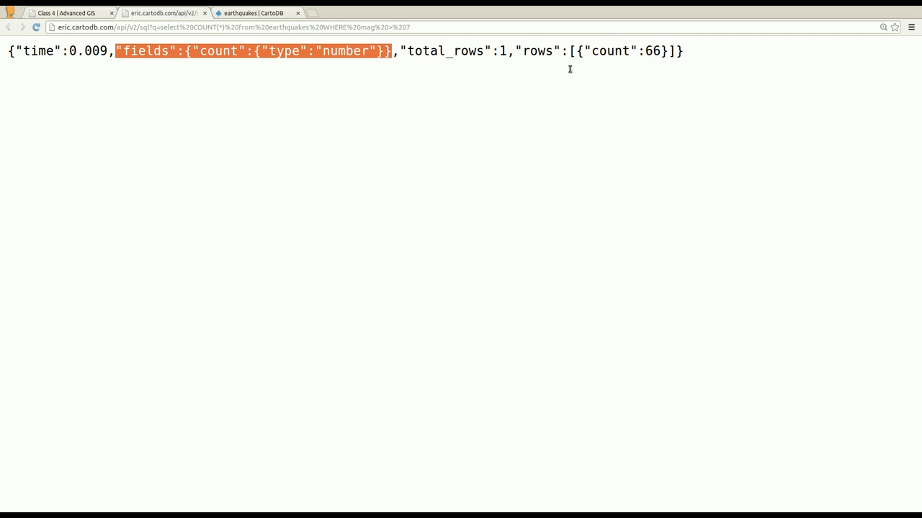
{"action": "mouse_move", "coordinate": [515, 59]}
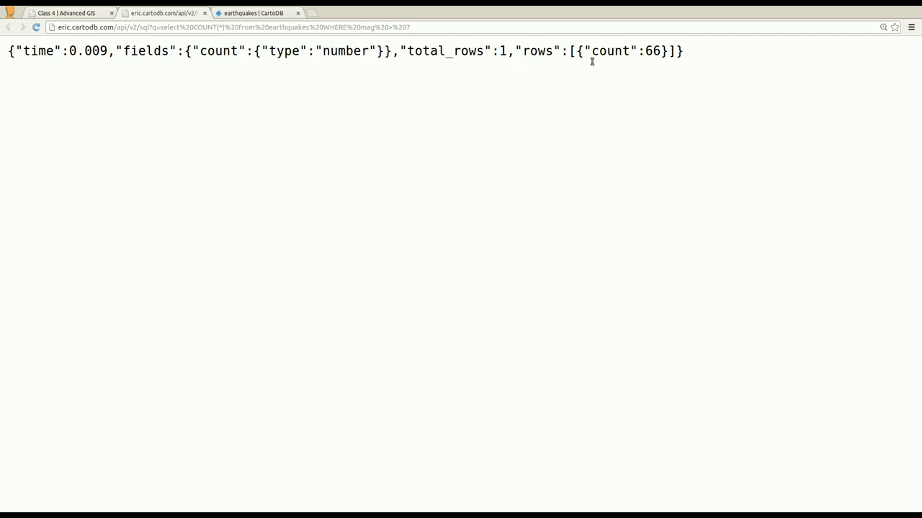
Step: Highlight the rows part and the count of 66 in the JSON, then return to the slides
{"action": "double_click", "coordinate": [612, 52]}
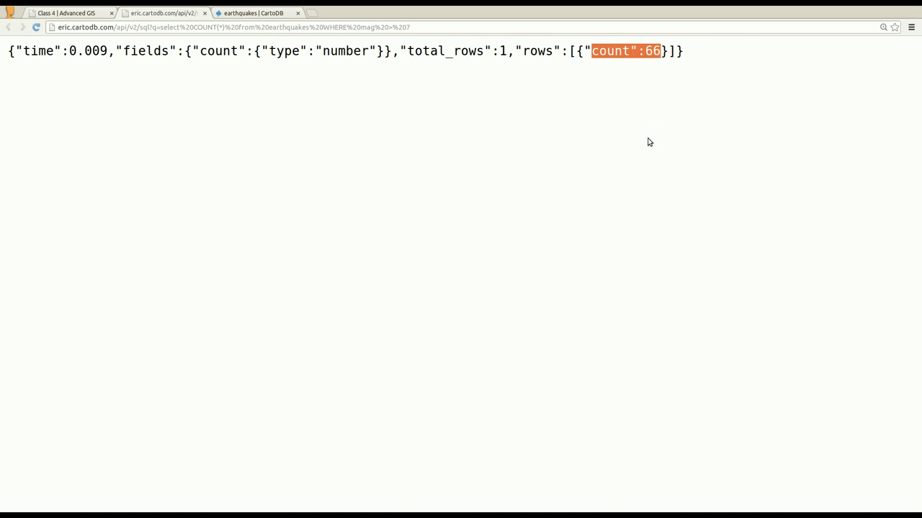
{"action": "mouse_move", "coordinate": [527, 66]}
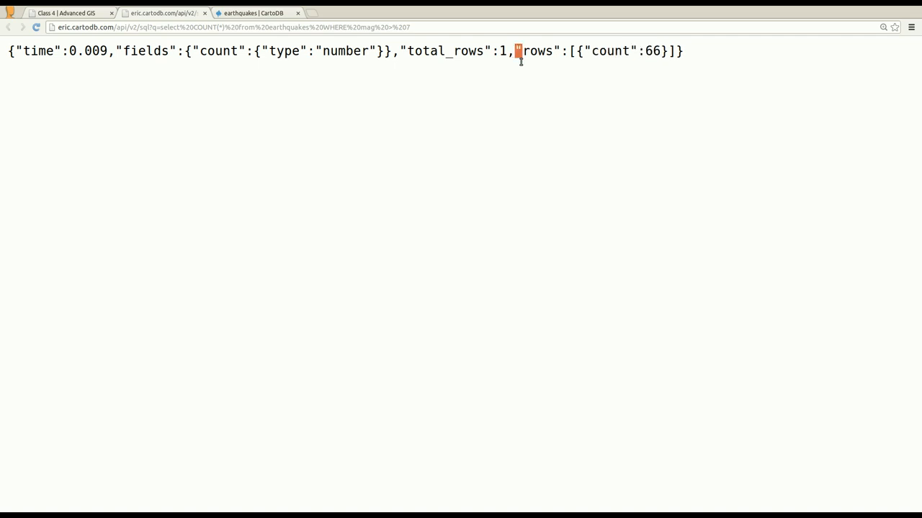
{"action": "left_click_drag", "start_coordinate": [518, 51], "coordinate": [682, 50]}
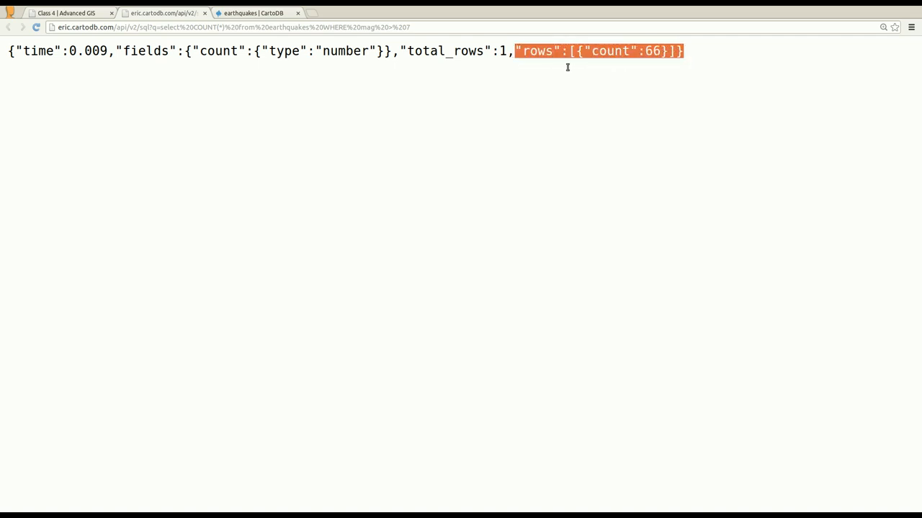
{"action": "double_click", "coordinate": [607, 51]}
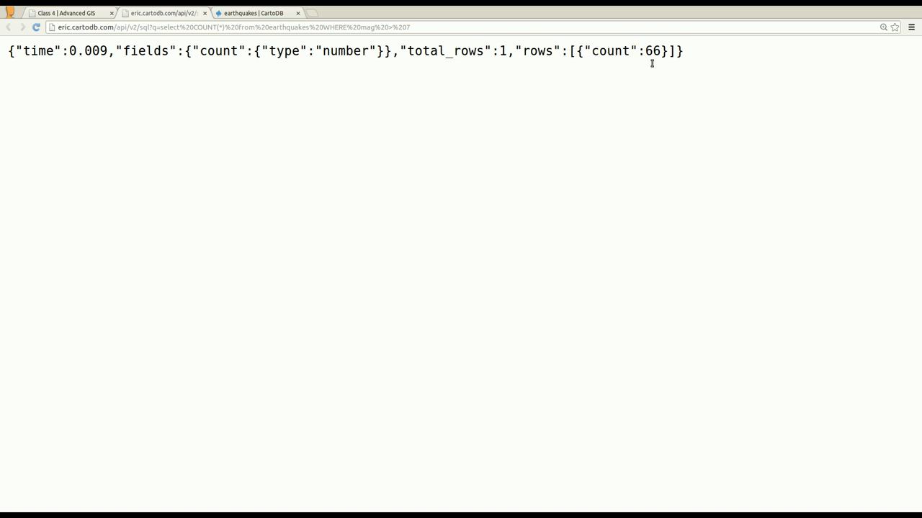
{"action": "double_click", "coordinate": [653, 51]}
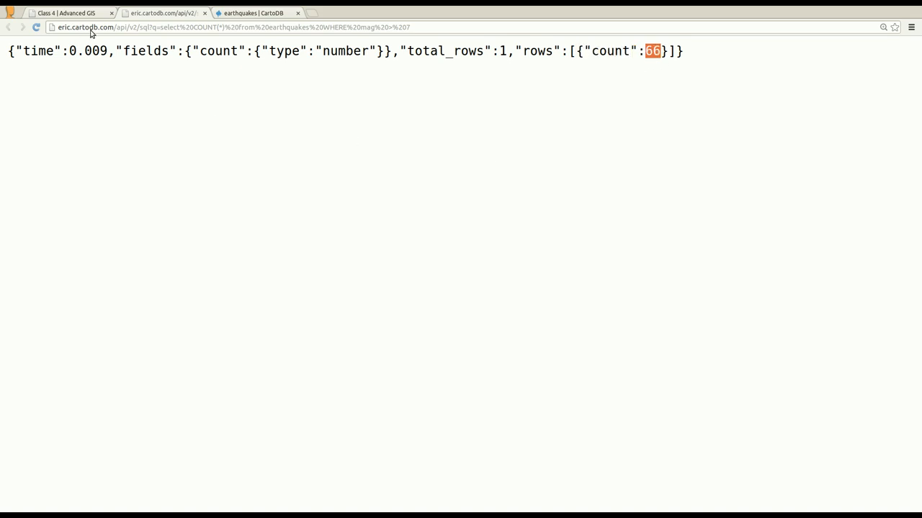
{"action": "left_click", "coordinate": [65, 13]}
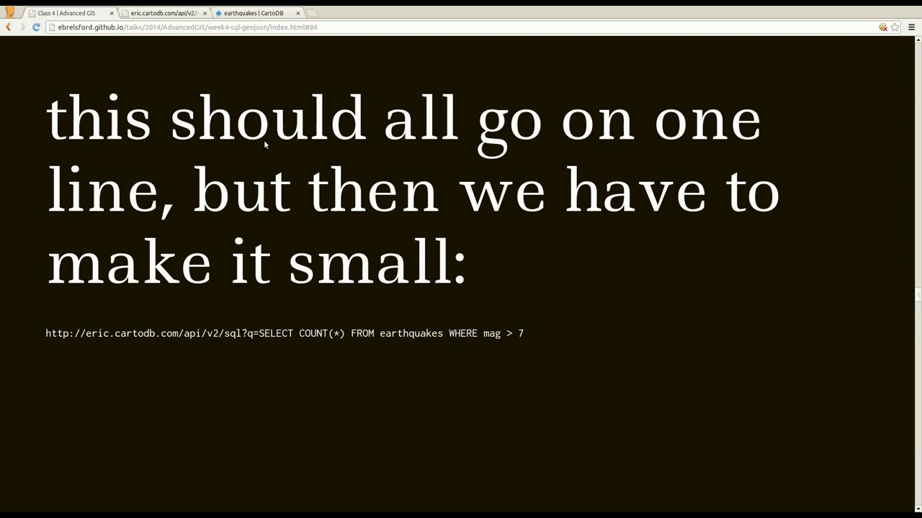
{"action": "mouse_move", "coordinate": [244, 372]}
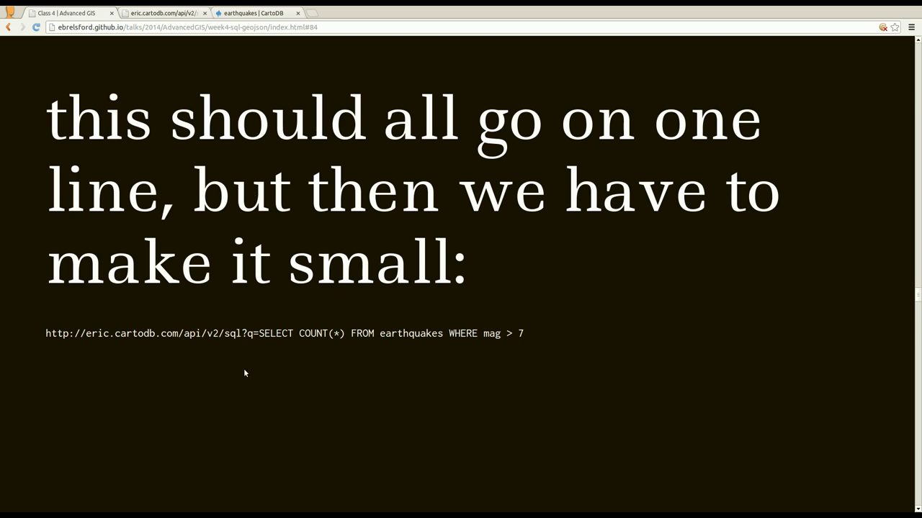
{"action": "mouse_move", "coordinate": [60, 361]}
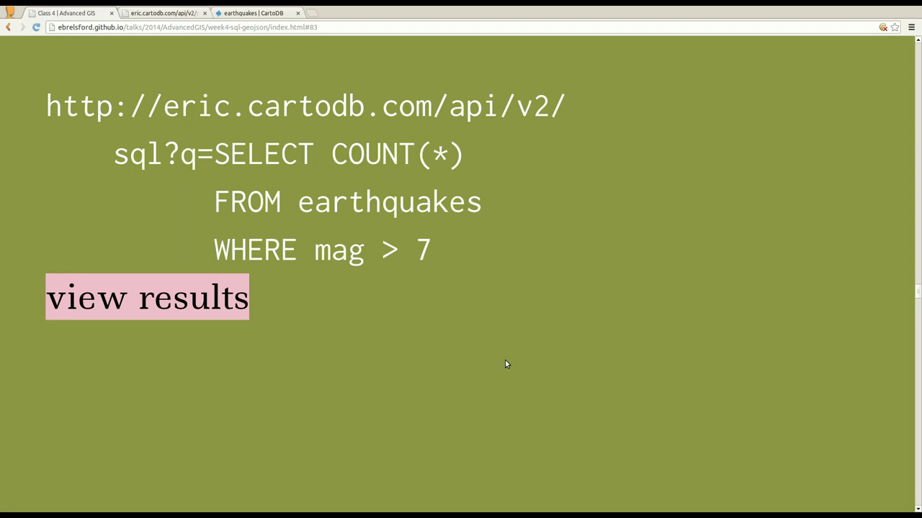
{"action": "key", "text": "right"}
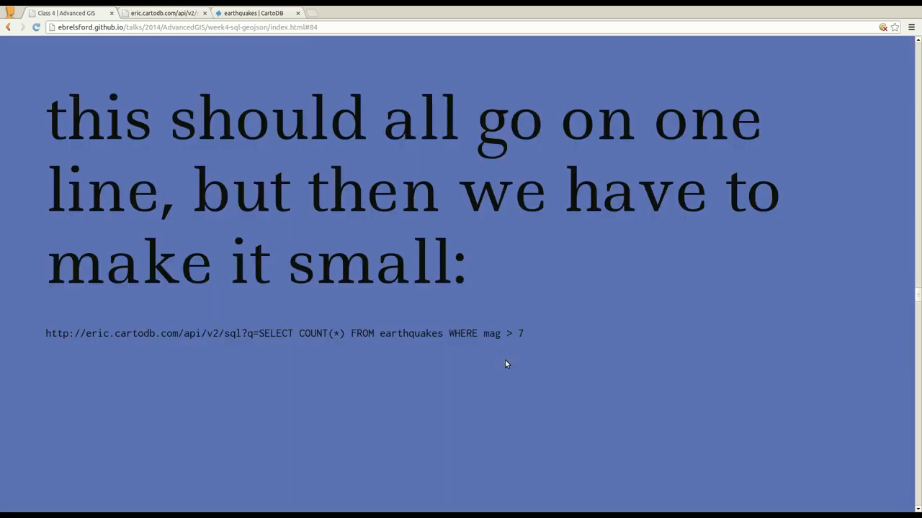
{"action": "mouse_move", "coordinate": [60, 352]}
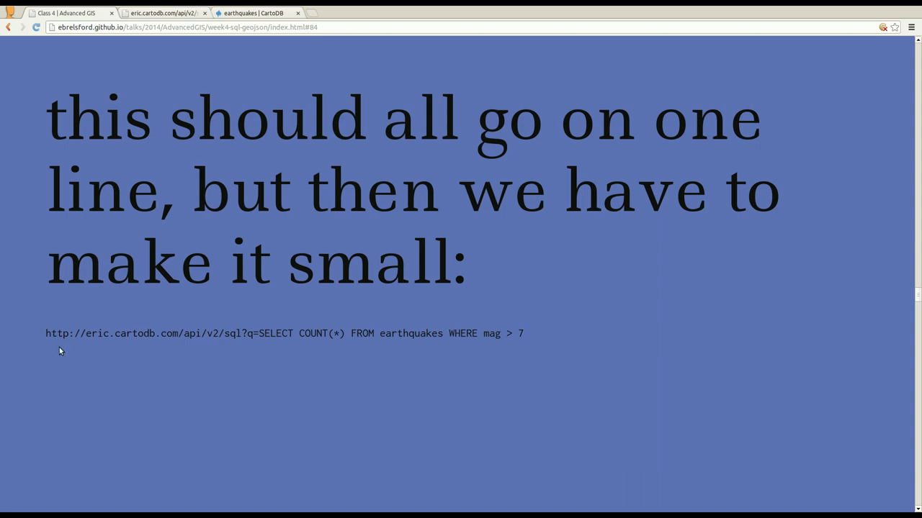
{"action": "mouse_move", "coordinate": [563, 368]}
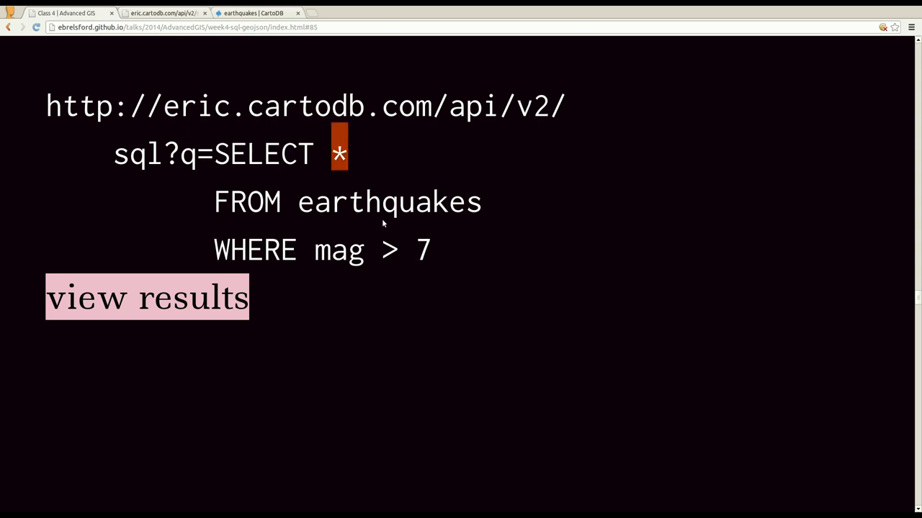
{"action": "mouse_move", "coordinate": [141, 296]}
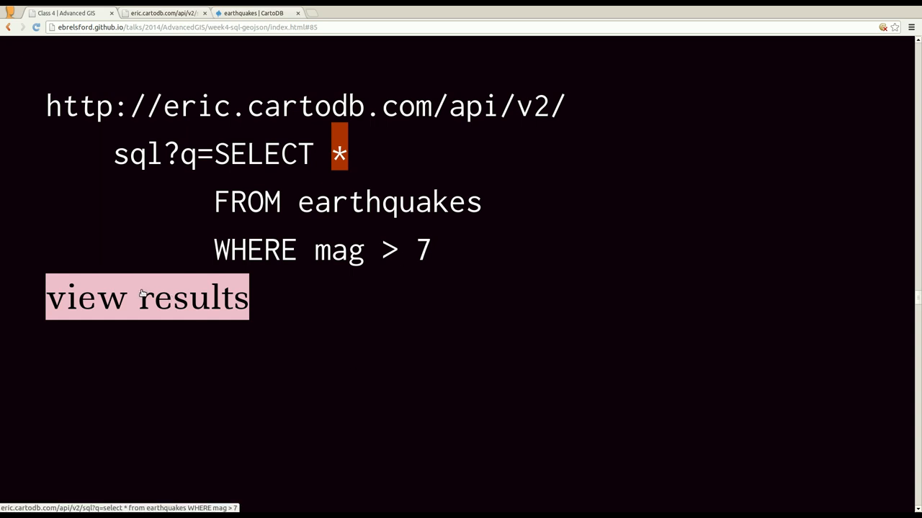
Step: View the raw JSON rows returned for earthquakes with mag > 7 and scroll through them
{"action": "left_click", "coordinate": [147, 297]}
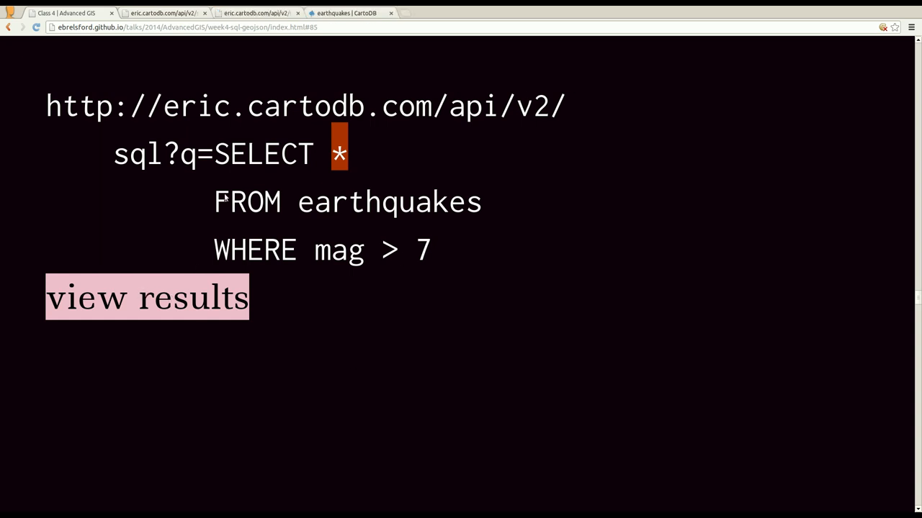
{"action": "left_click", "coordinate": [147, 297]}
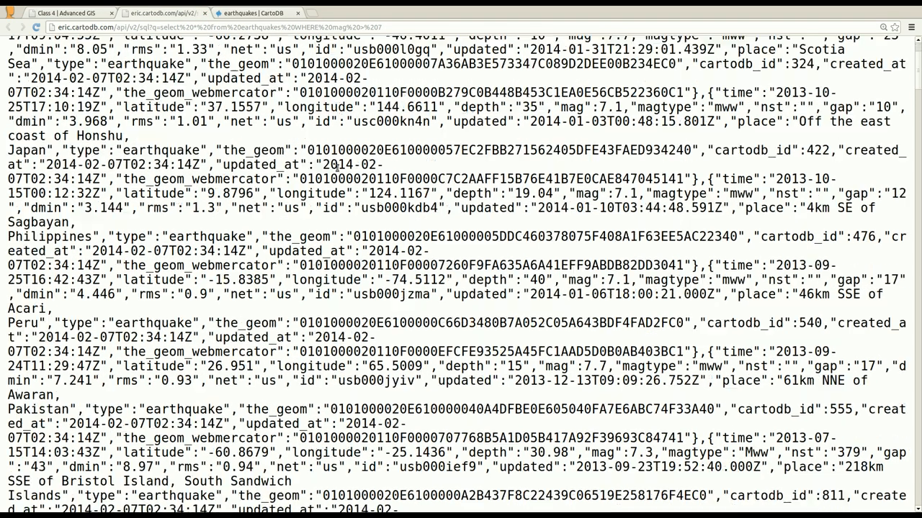
{"action": "scroll", "scroll_direction": "down", "scroll_amount": 3}
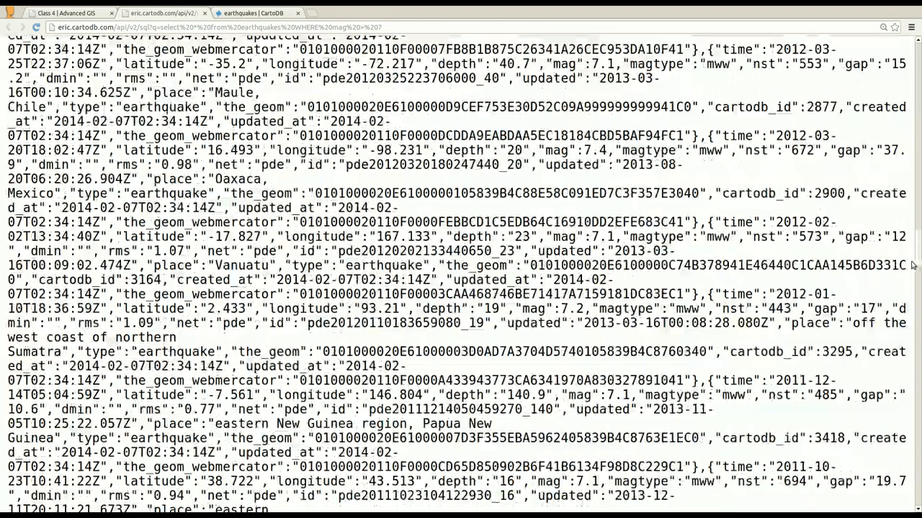
{"action": "scroll", "scroll_direction": "down", "scroll_amount": 3}
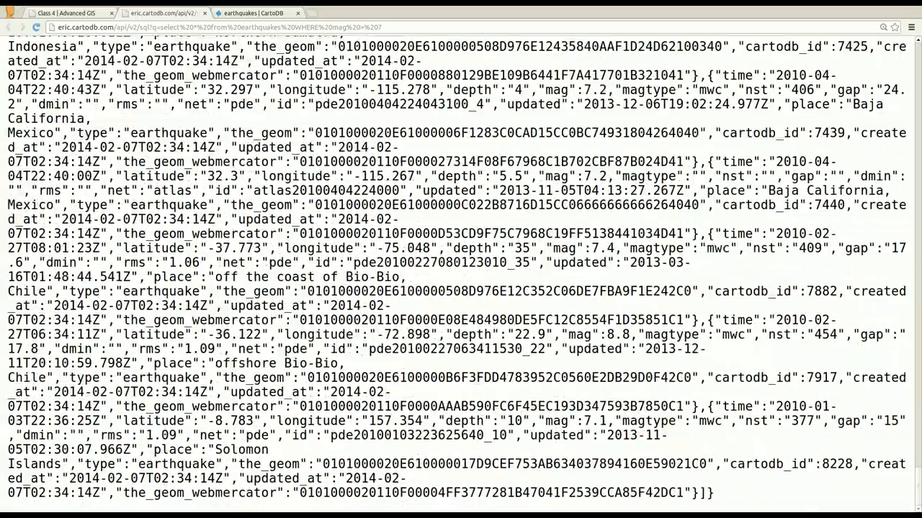
{"action": "scroll", "scroll_direction": "up", "scroll_amount": 3}
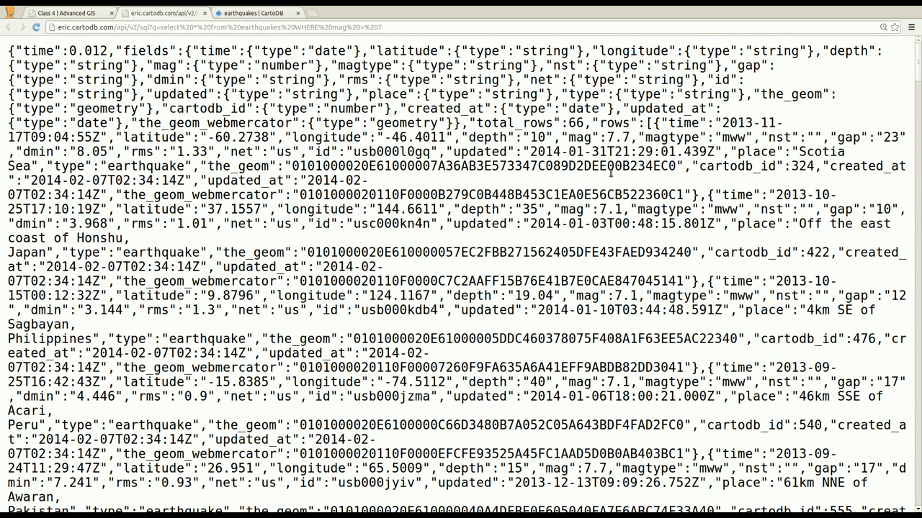
{"action": "scroll", "scroll_direction": "down", "scroll_amount": 3}
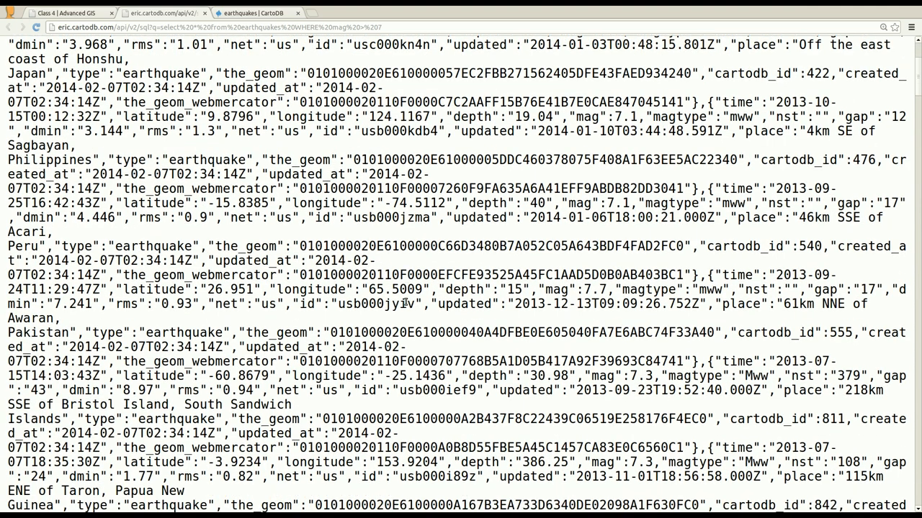
{"action": "scroll", "scroll_direction": "down", "scroll_amount": 3}
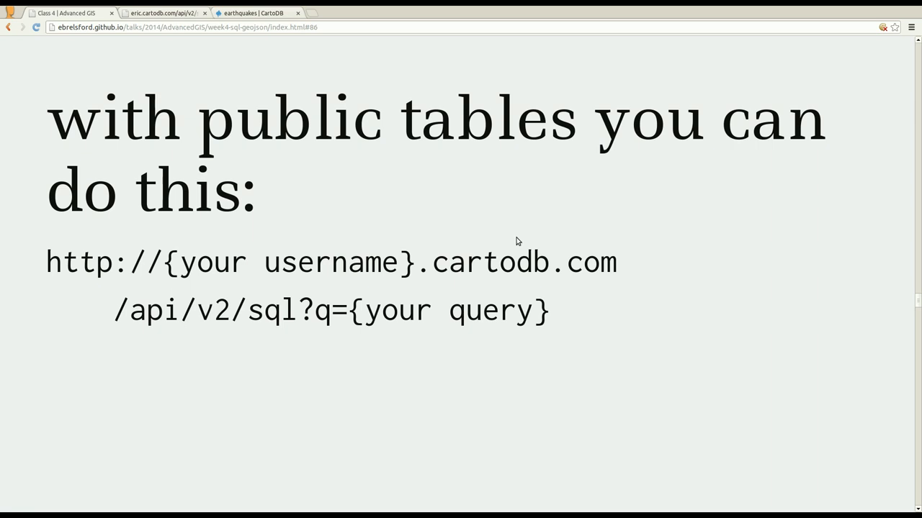
{"action": "double_click", "coordinate": [86, 260]}
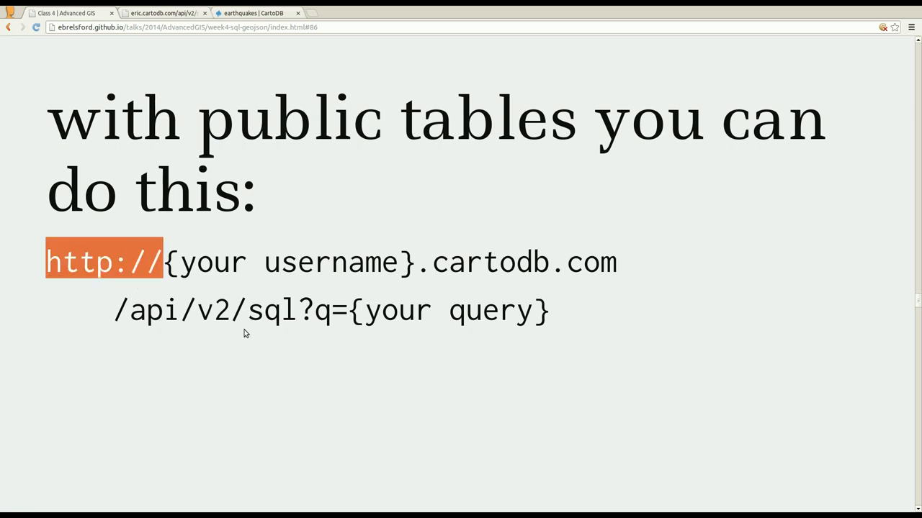
{"action": "mouse_move", "coordinate": [222, 272]}
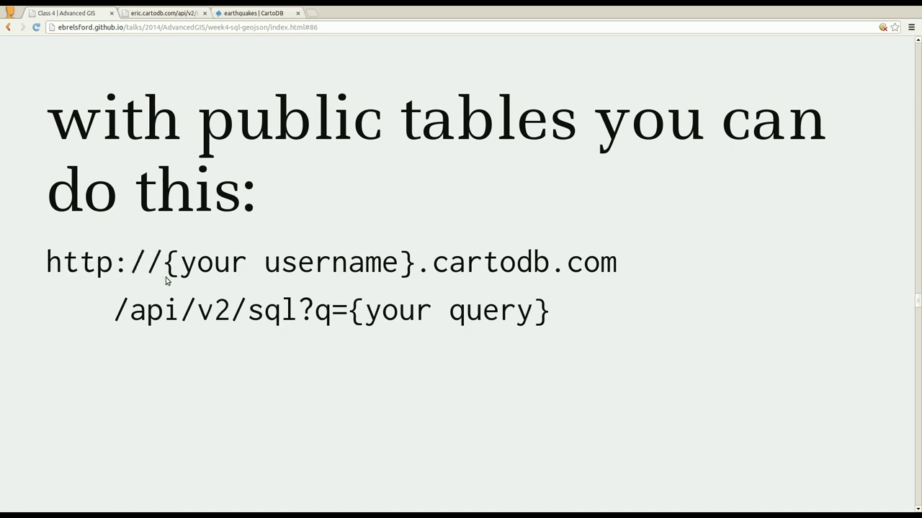
{"action": "double_click", "coordinate": [288, 263]}
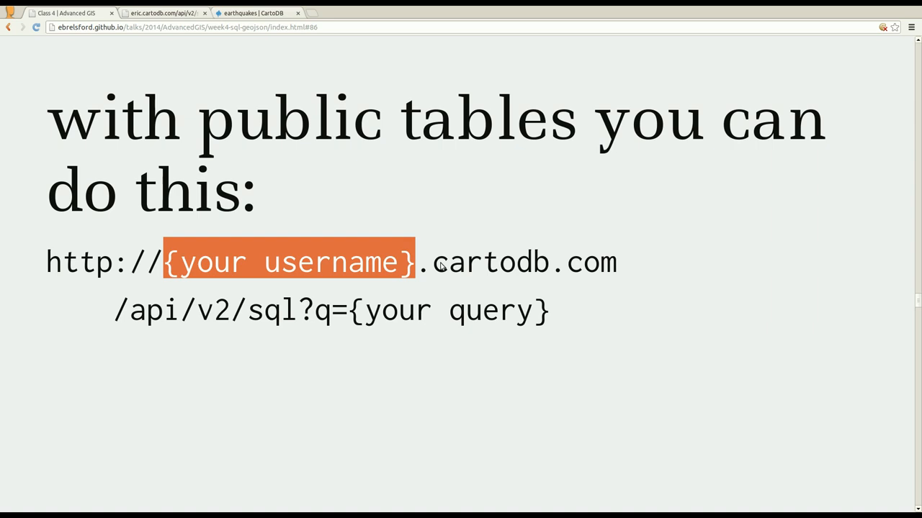
{"action": "mouse_move", "coordinate": [164, 346]}
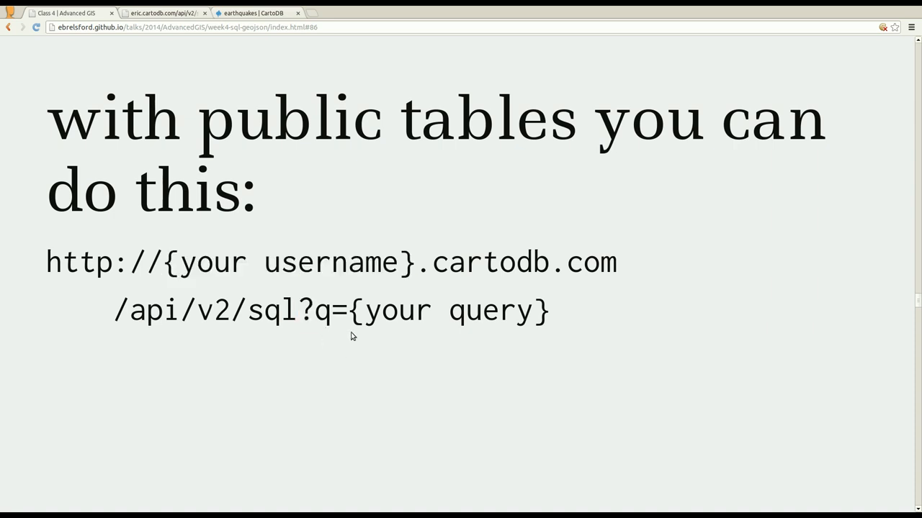
{"action": "double_click", "coordinate": [323, 311]}
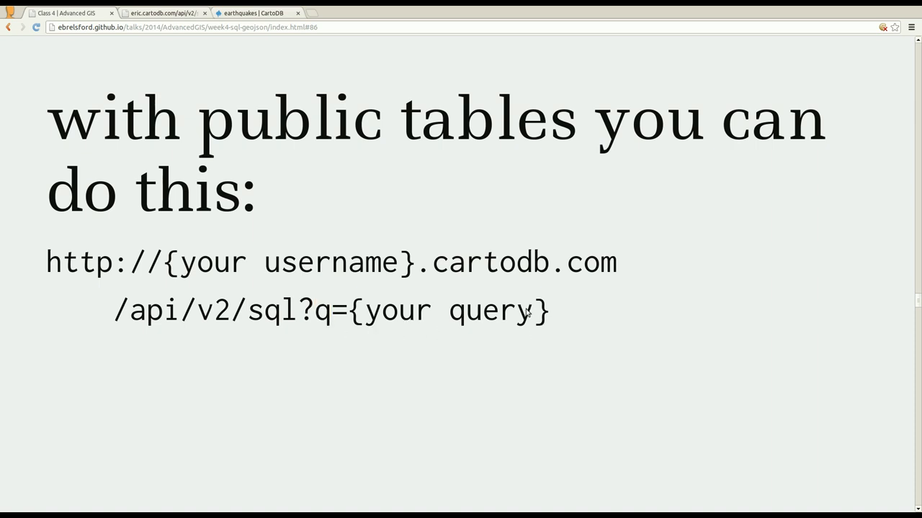
{"action": "mouse_move", "coordinate": [686, 363]}
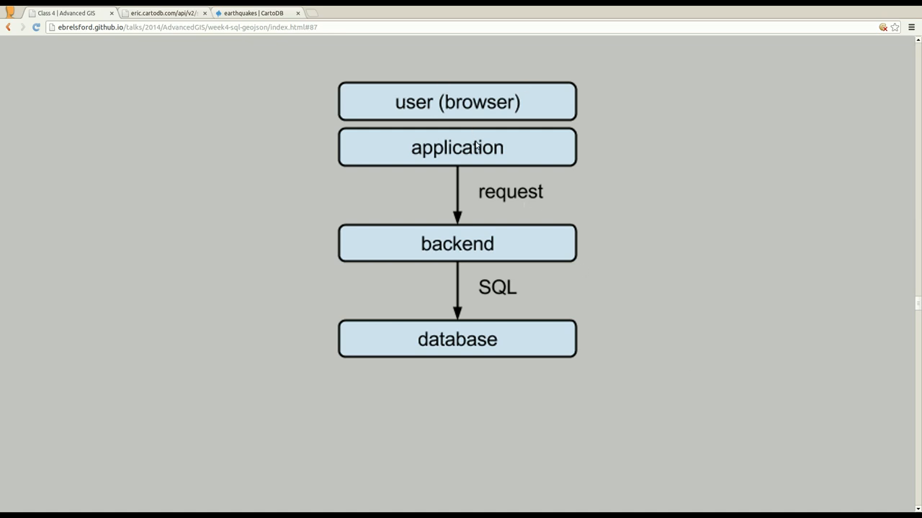
{"action": "mouse_move", "coordinate": [465, 157]}
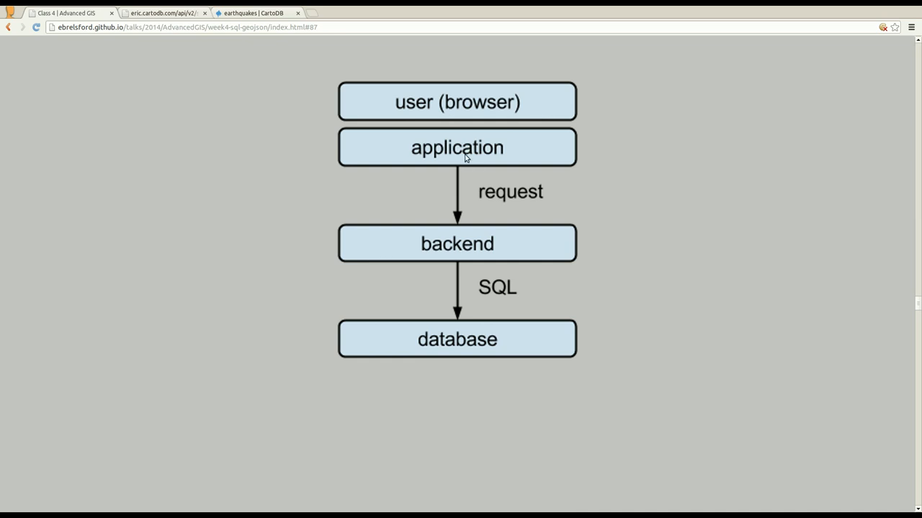
{"action": "mouse_move", "coordinate": [555, 164]}
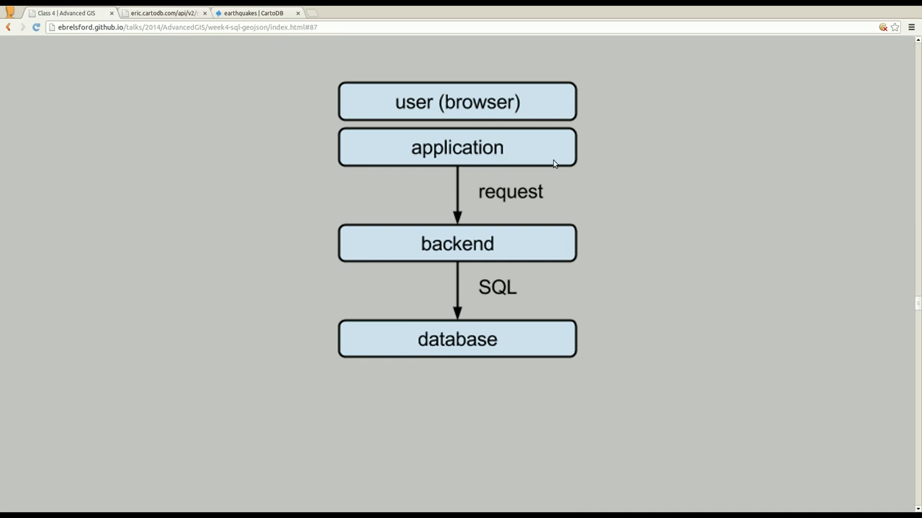
{"action": "mouse_move", "coordinate": [541, 268]}
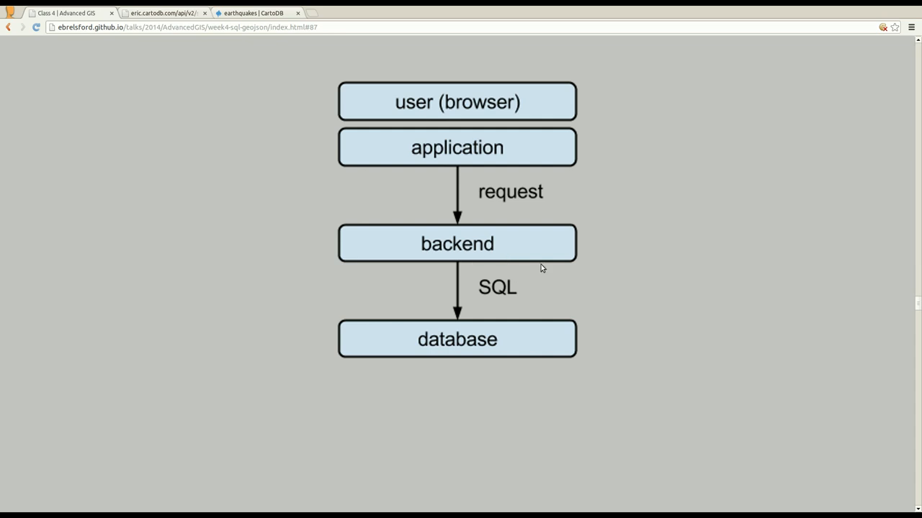
{"action": "mouse_move", "coordinate": [498, 317]}
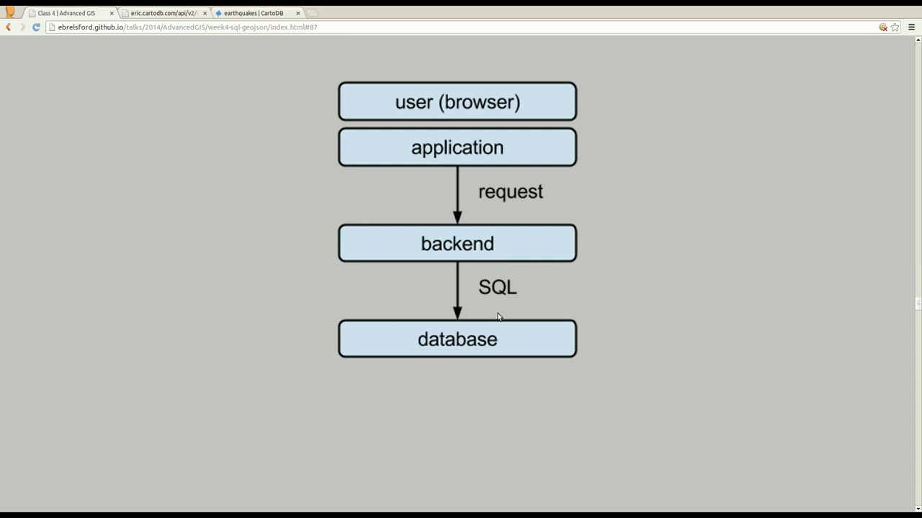
{"action": "mouse_move", "coordinate": [501, 367]}
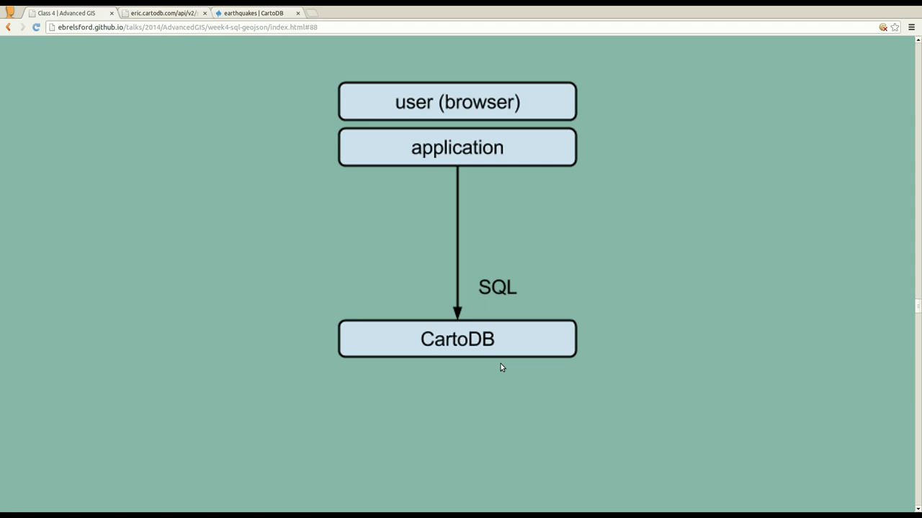
{"action": "mouse_move", "coordinate": [496, 363]}
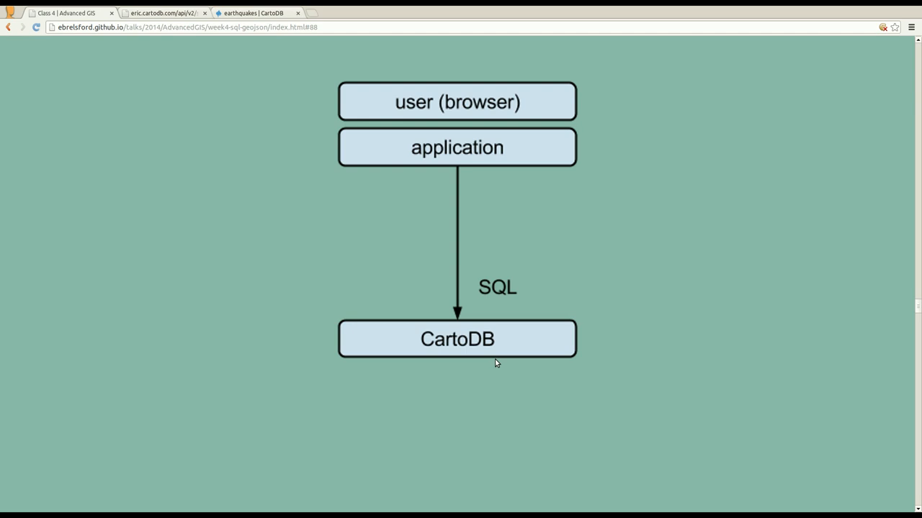
{"action": "mouse_move", "coordinate": [483, 166]}
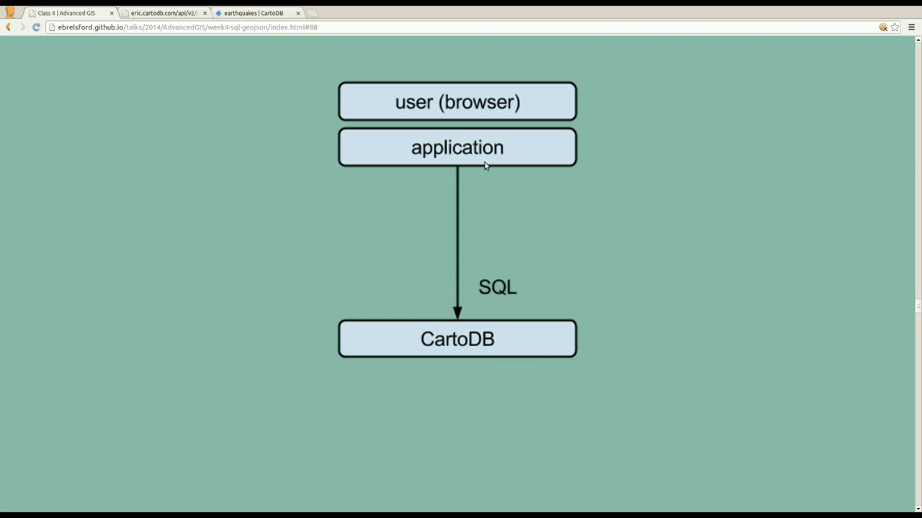
{"action": "mouse_move", "coordinate": [498, 354]}
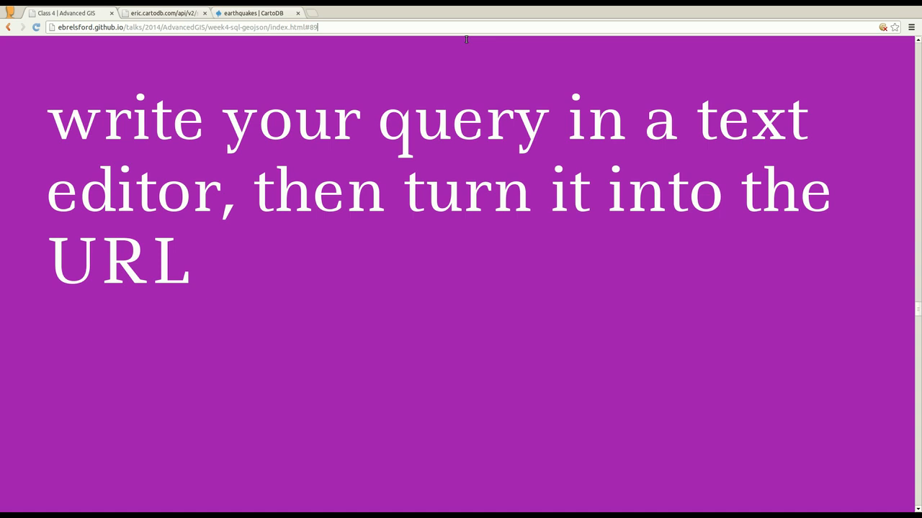
Step: Advance past the text-editor advice slide to the next, still-empty slide
{"action": "key", "text": "right"}
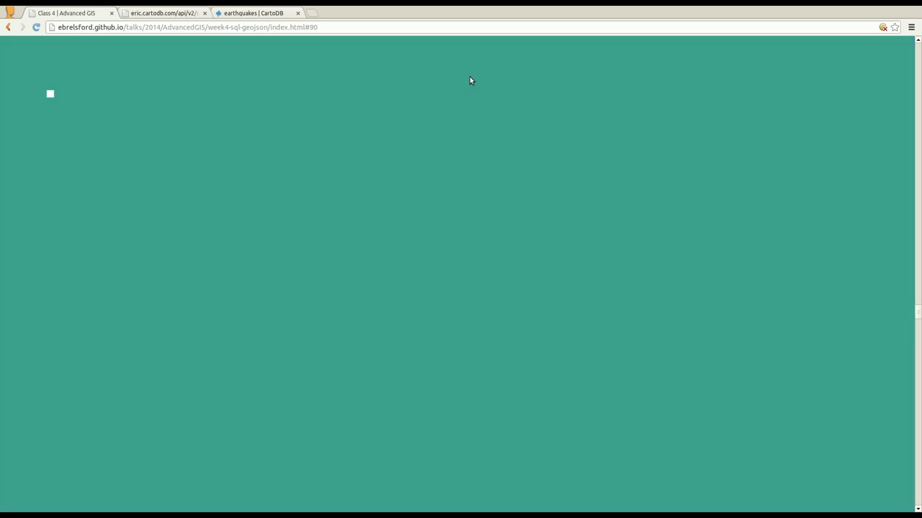